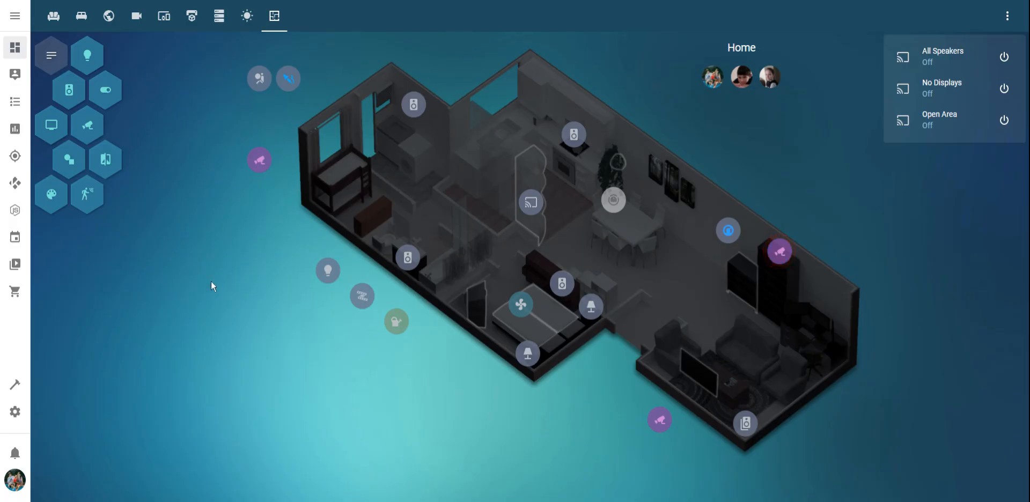
pyautogui.moveTo(561, 360)
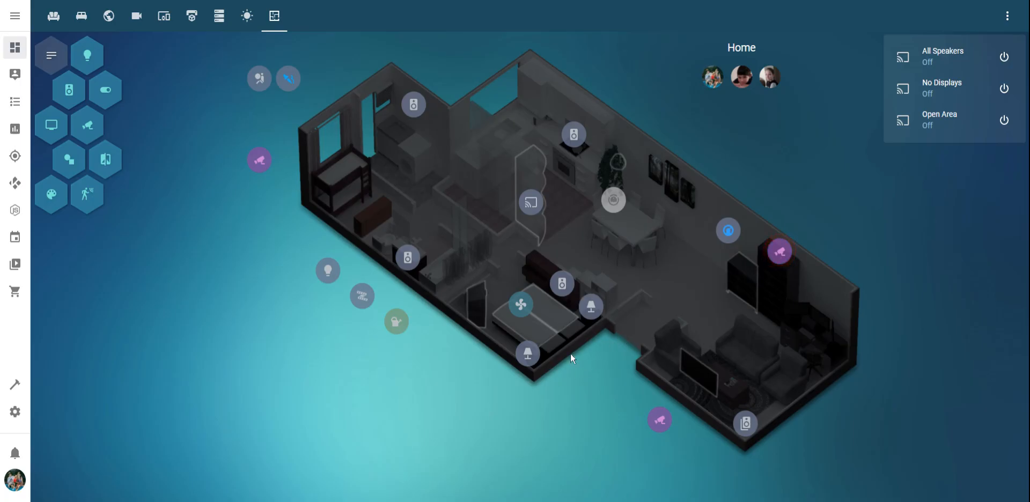
pyautogui.moveTo(550, 366)
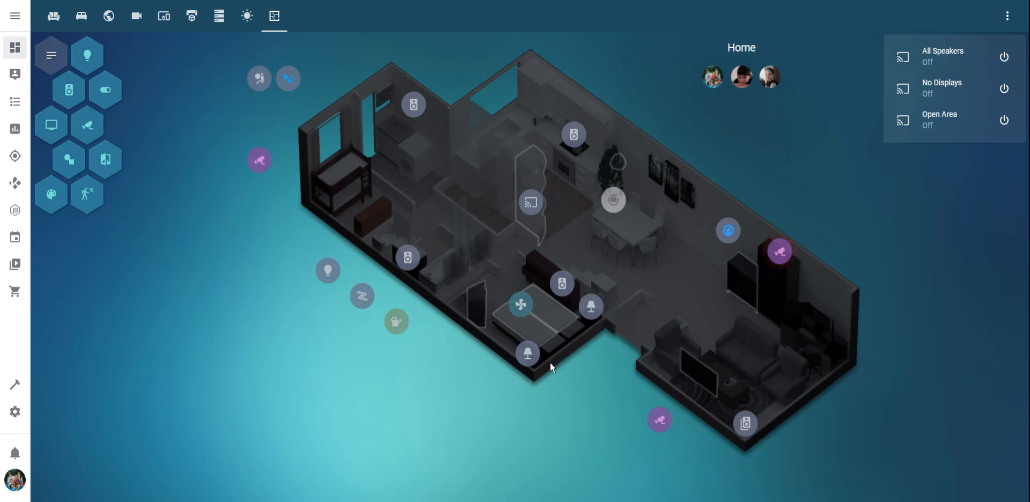
pyautogui.moveTo(478, 81)
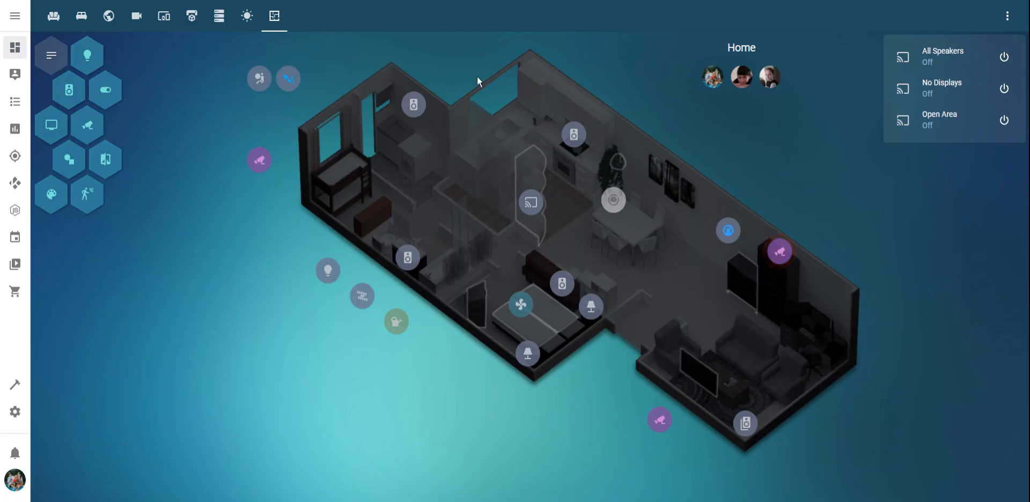
pyautogui.moveTo(451, 111)
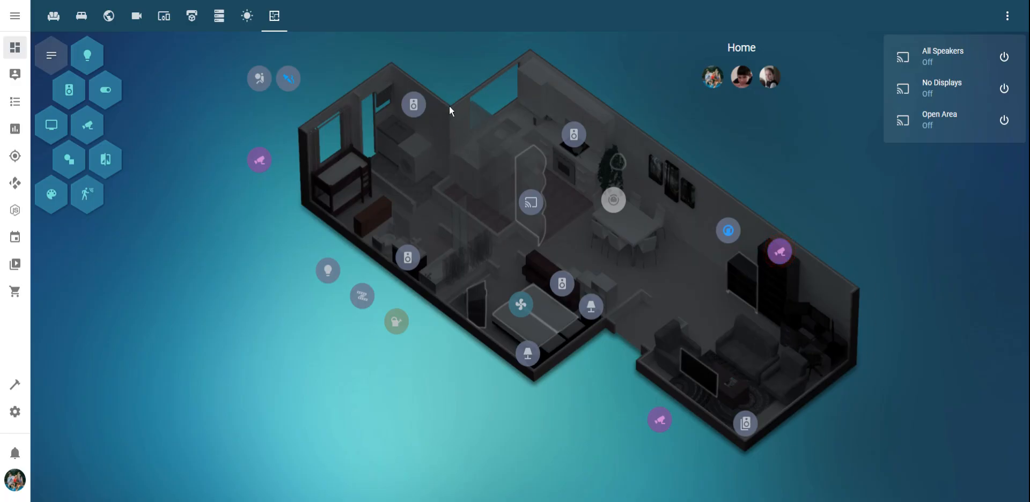
pyautogui.moveTo(290, 143)
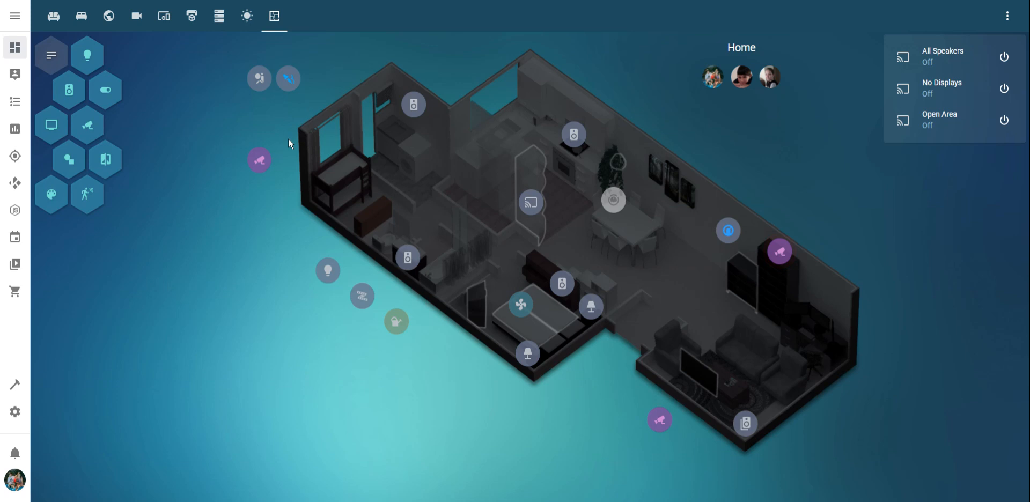
pyautogui.moveTo(307, 211)
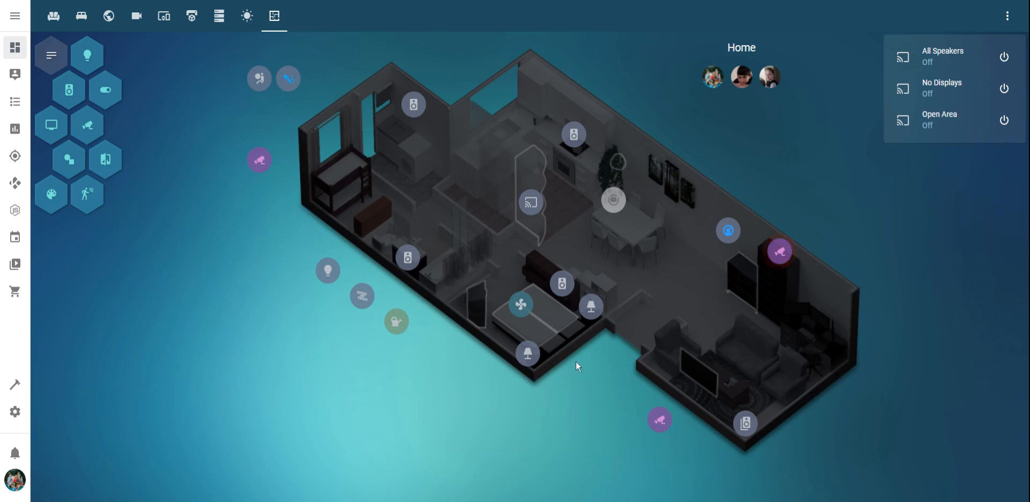
pyautogui.moveTo(637, 320)
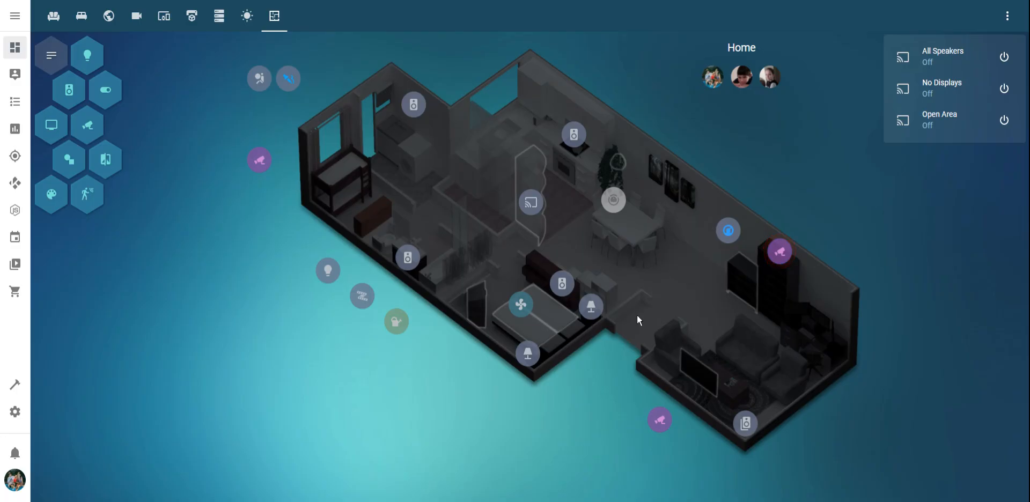
pyautogui.moveTo(663, 237)
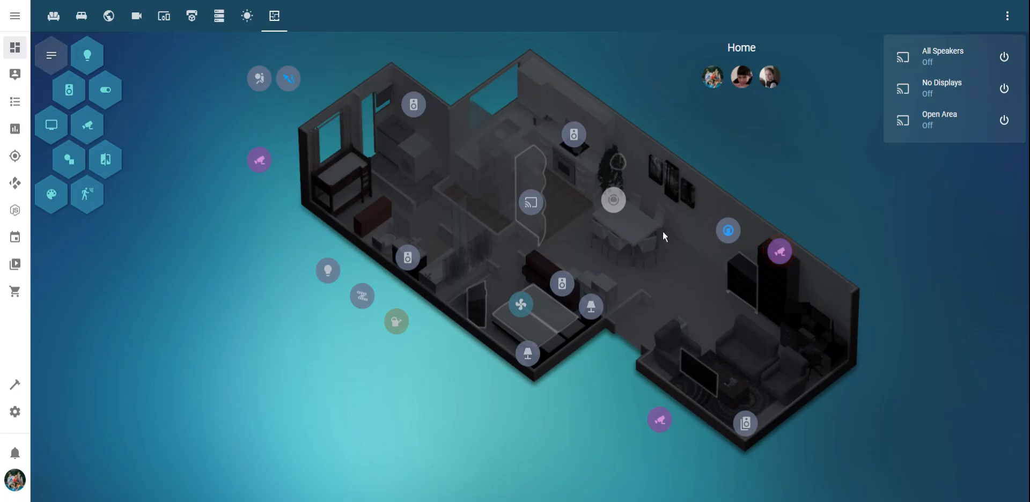
pyautogui.moveTo(451, 172)
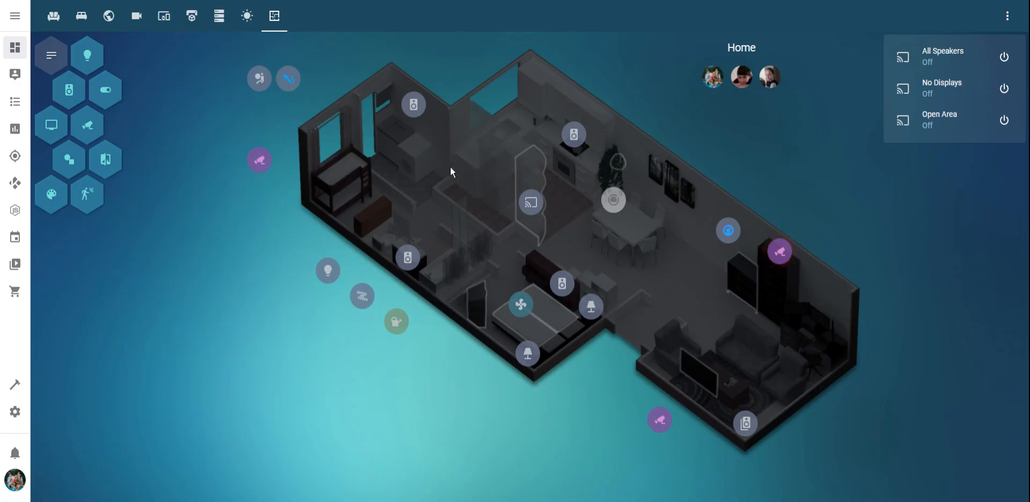
pyautogui.moveTo(460, 292)
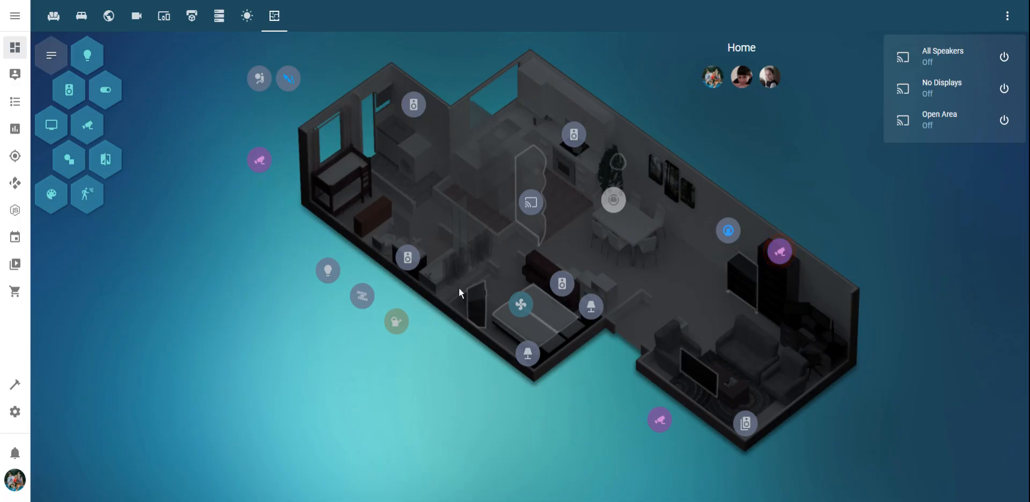
pyautogui.moveTo(640, 322)
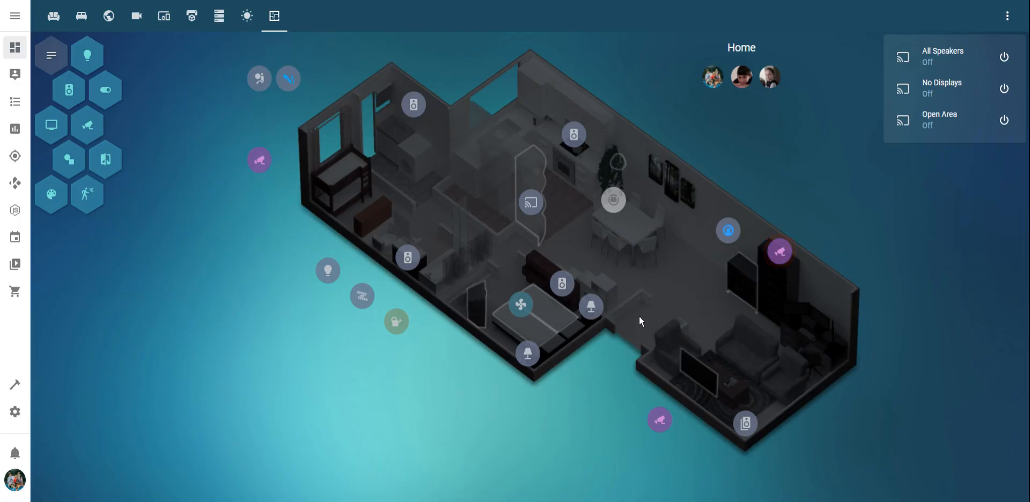
pyautogui.moveTo(542, 69)
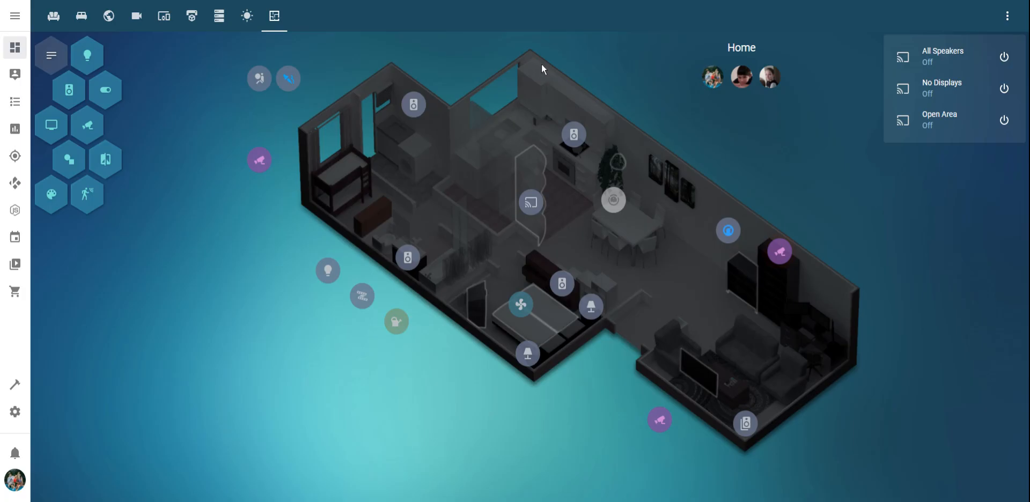
pyautogui.moveTo(549, 173)
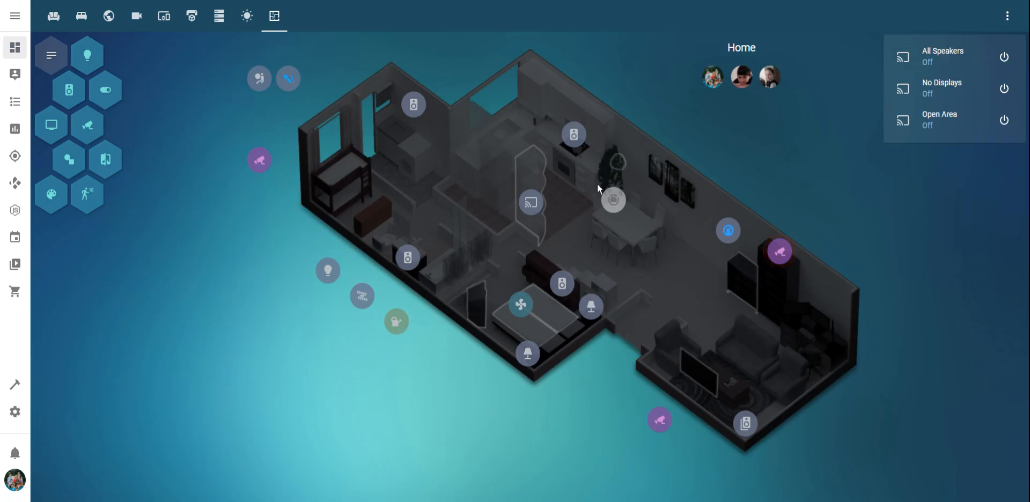
pyautogui.moveTo(414, 106)
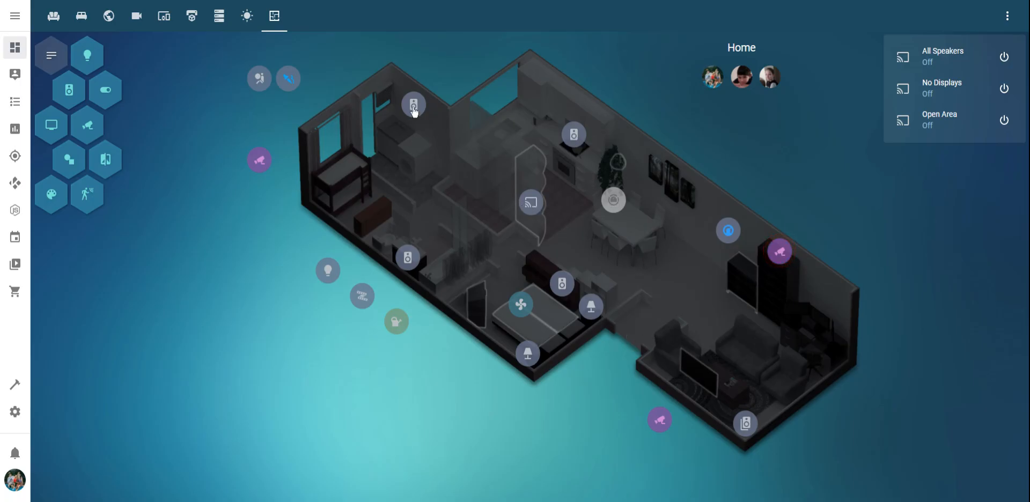
pyautogui.moveTo(328, 276)
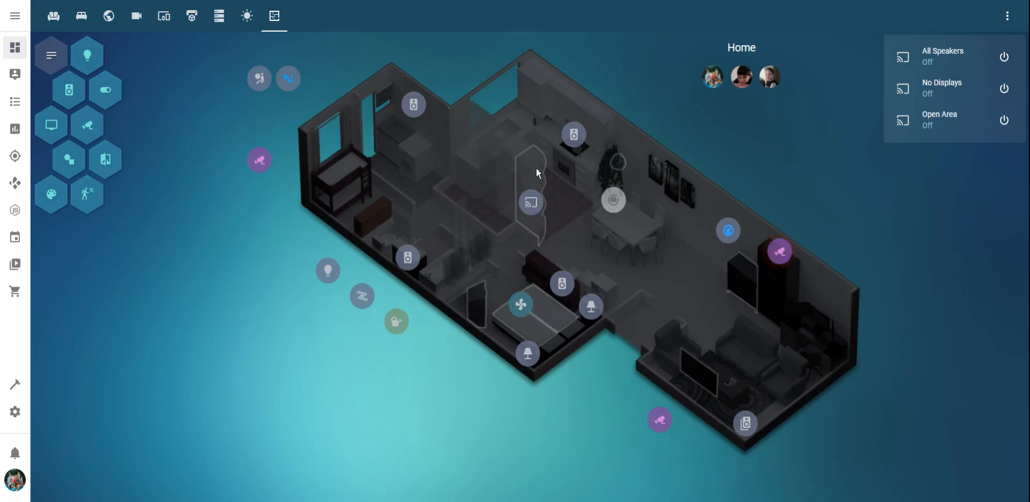
pyautogui.moveTo(481, 307)
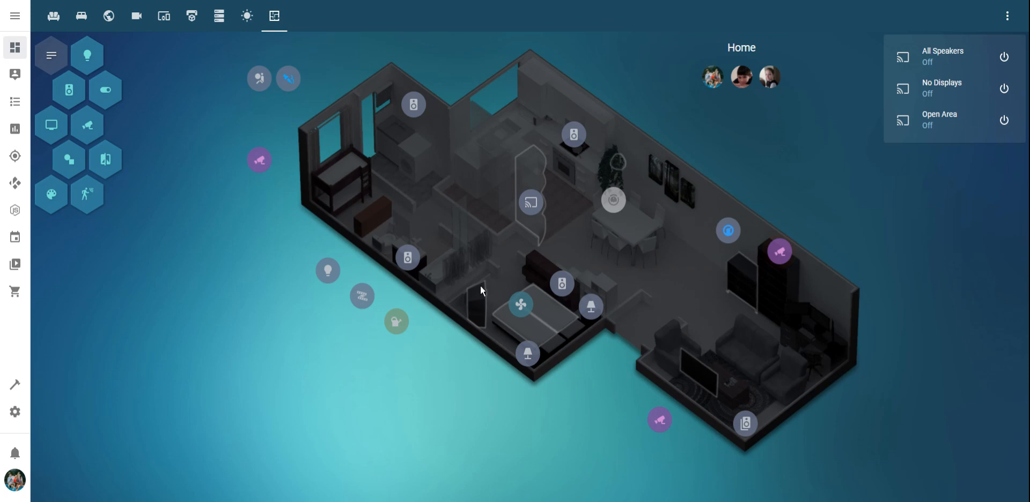
pyautogui.moveTo(476, 327)
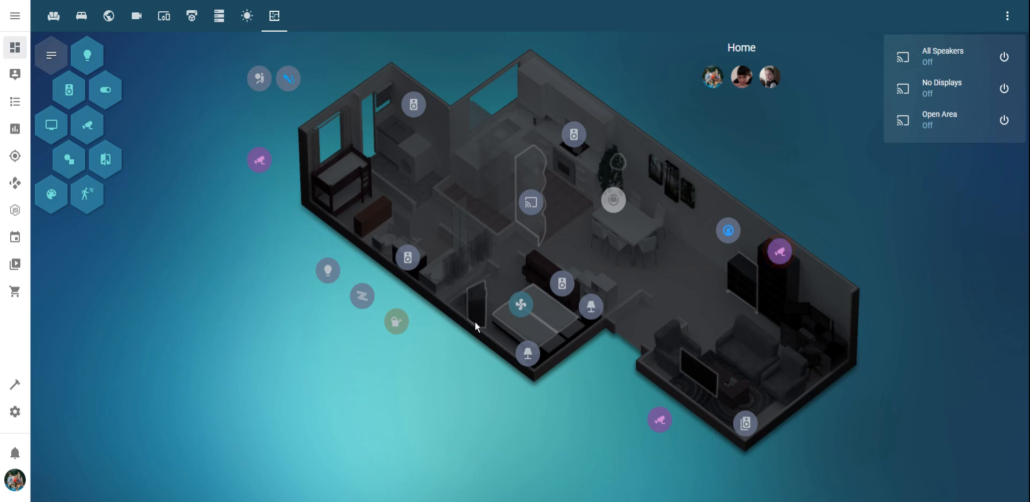
pyautogui.moveTo(666, 253)
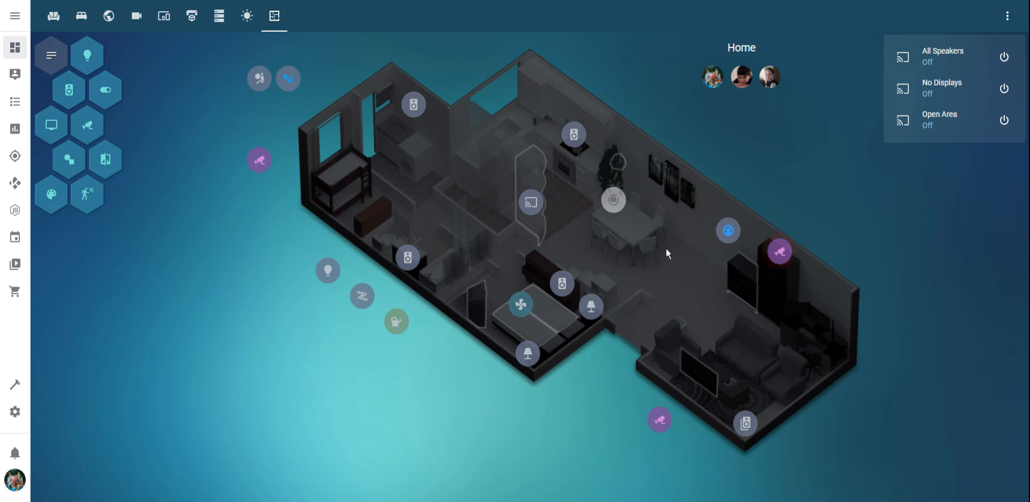
pyautogui.moveTo(652, 259)
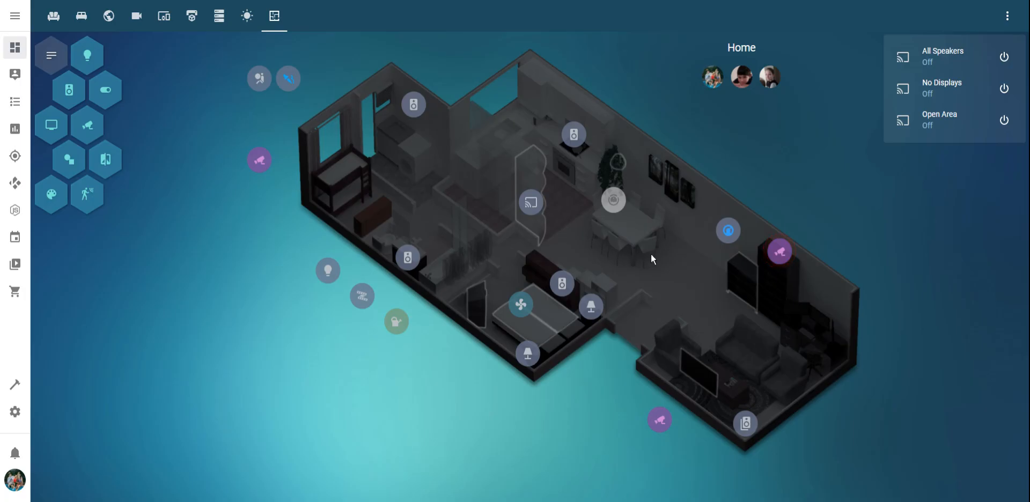
pyautogui.moveTo(643, 249)
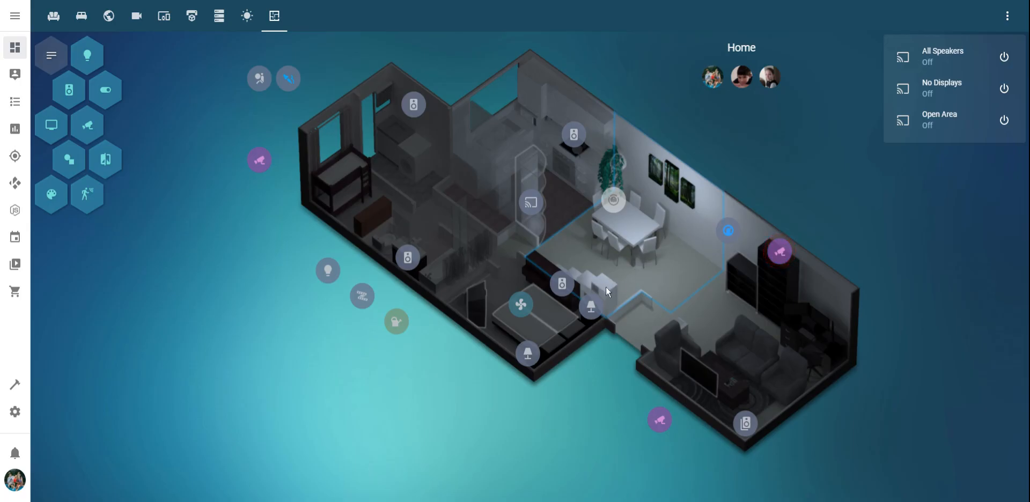
pyautogui.moveTo(670, 247)
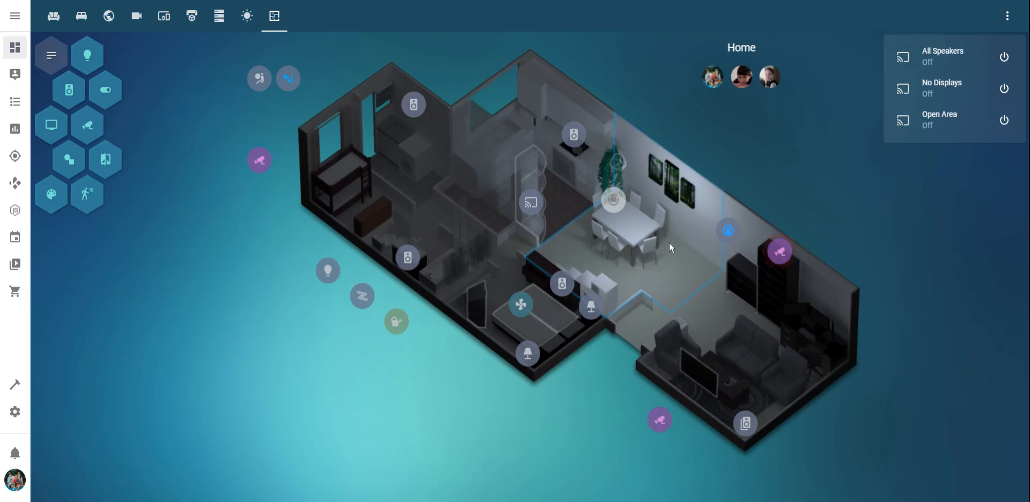
pyautogui.moveTo(652, 243)
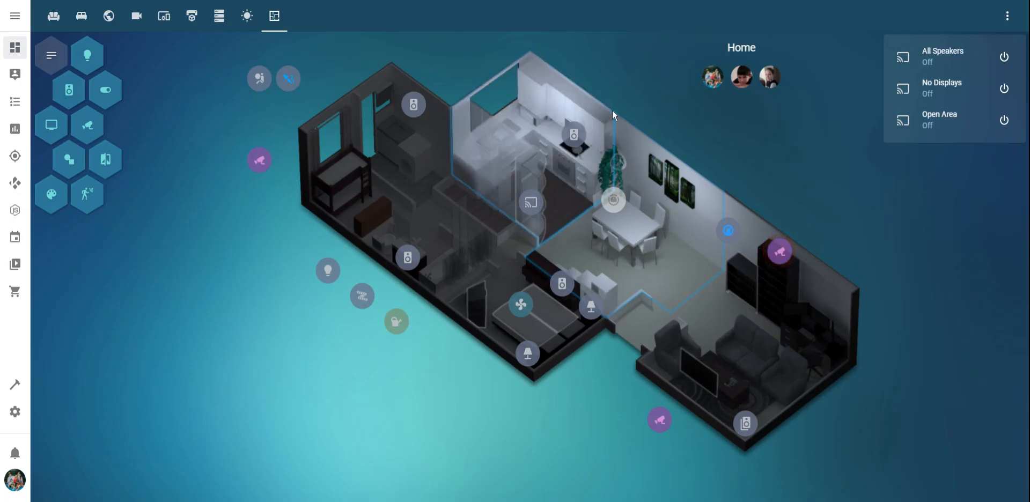
pyautogui.moveTo(556, 311)
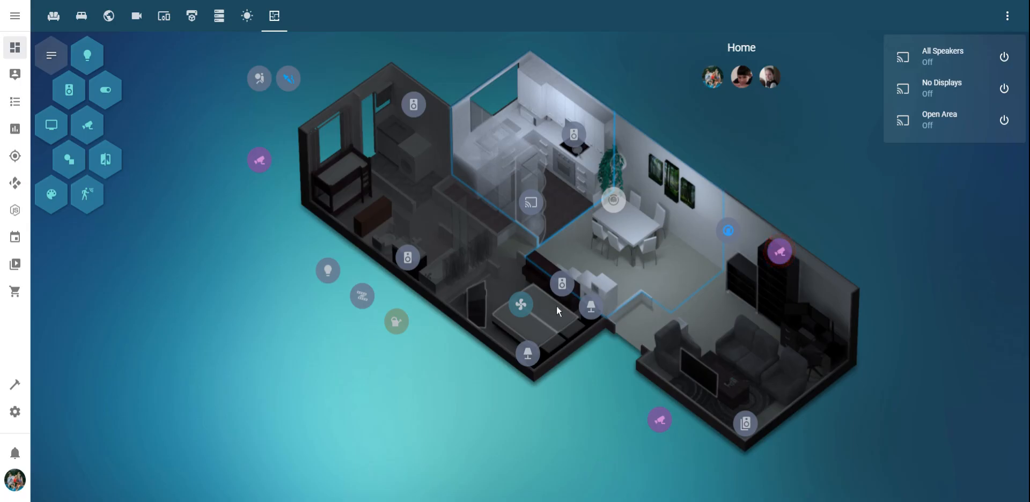
pyautogui.moveTo(643, 262)
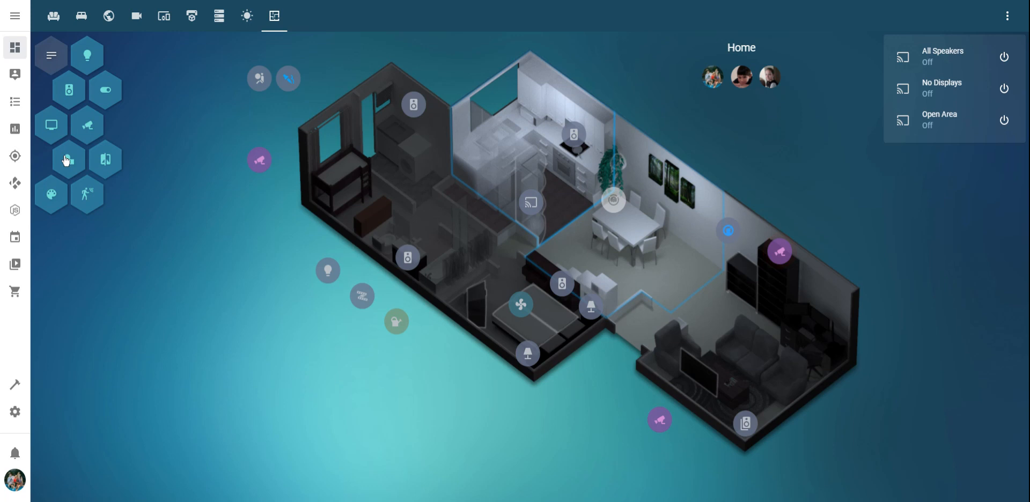
pyautogui.moveTo(90, 115)
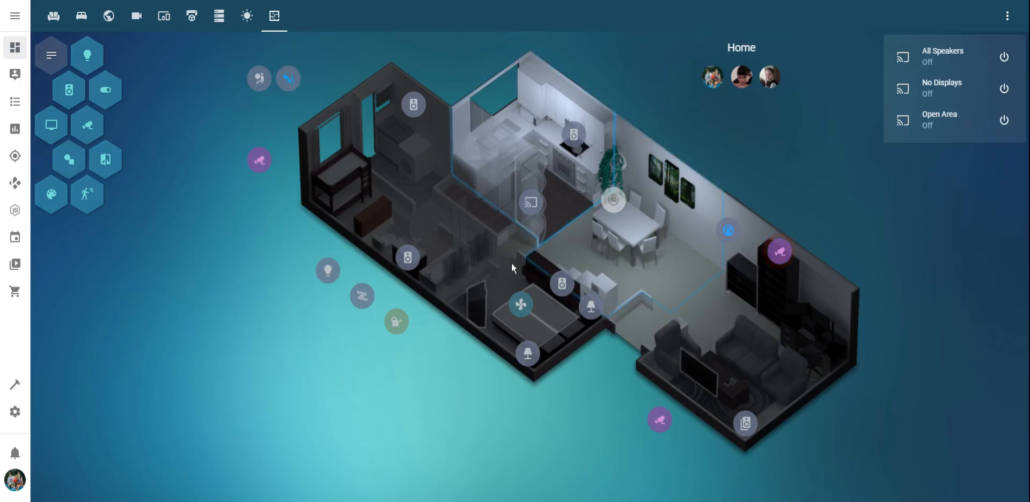
pyautogui.moveTo(651, 255)
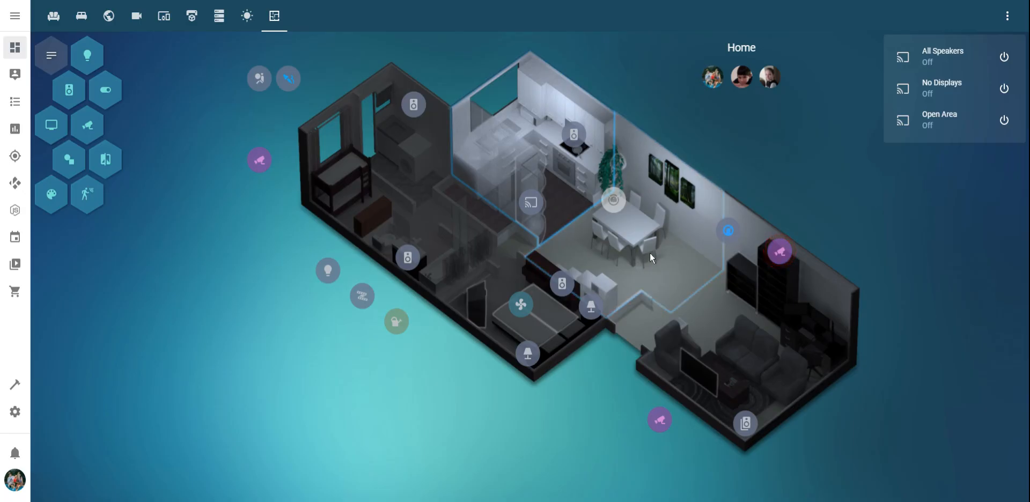
# Bring up the Family Room Main light's details and lower its brightness
pyautogui.click(612, 200)
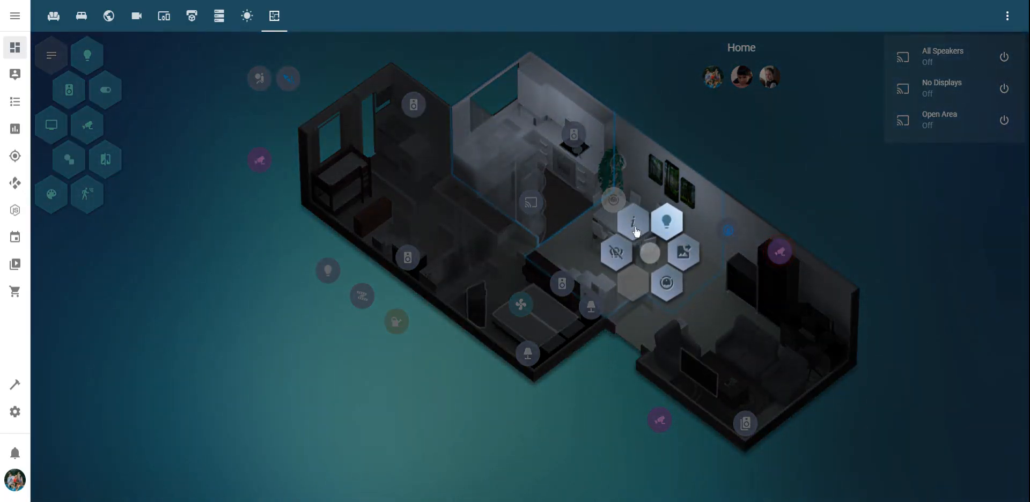
pyautogui.click(666, 220)
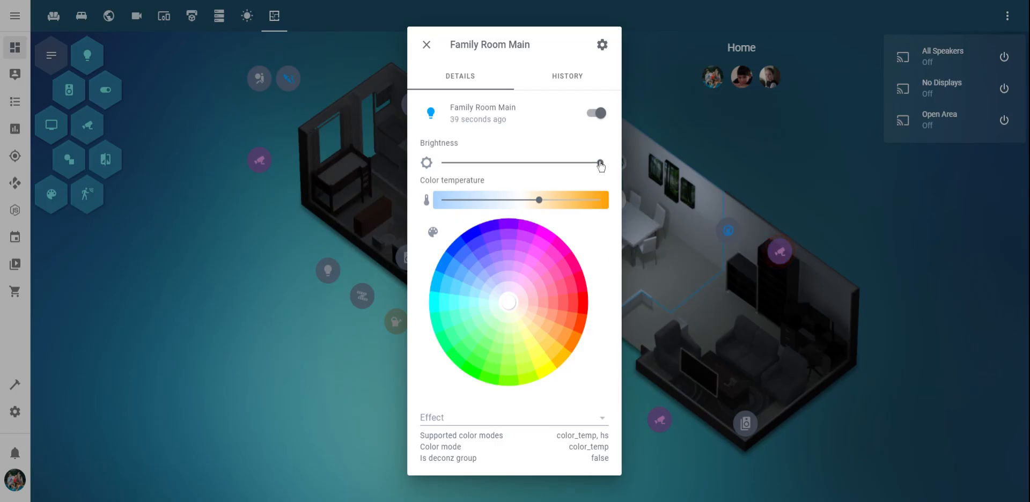
pyautogui.moveTo(598, 163); pyautogui.dragTo(501, 162)
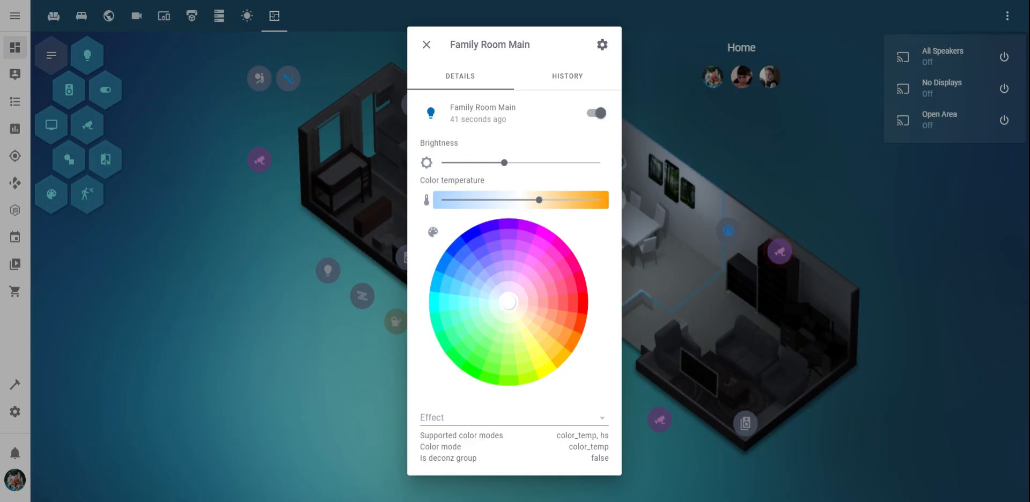
# Tint Family Room Main purple on the colour wheel and return to the floorplan
pyautogui.click(565, 302)
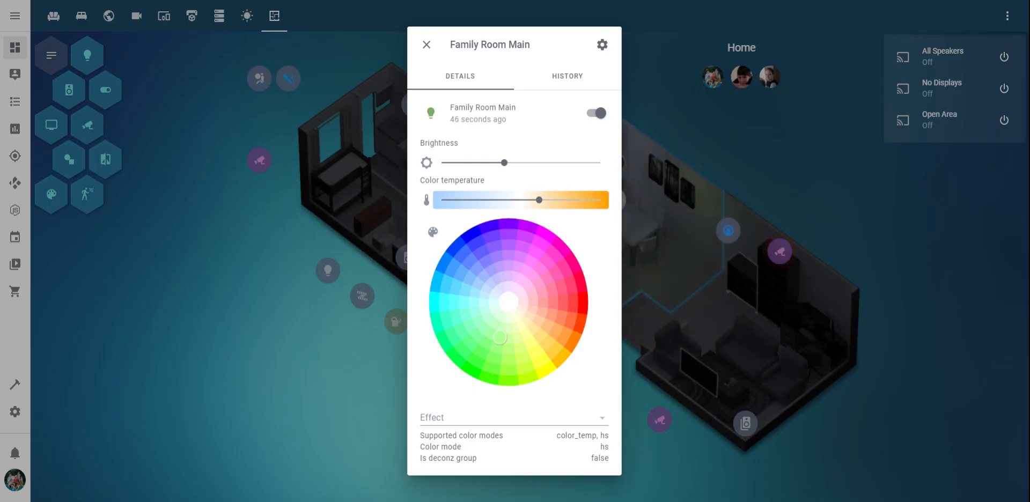
pyautogui.click(542, 241)
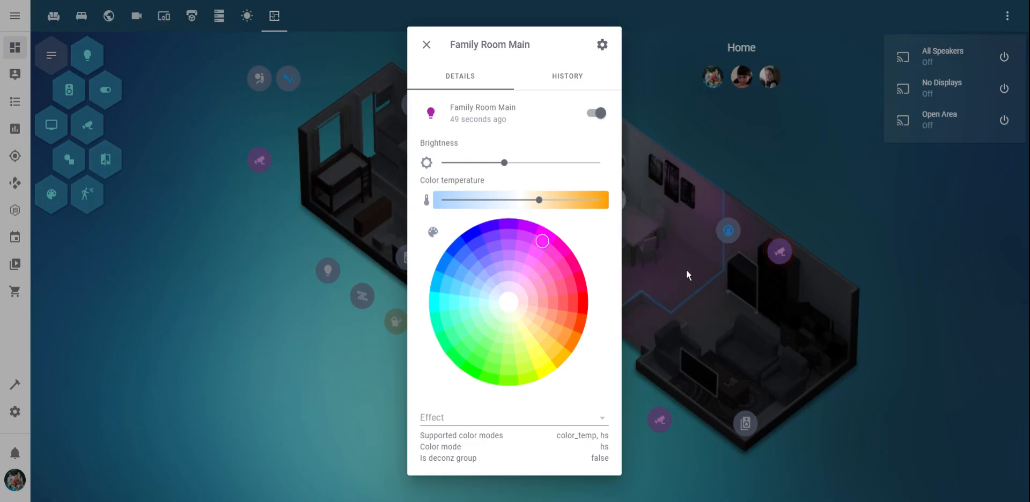
pyautogui.click(425, 45)
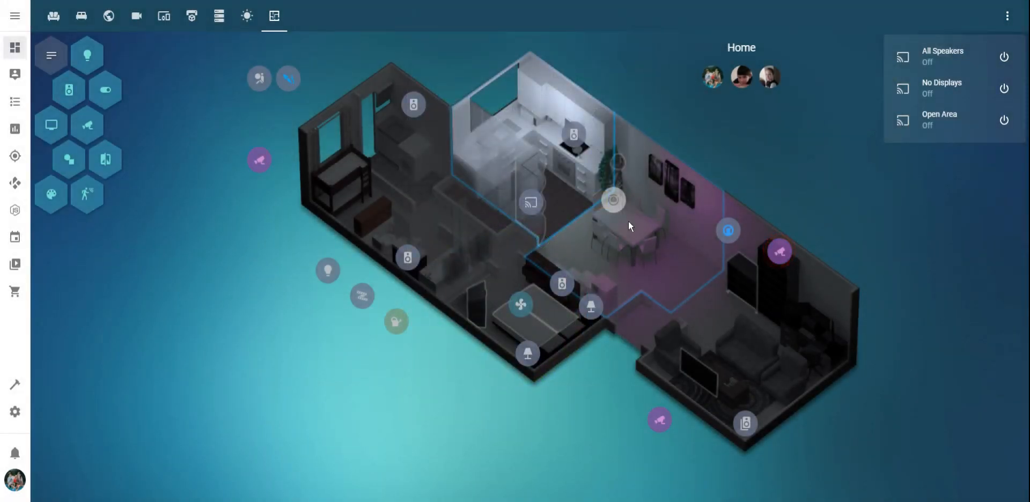
pyautogui.moveTo(558, 173)
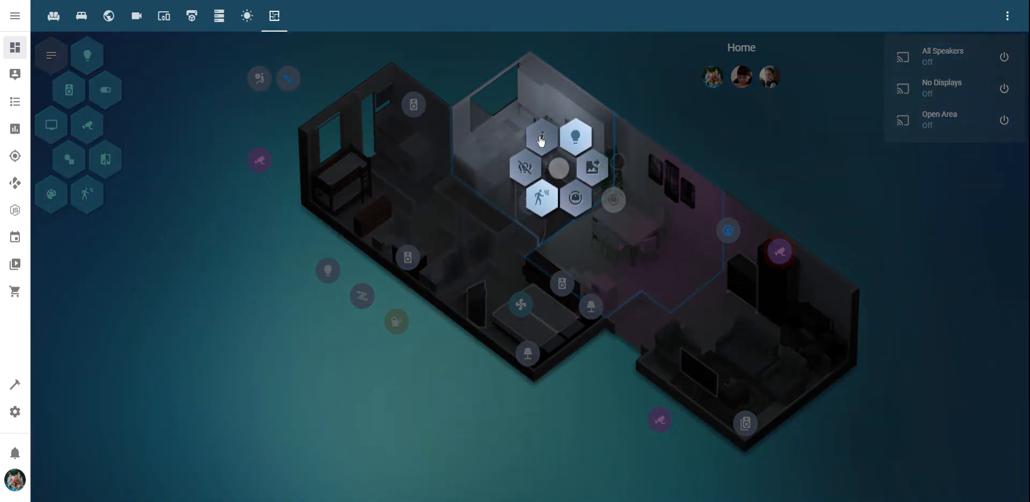
# Dim Kitchen Main to a pale pink hue across repeated visits to its controls
pyautogui.click(575, 136)
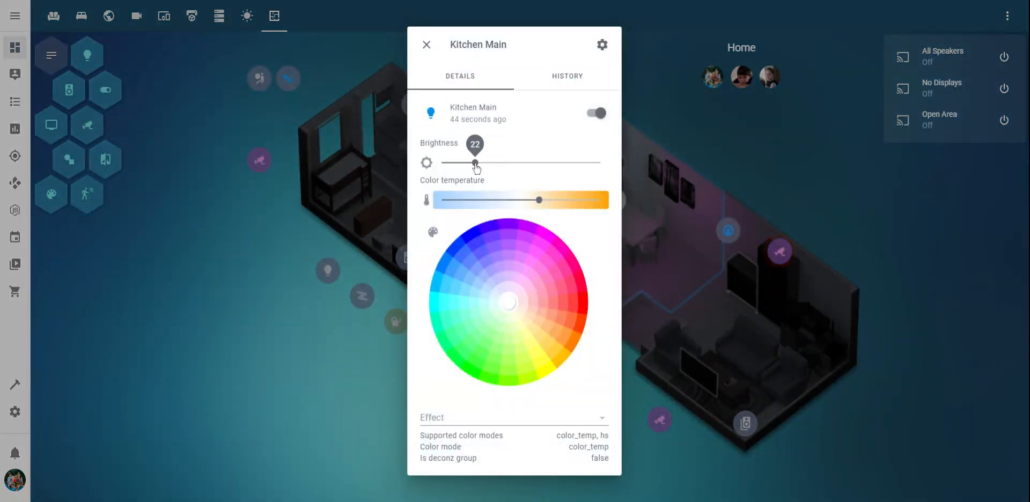
pyautogui.click(426, 45)
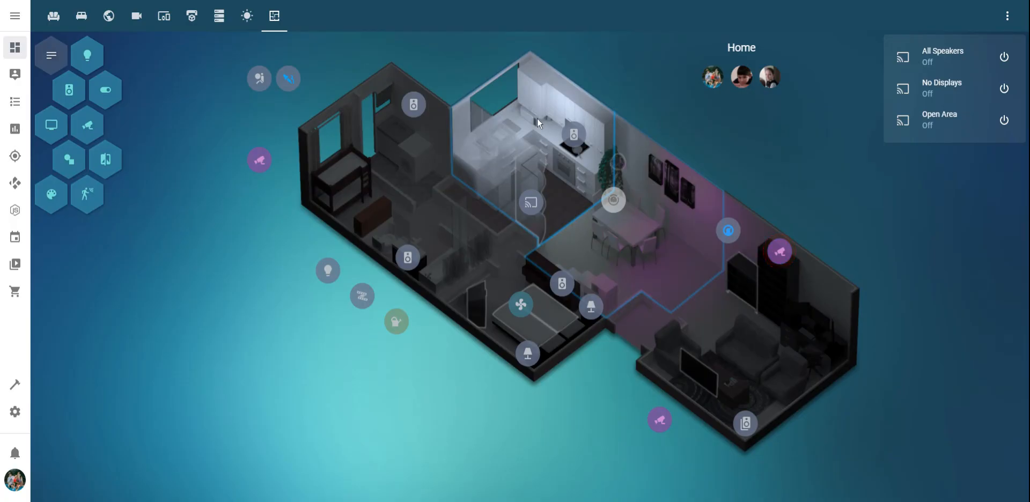
pyautogui.click(537, 122)
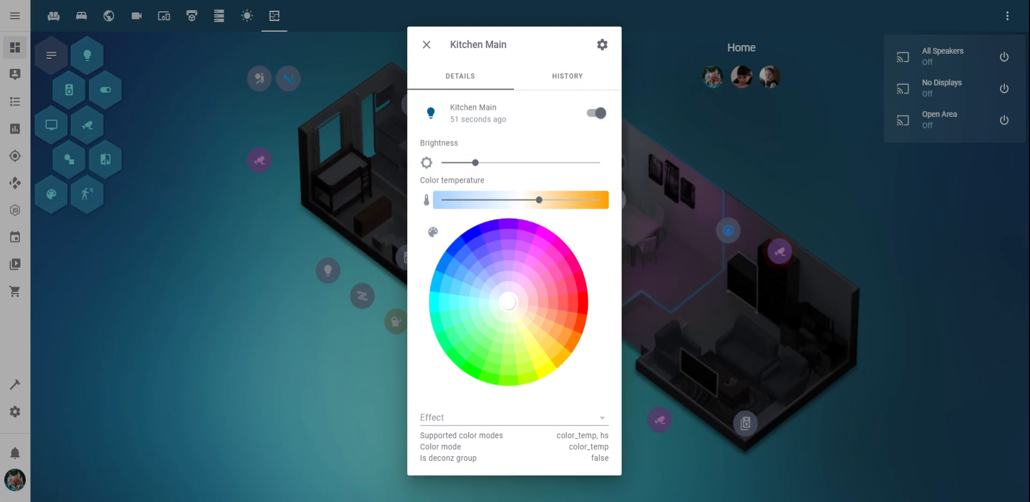
pyautogui.click(426, 45)
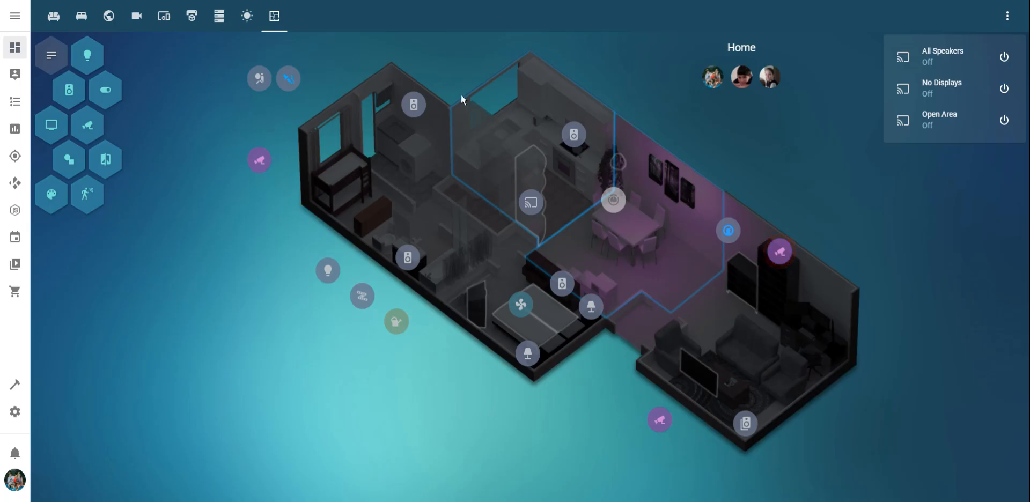
pyautogui.moveTo(601, 156)
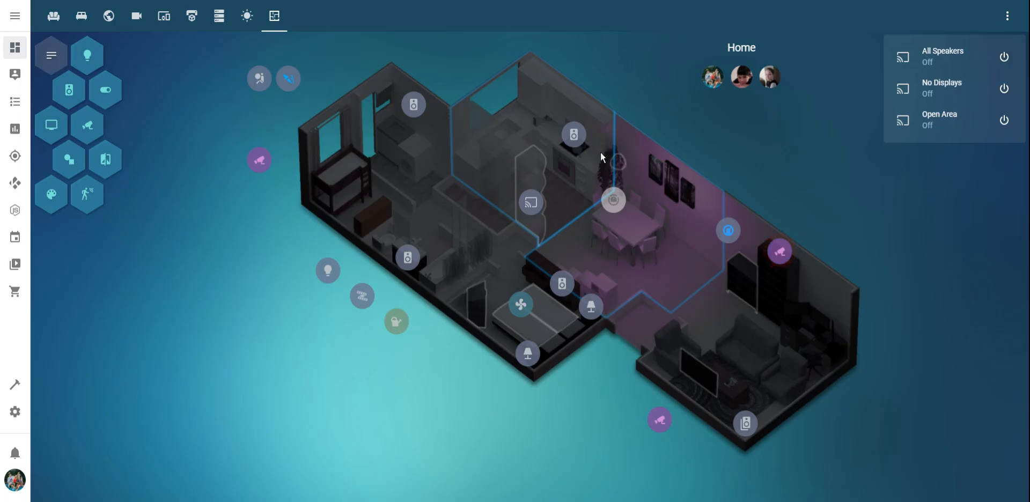
pyautogui.moveTo(541, 130)
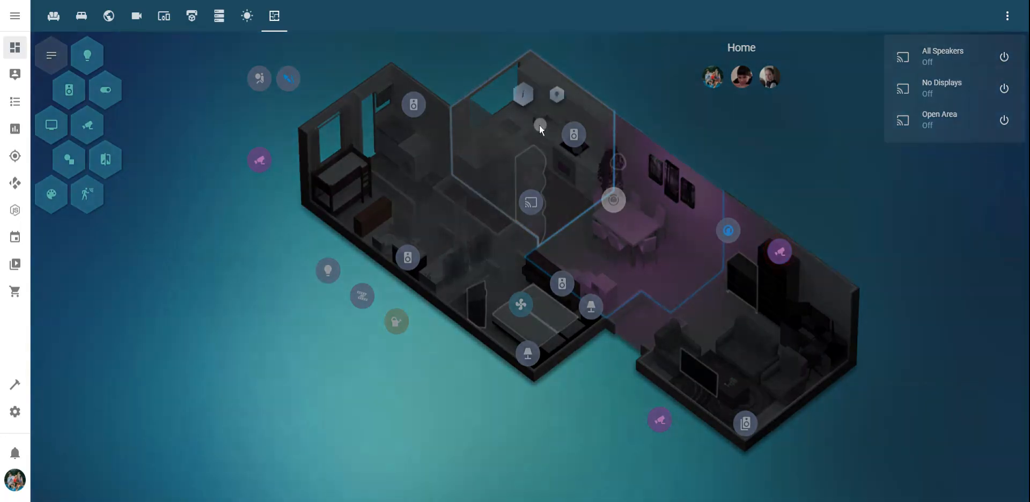
pyautogui.click(538, 124)
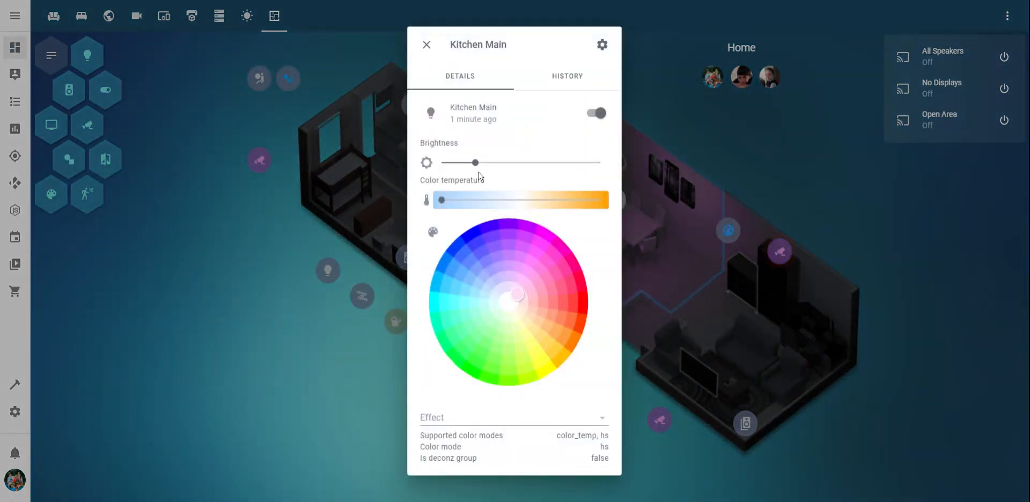
pyautogui.click(425, 45)
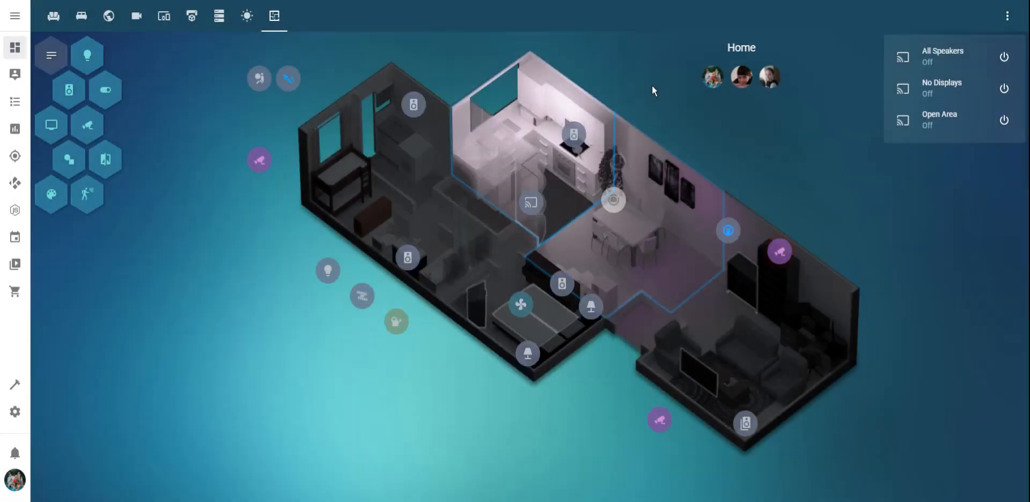
pyautogui.moveTo(765, 341)
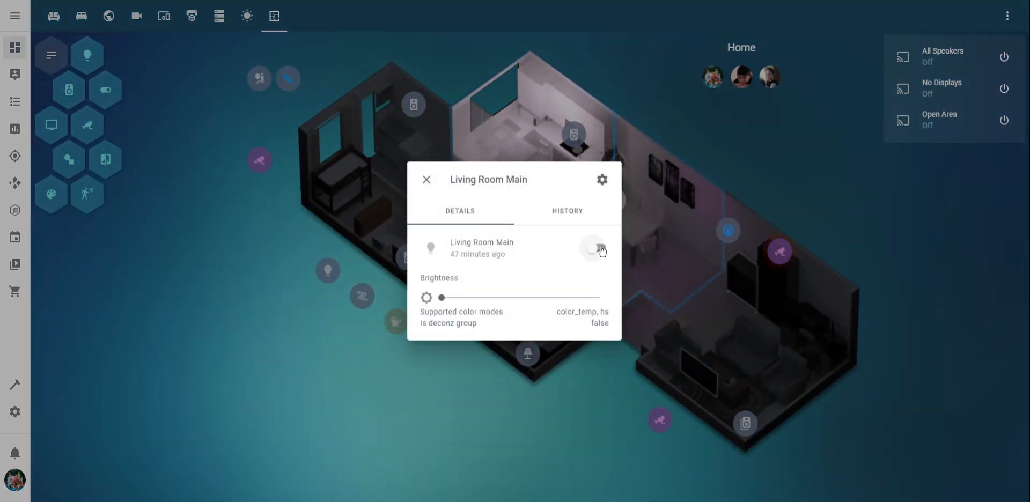
# Switch Living Room Main on and give it a warm yellow colour
pyautogui.click(597, 249)
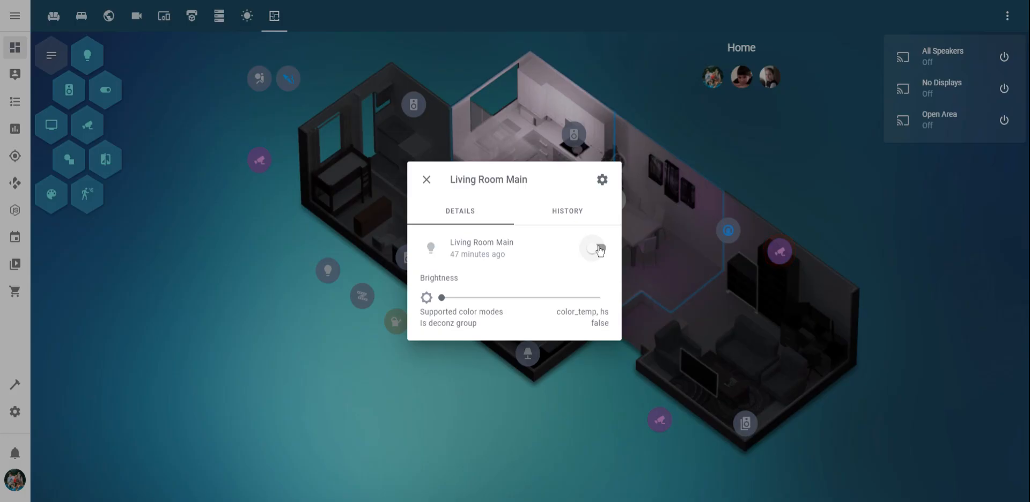
pyautogui.click(597, 249)
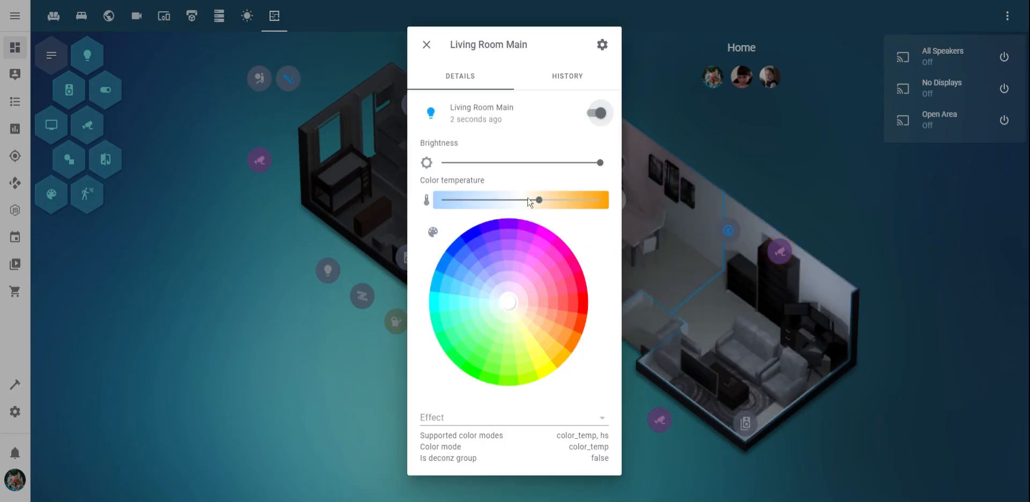
pyautogui.click(587, 301)
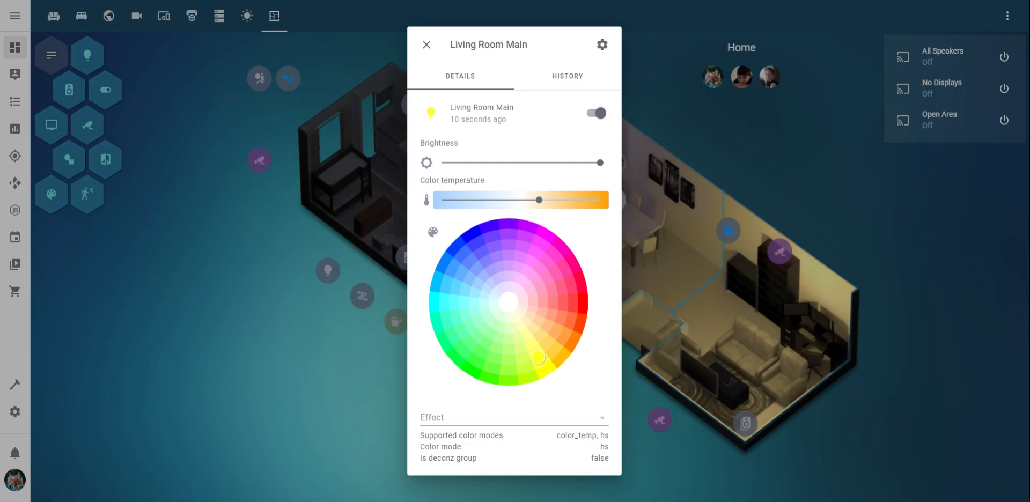
# Dim Living Room Main to about half brightness and return to the floorplan
pyautogui.moveTo(598, 162); pyautogui.dragTo(547, 162)
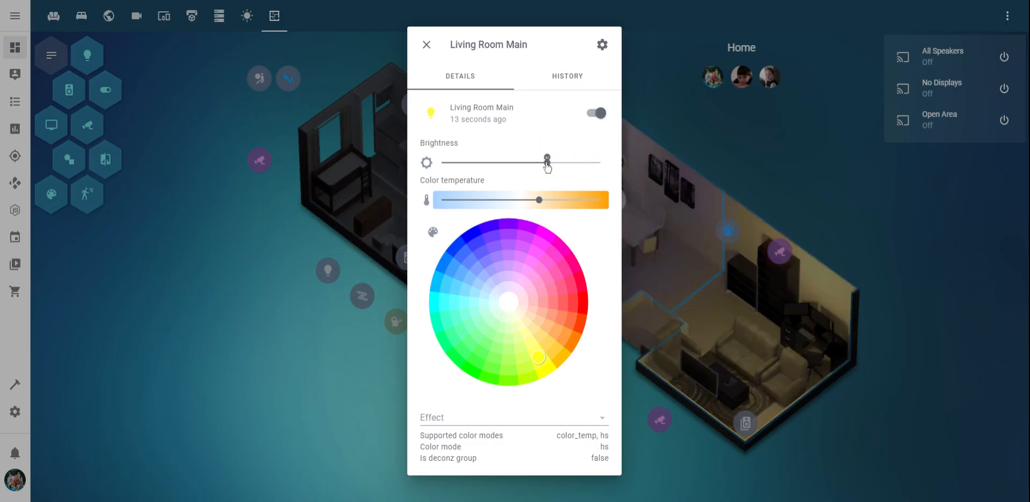
pyautogui.moveTo(547, 161); pyautogui.dragTo(515, 162)
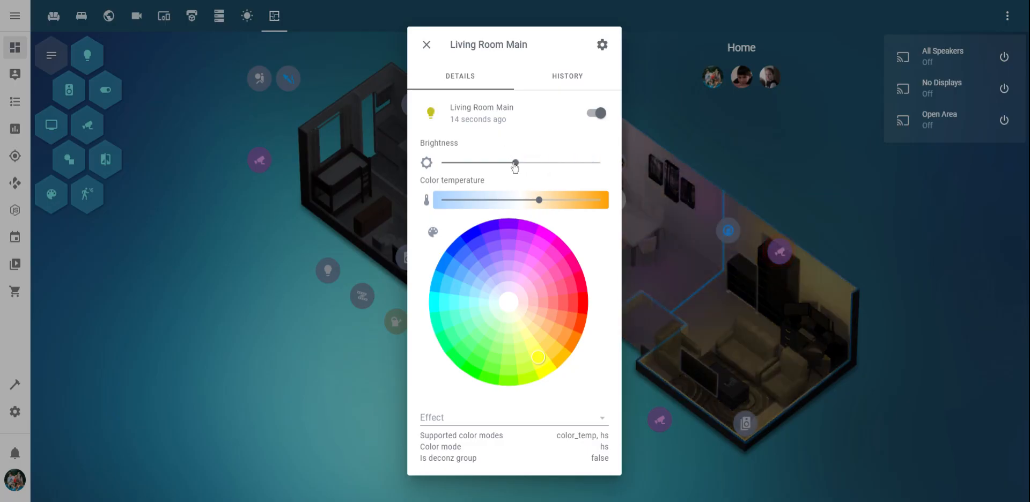
pyautogui.moveTo(516, 163); pyautogui.dragTo(532, 163)
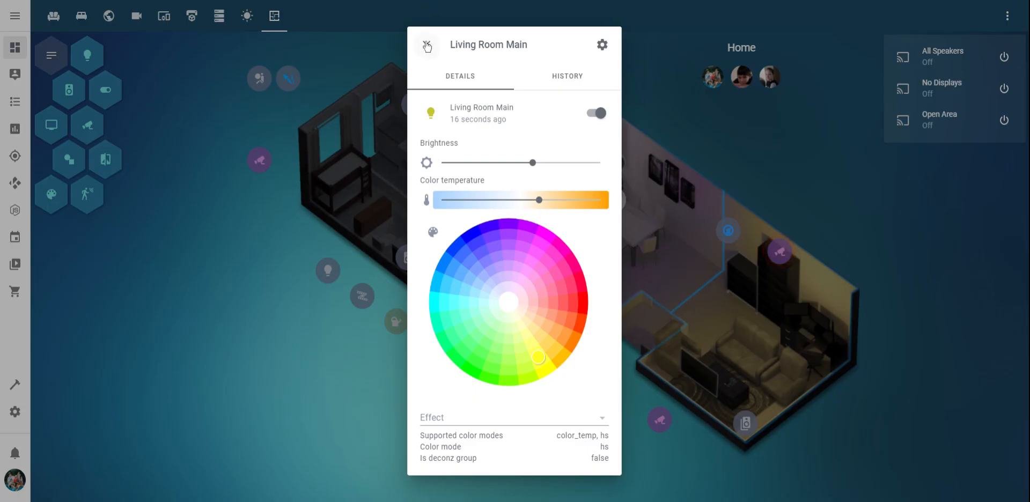
pyautogui.click(425, 45)
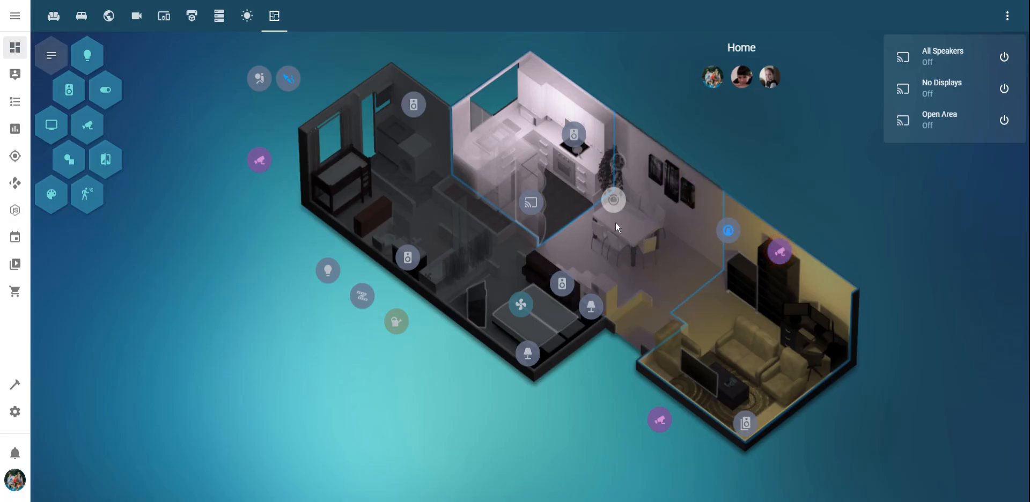
pyautogui.moveTo(615, 188)
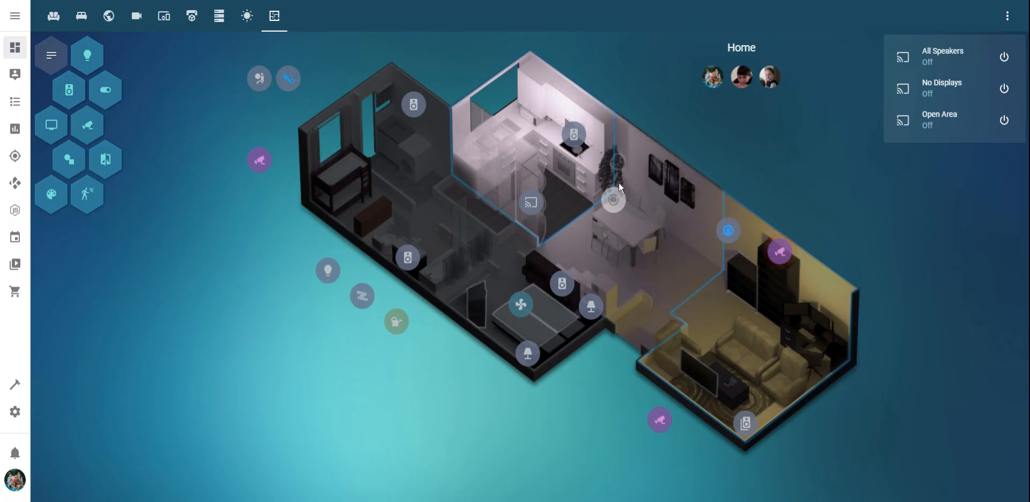
pyautogui.moveTo(449, 172)
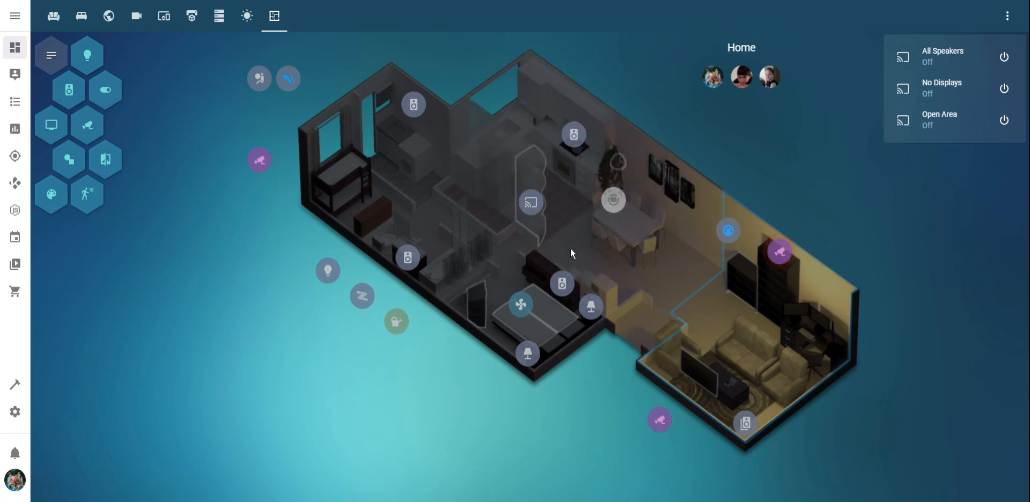
pyautogui.moveTo(592, 211)
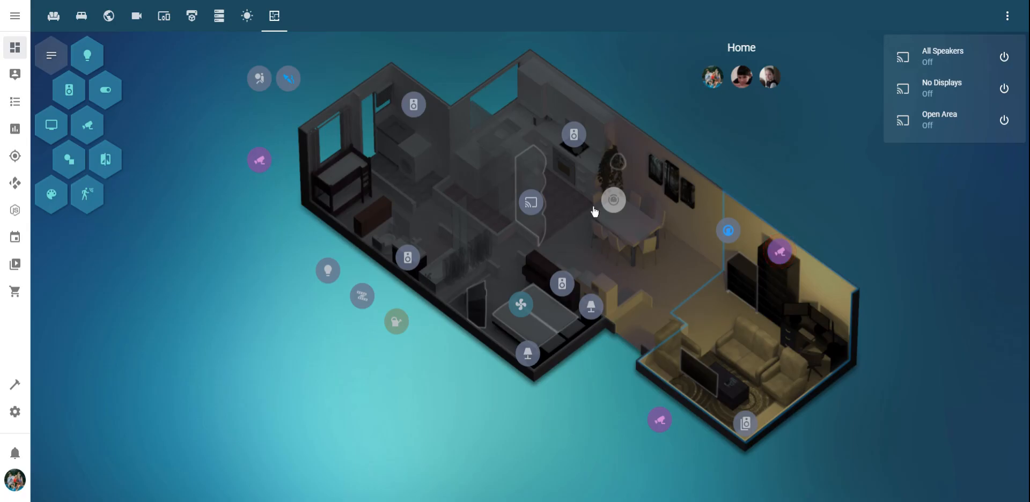
pyautogui.moveTo(554, 168)
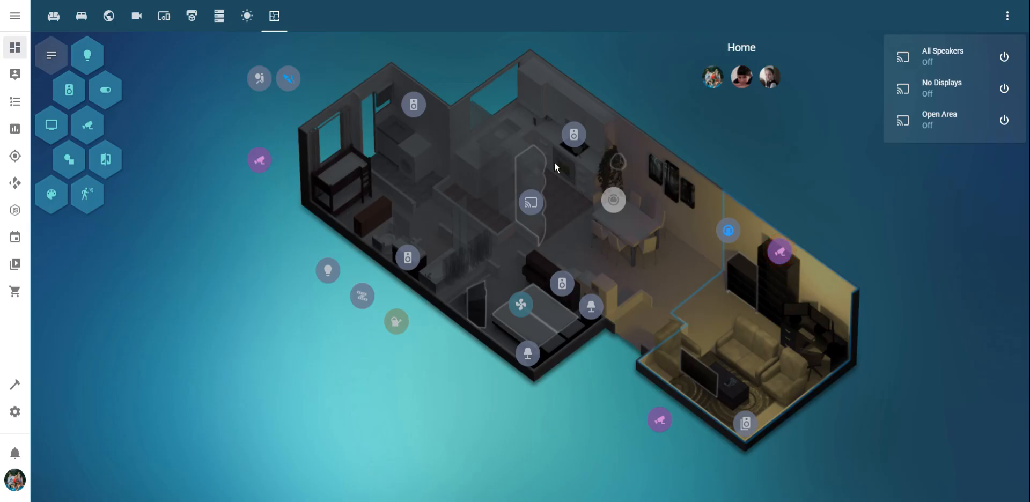
pyautogui.moveTo(520, 209)
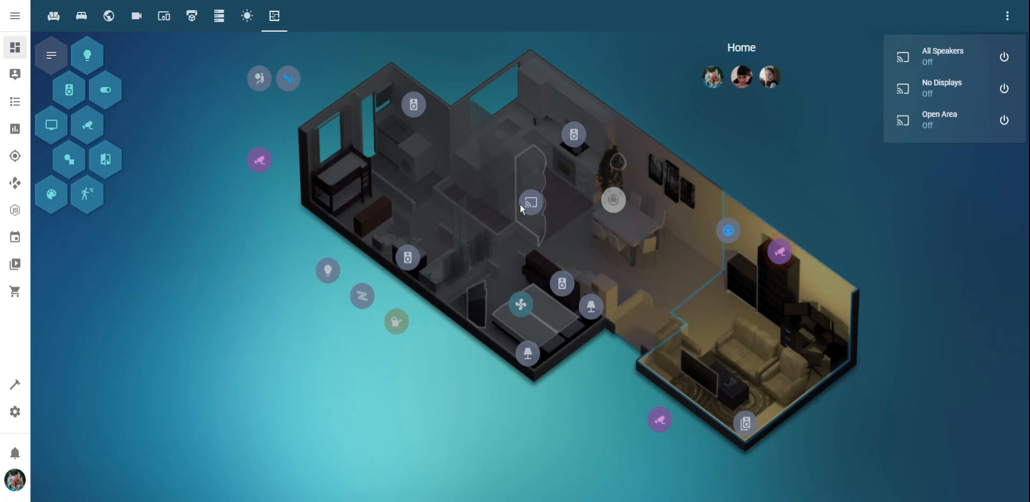
pyautogui.moveTo(504, 293)
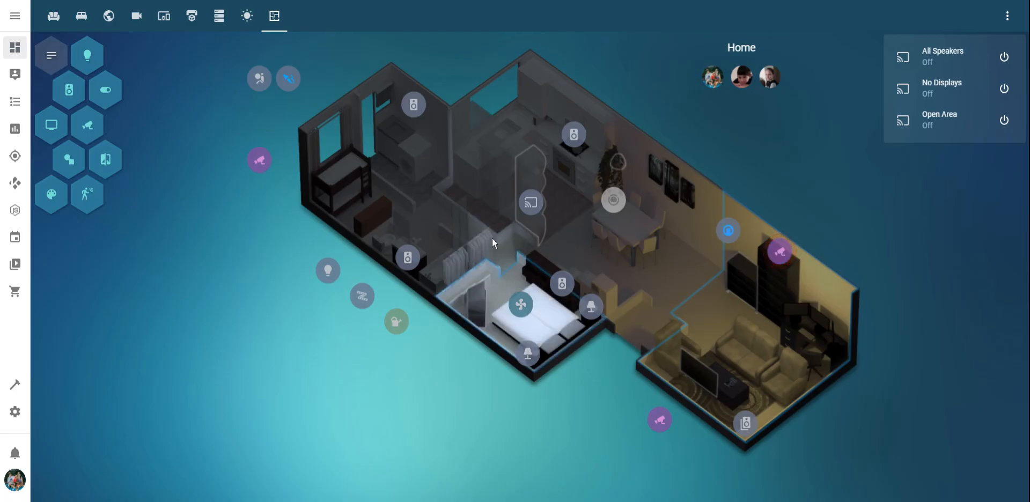
pyautogui.moveTo(394, 203)
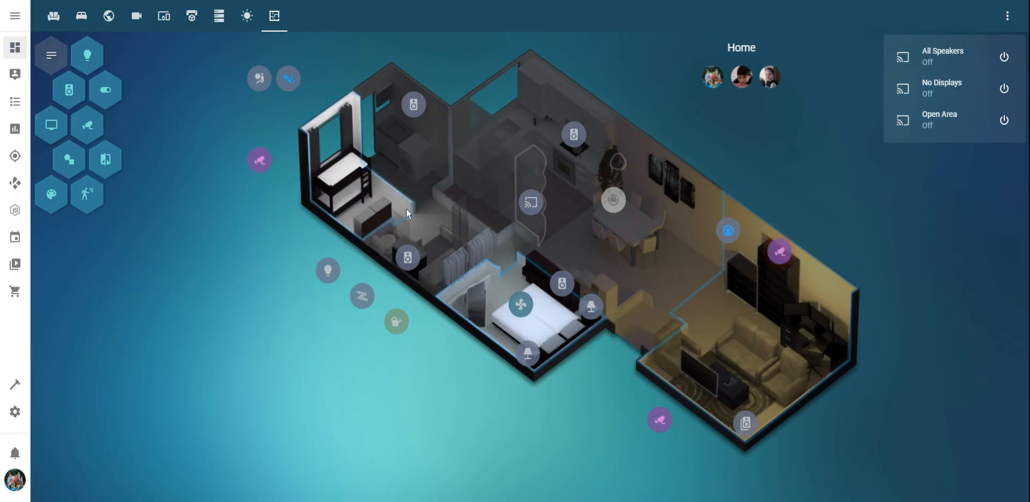
pyautogui.moveTo(369, 204)
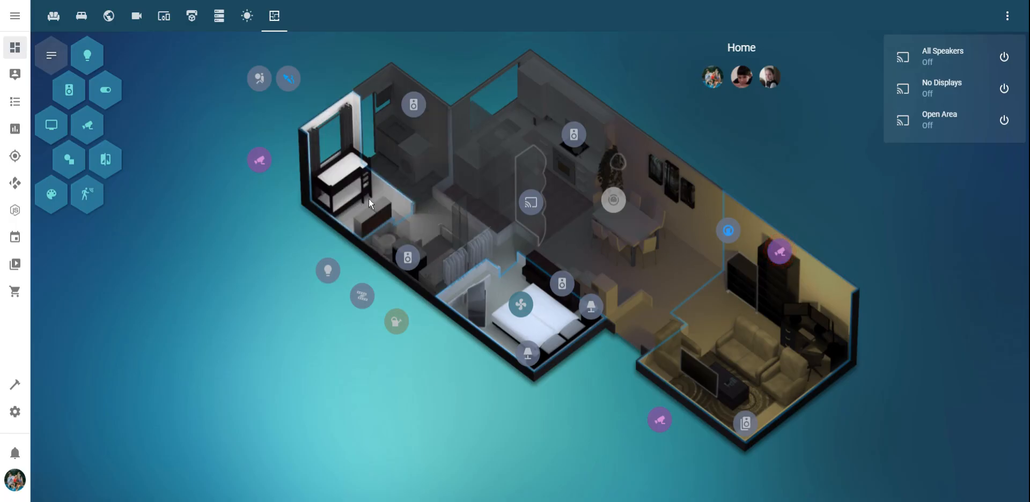
pyautogui.moveTo(497, 287)
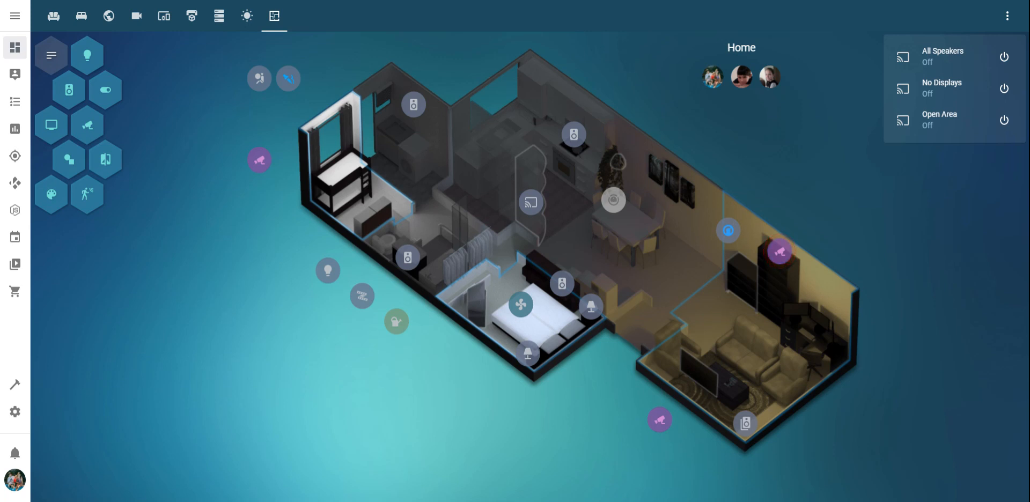
pyautogui.moveTo(396, 136)
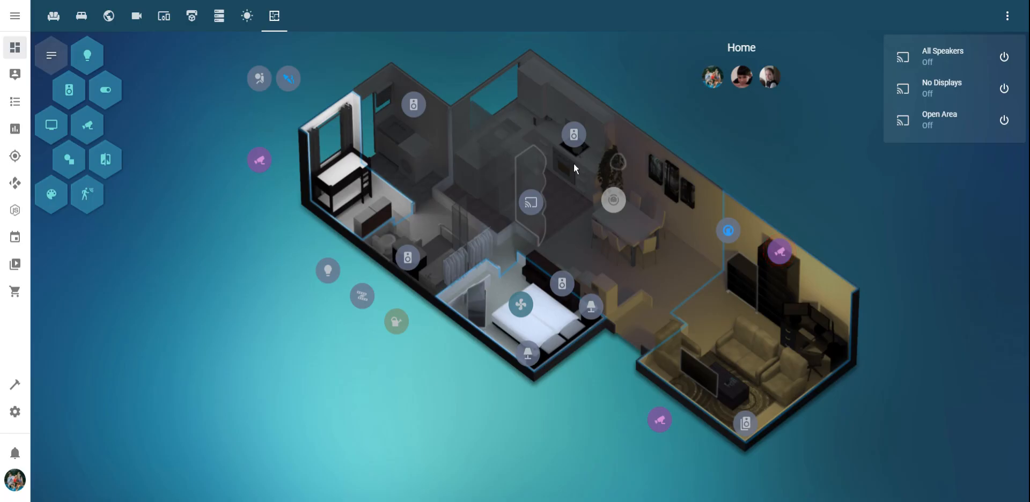
pyautogui.moveTo(478, 306)
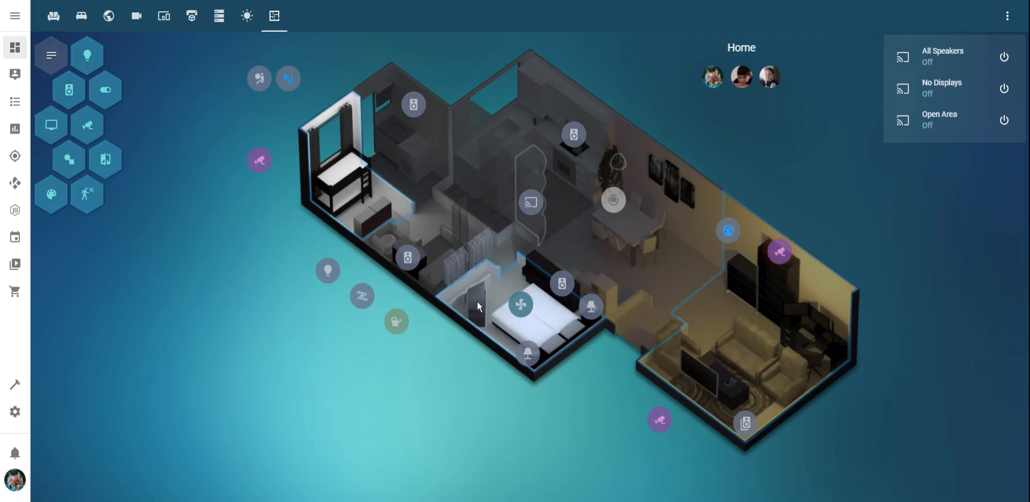
pyautogui.moveTo(461, 297)
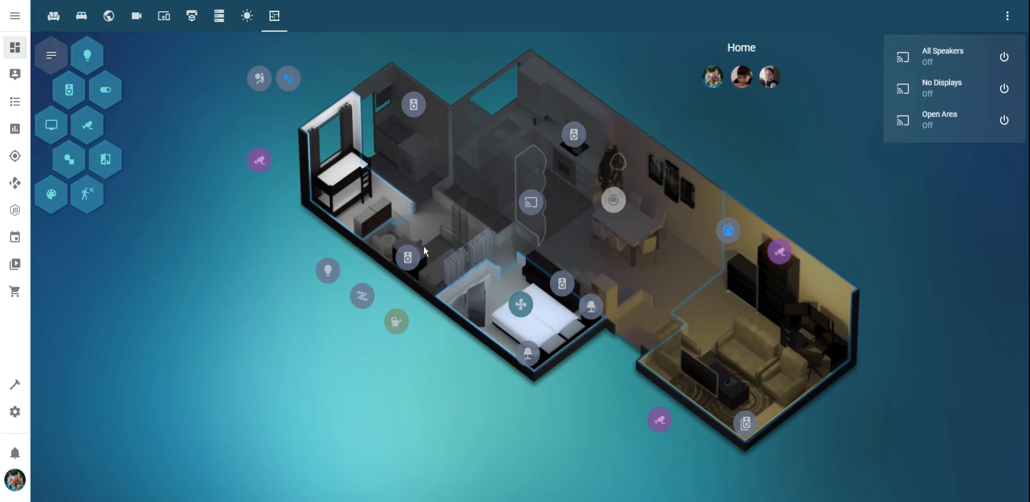
pyautogui.moveTo(386, 207)
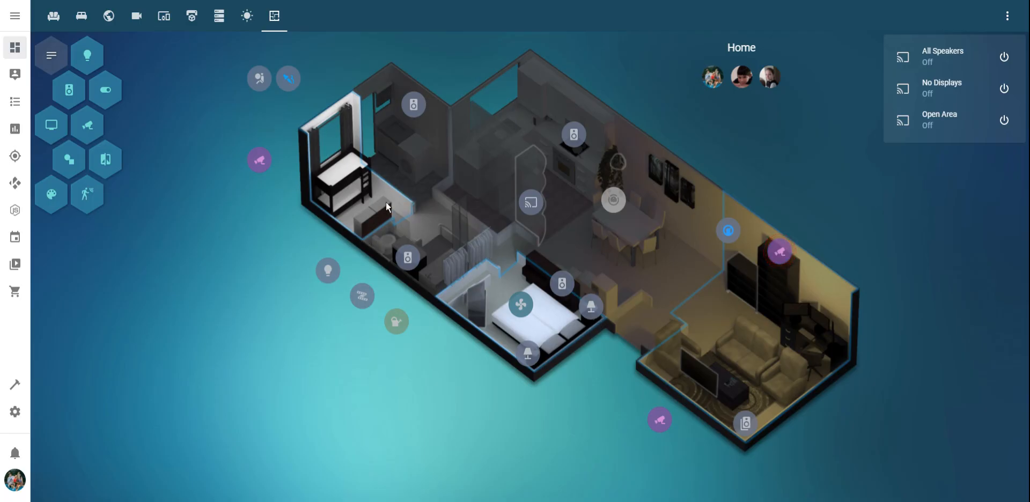
pyautogui.moveTo(370, 192)
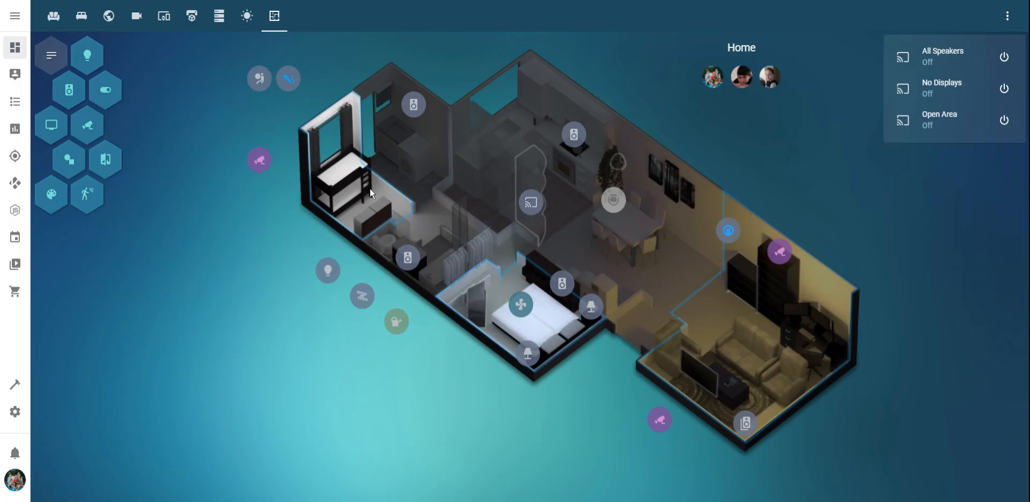
pyautogui.moveTo(515, 286)
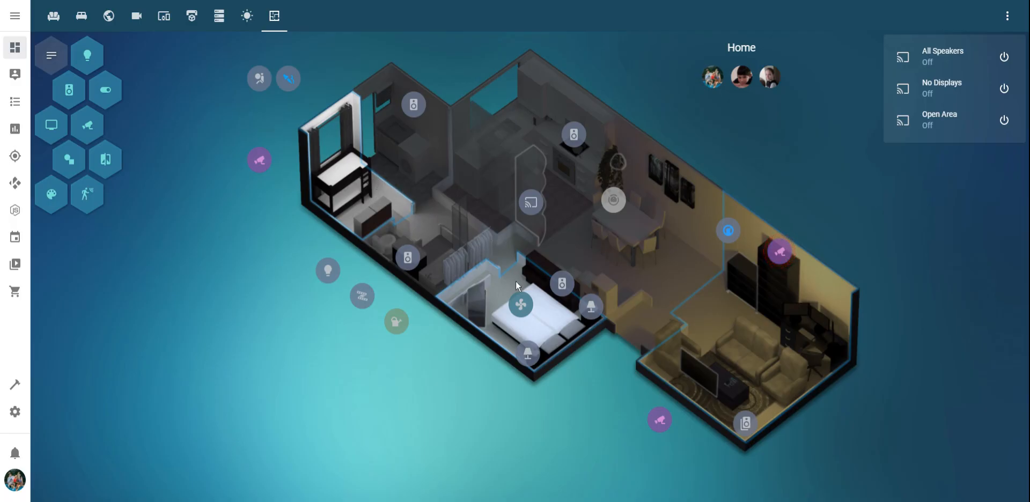
pyautogui.moveTo(674, 274)
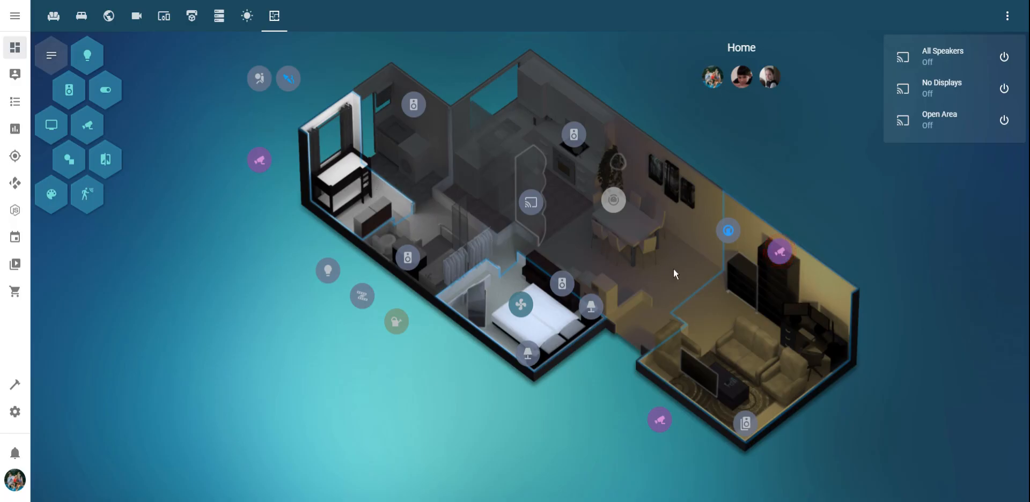
# Check the Master Bedroom TV and Living Room TV details, then dismiss them
pyautogui.click(530, 202)
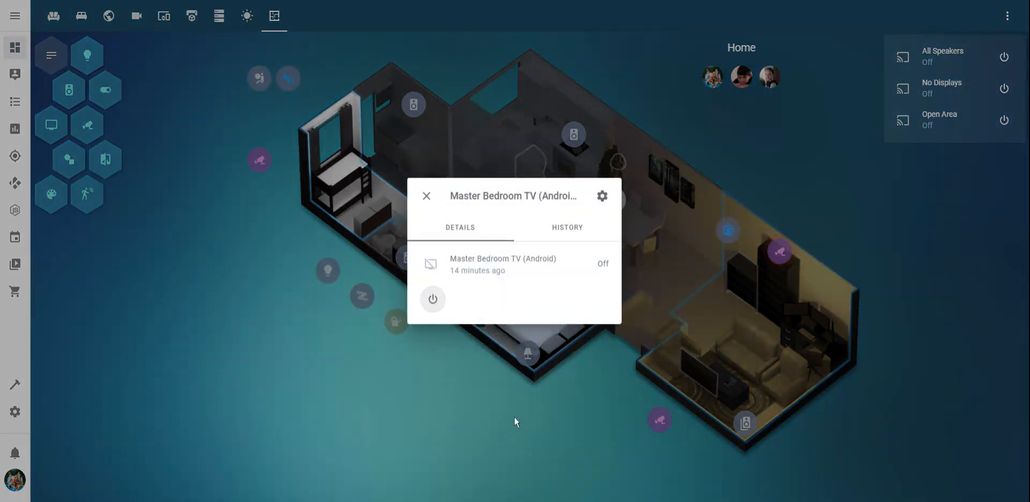
pyautogui.click(426, 196)
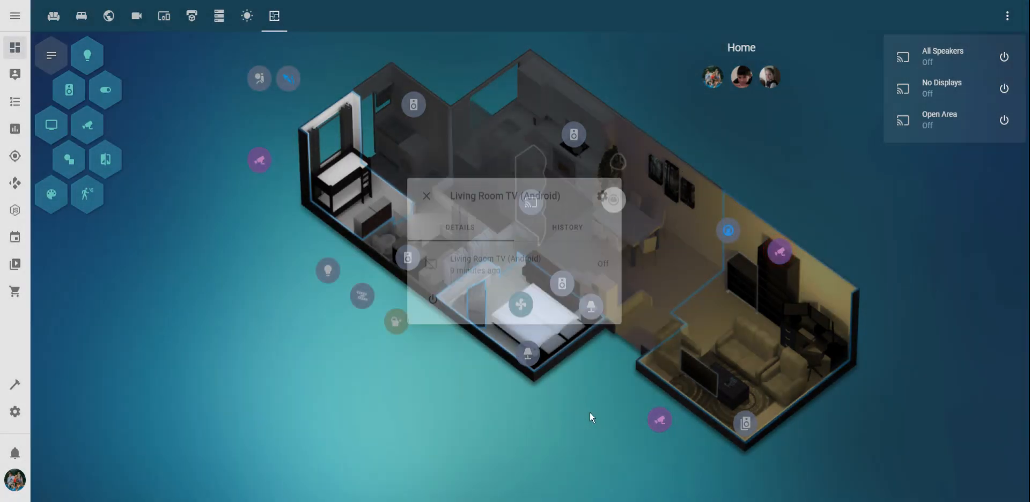
pyautogui.click(425, 196)
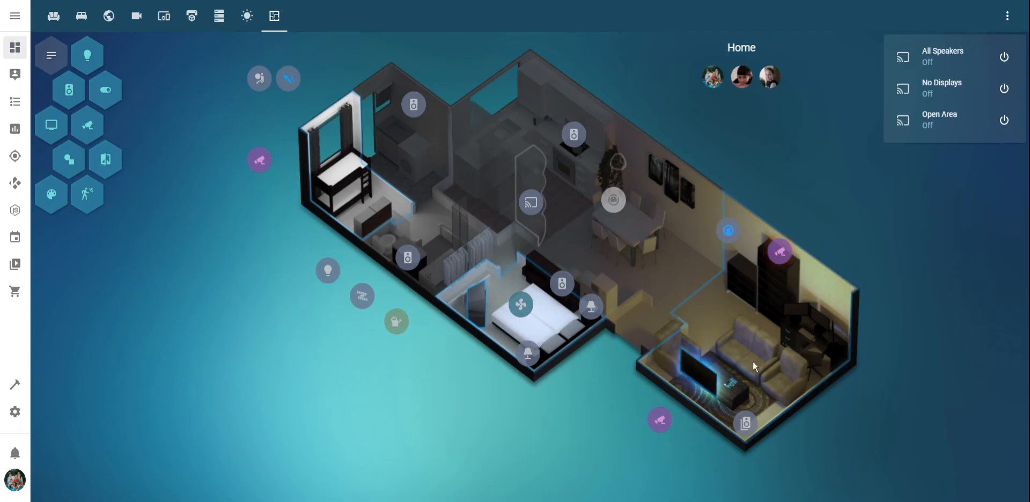
pyautogui.moveTo(683, 357)
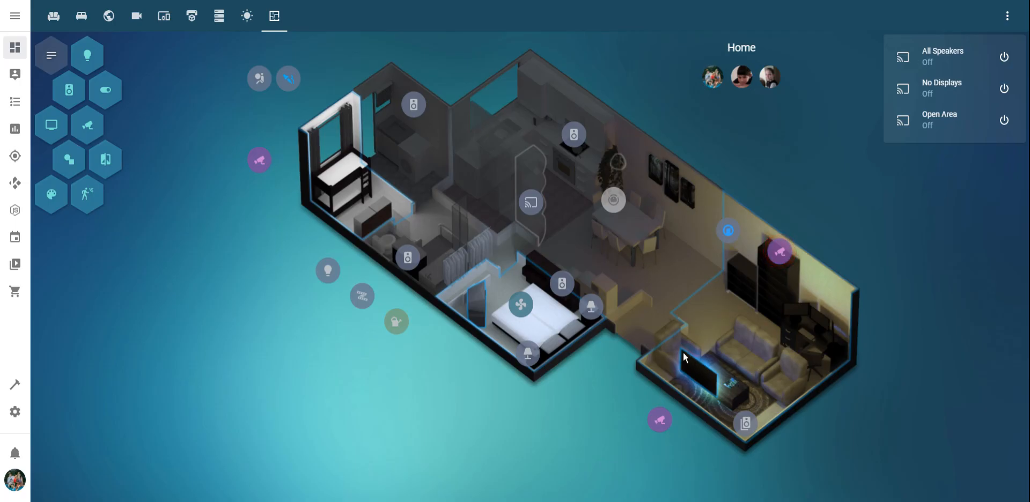
pyautogui.moveTo(689, 359)
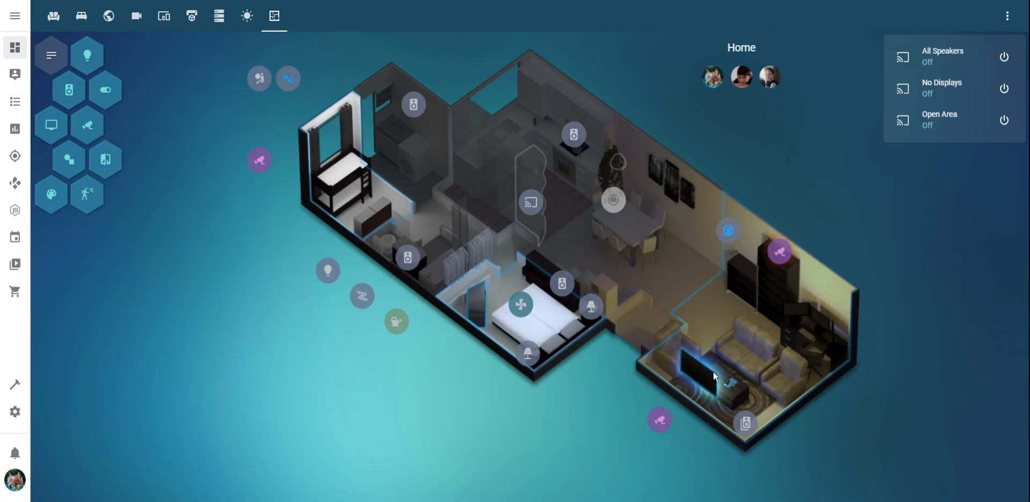
pyautogui.moveTo(709, 393)
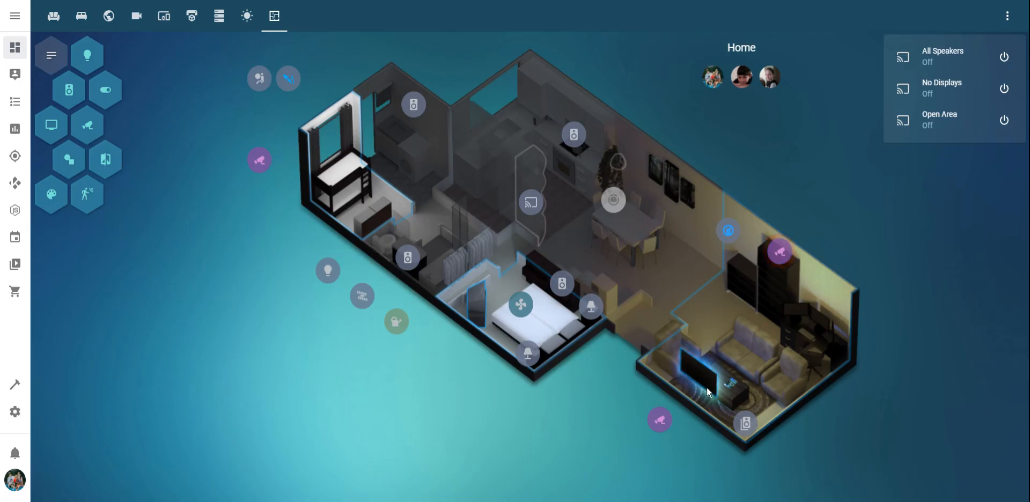
pyautogui.moveTo(781, 315)
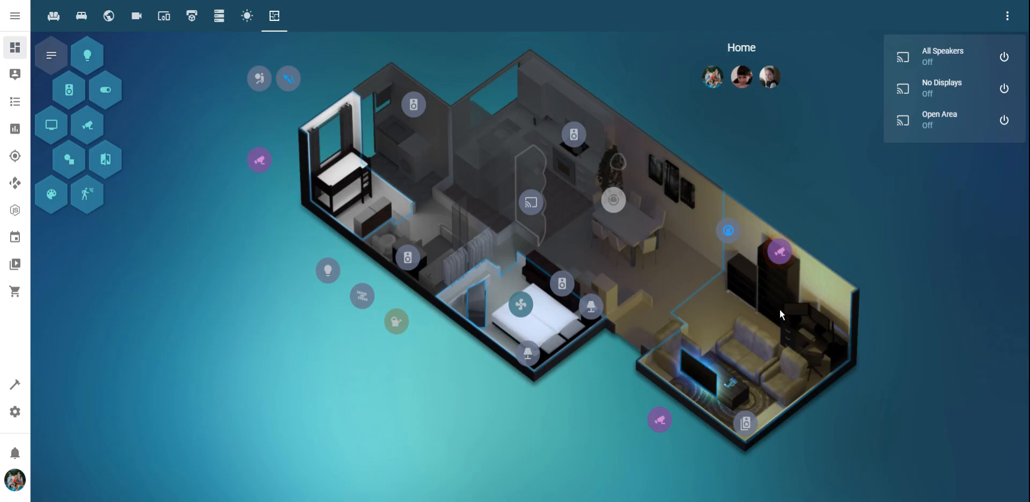
pyautogui.moveTo(782, 333)
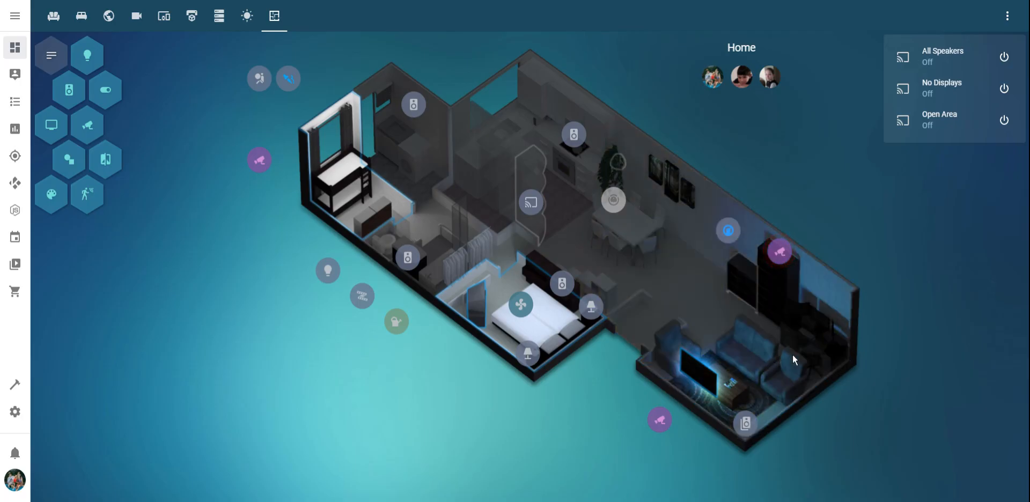
pyautogui.moveTo(764, 401)
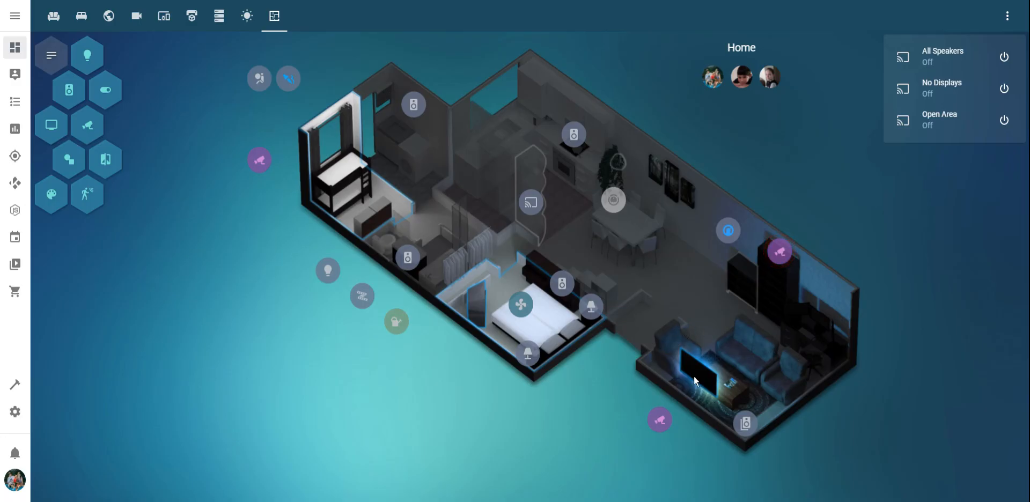
pyautogui.moveTo(662, 393)
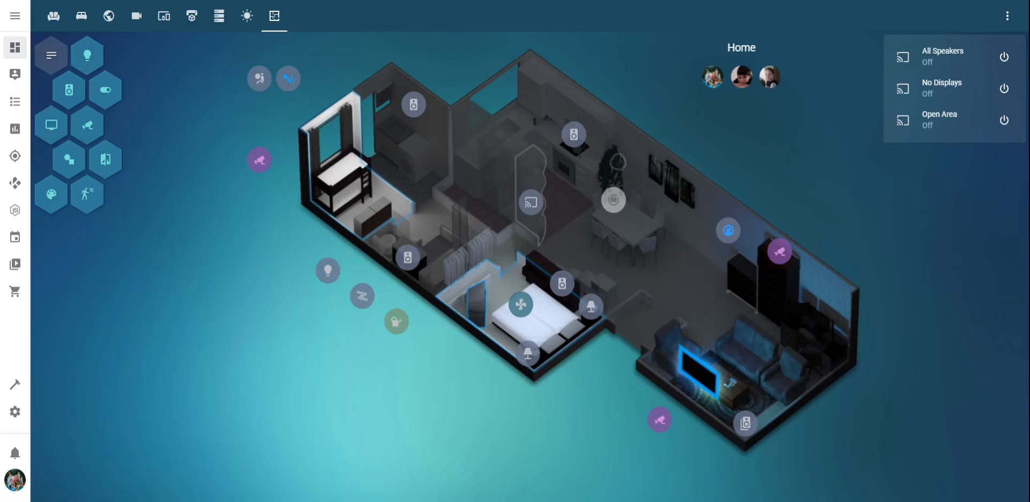
pyautogui.moveTo(694, 366)
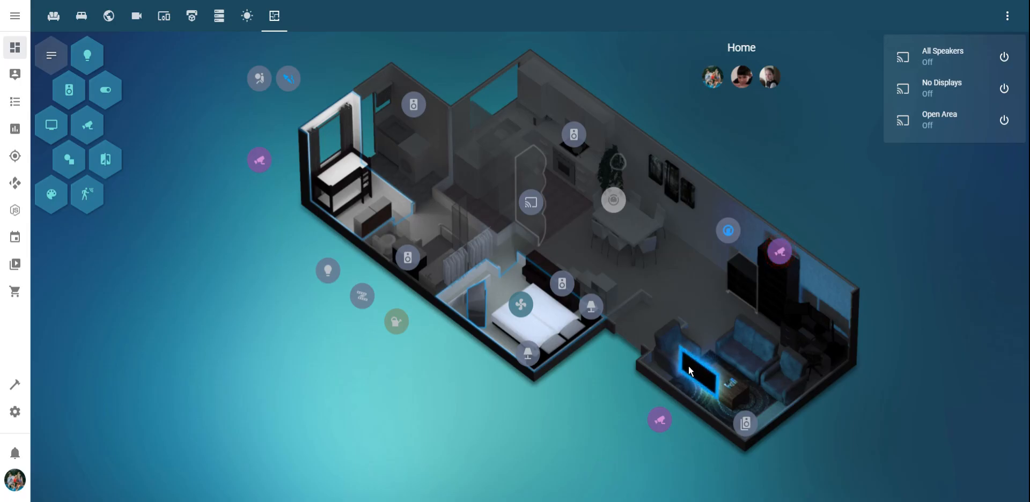
pyautogui.moveTo(779, 253)
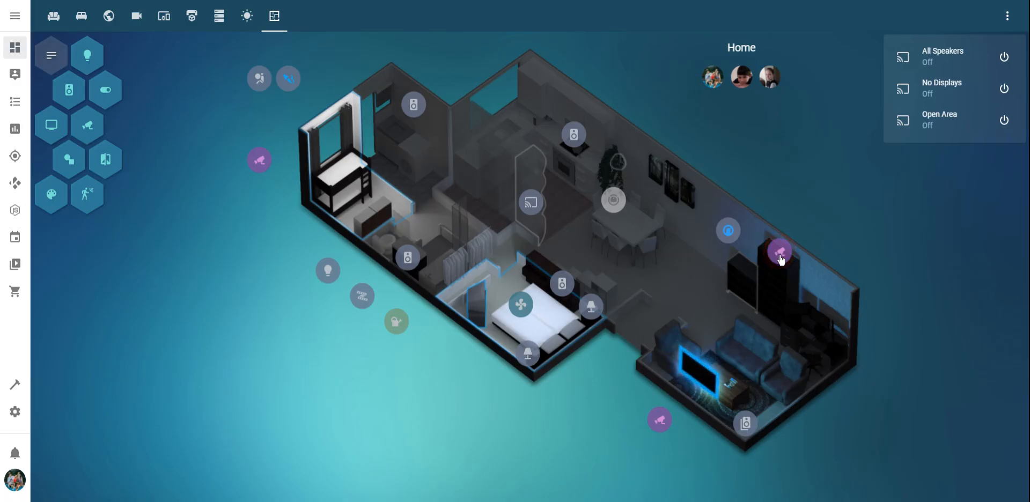
pyautogui.moveTo(786, 255)
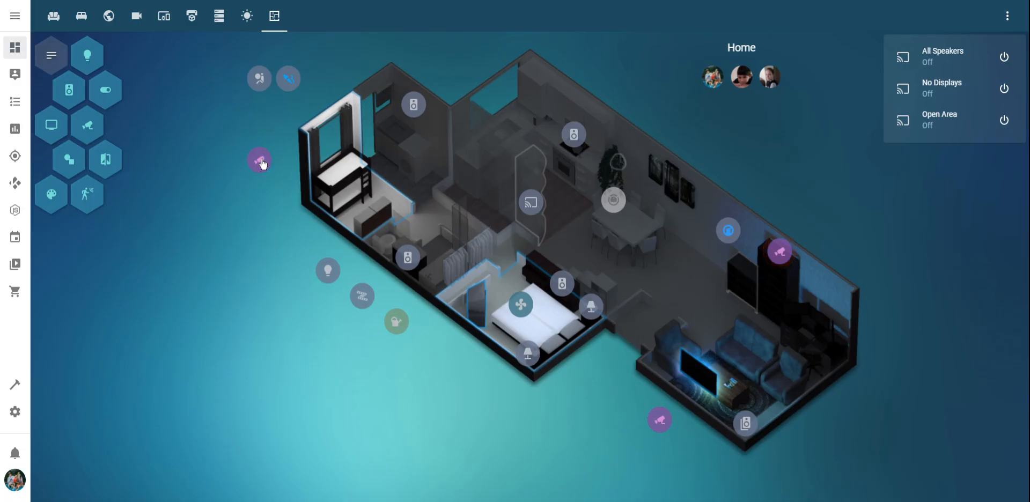
pyautogui.moveTo(281, 181)
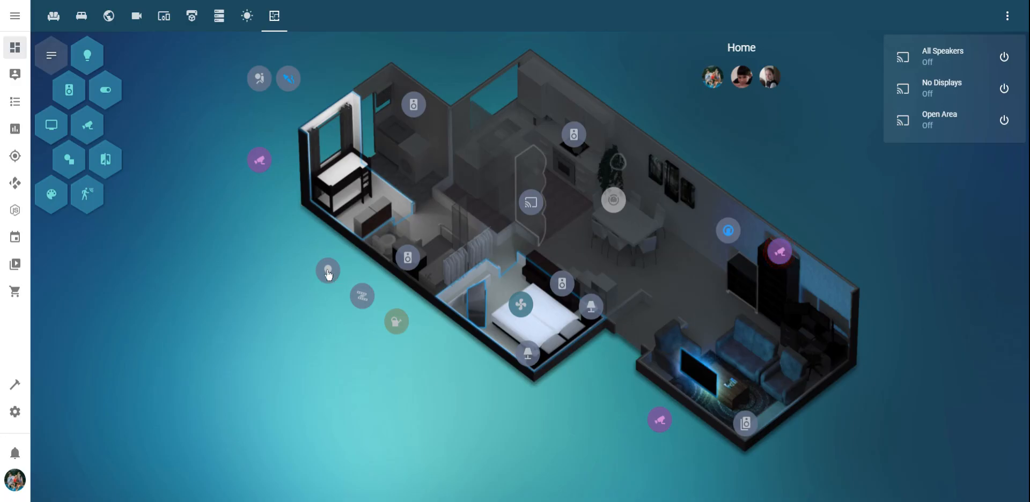
# Bring up the Back Yard Camera view from the floorplan
pyautogui.click(259, 160)
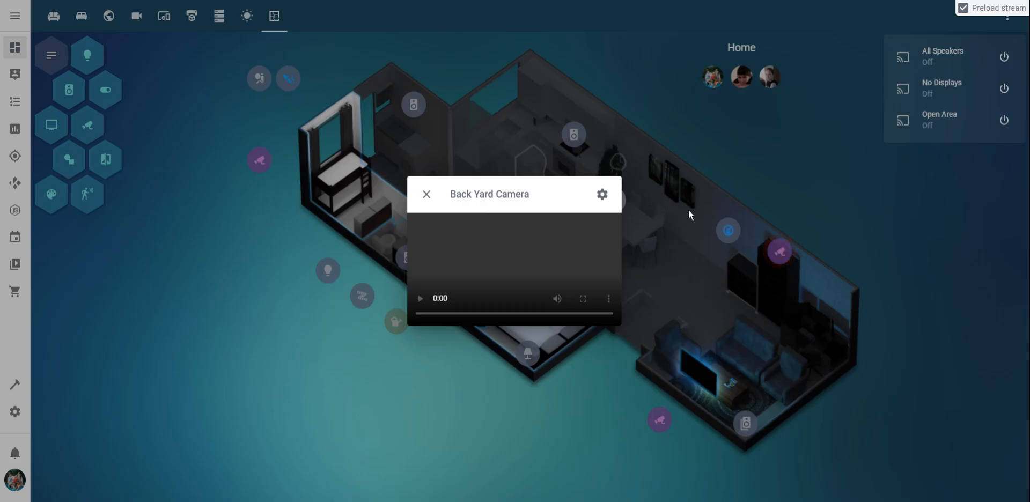
pyautogui.moveTo(693, 217)
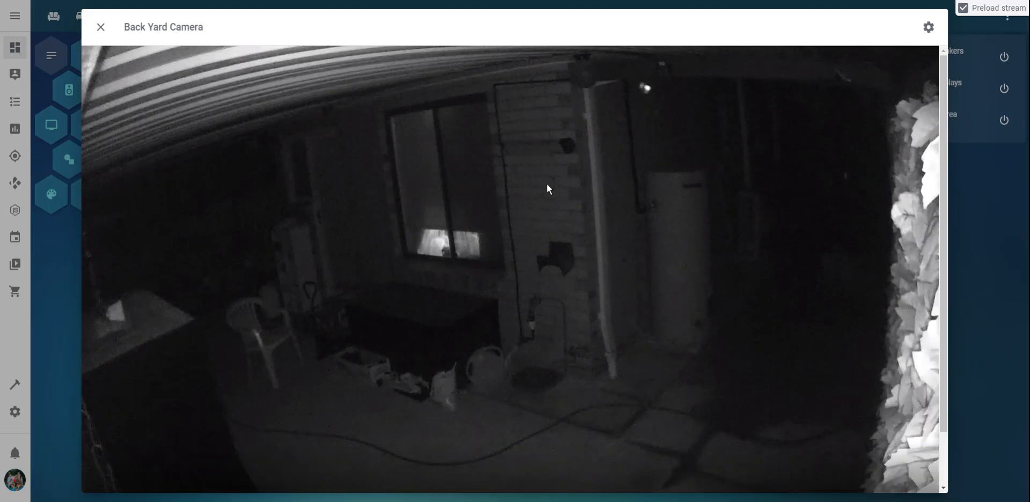
pyautogui.moveTo(991, 236)
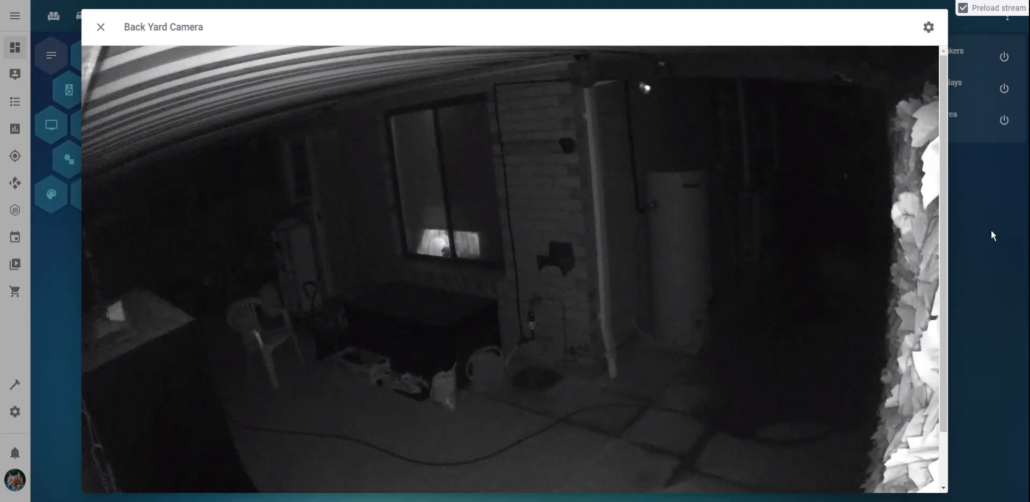
# Enlarge the Back Yard Camera's night feed, then close it back to the floorplan
pyautogui.click(101, 27)
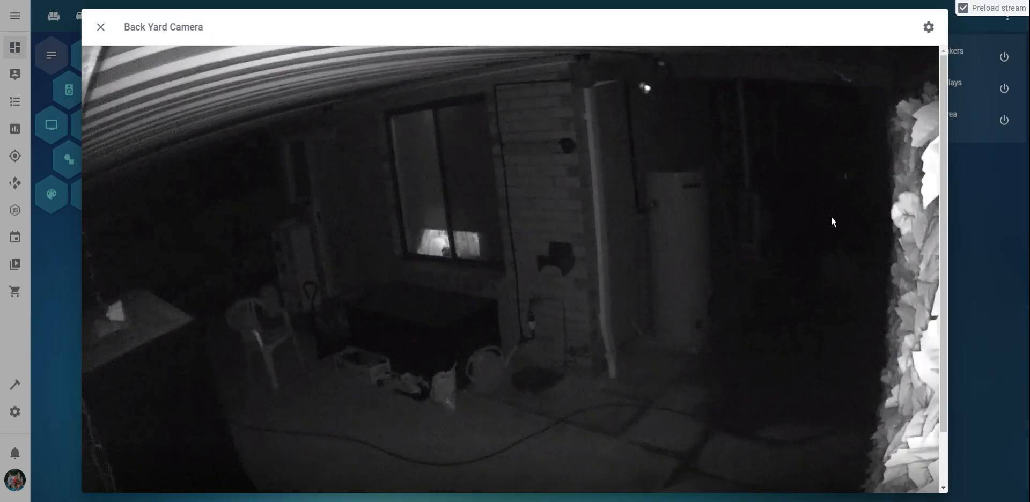
pyautogui.moveTo(866, 146)
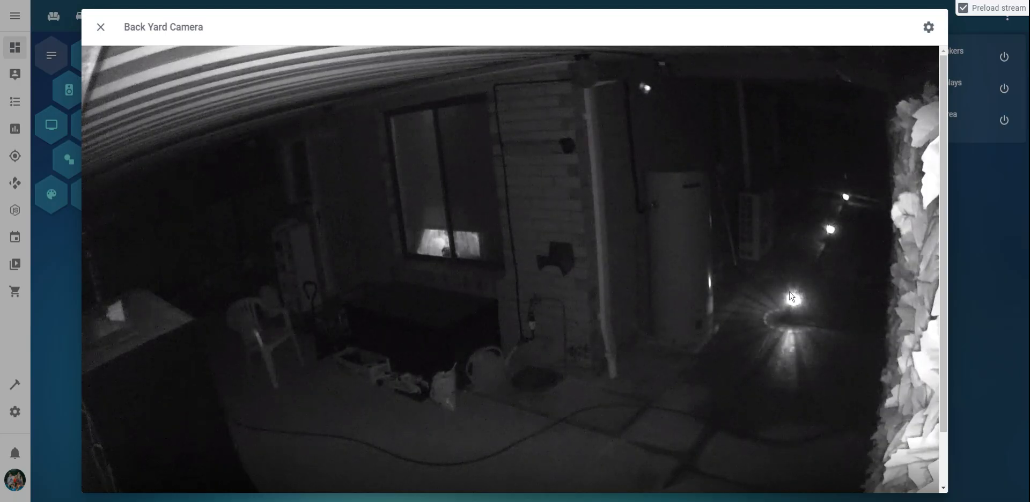
pyautogui.moveTo(792, 310)
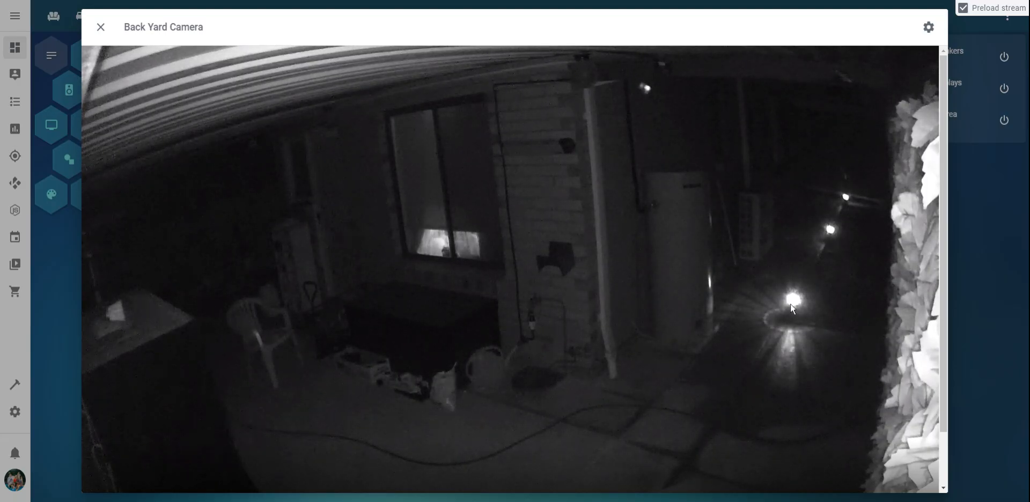
pyautogui.moveTo(911, 199)
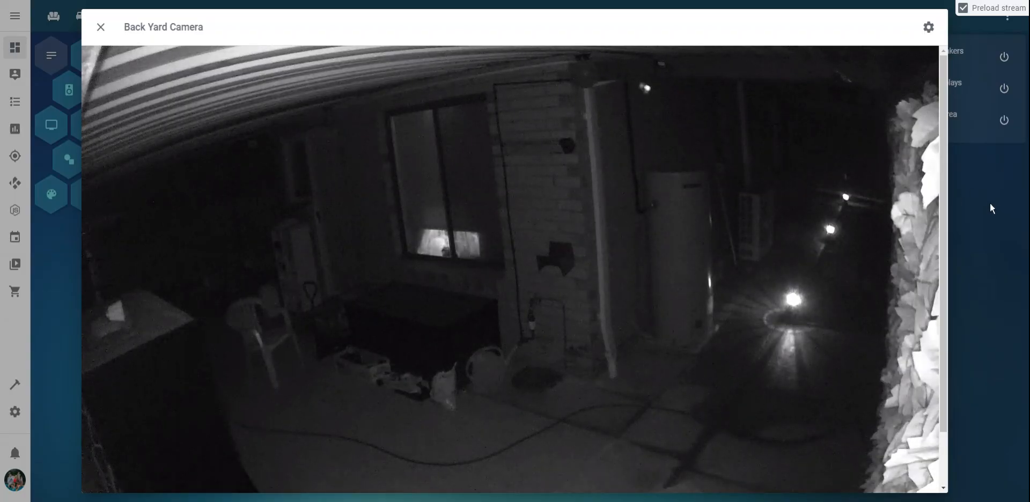
pyautogui.click(100, 27)
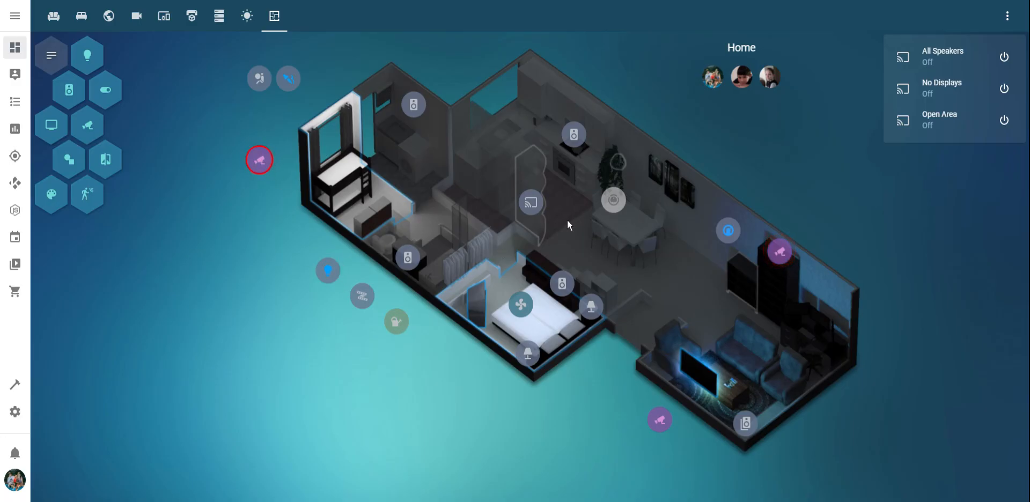
pyautogui.moveTo(530, 293)
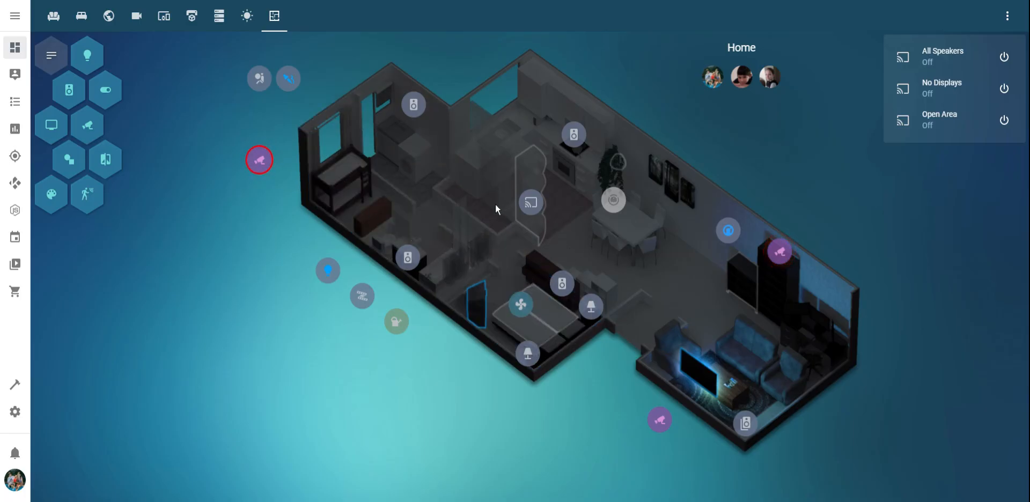
pyautogui.moveTo(414, 132)
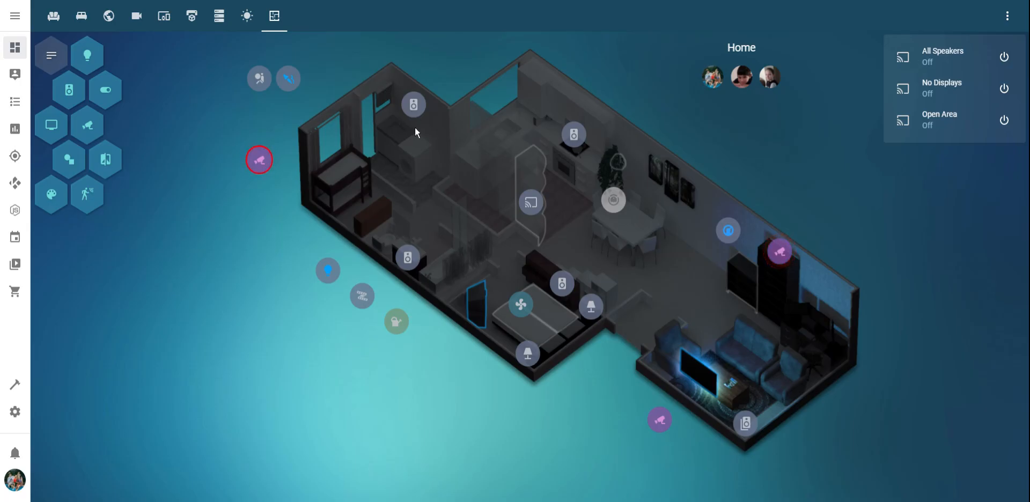
pyautogui.moveTo(384, 71)
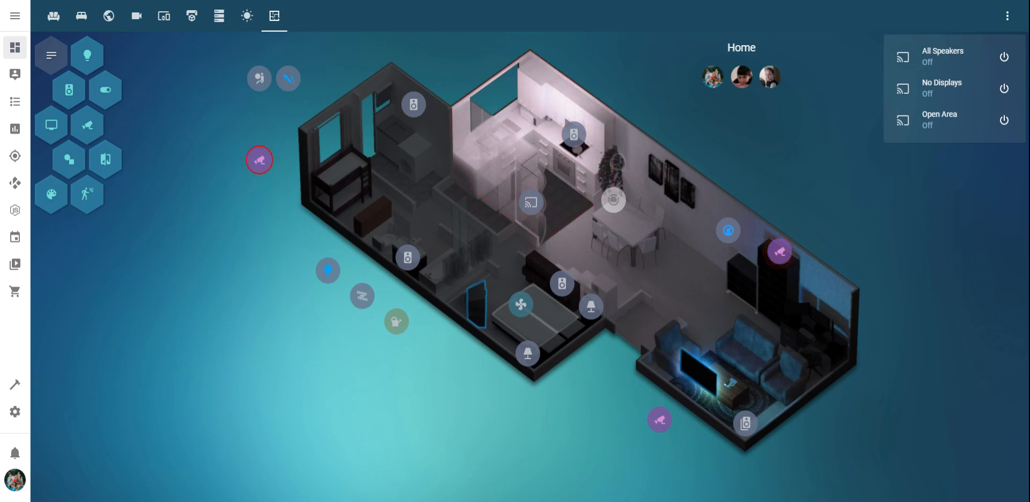
pyautogui.moveTo(502, 142)
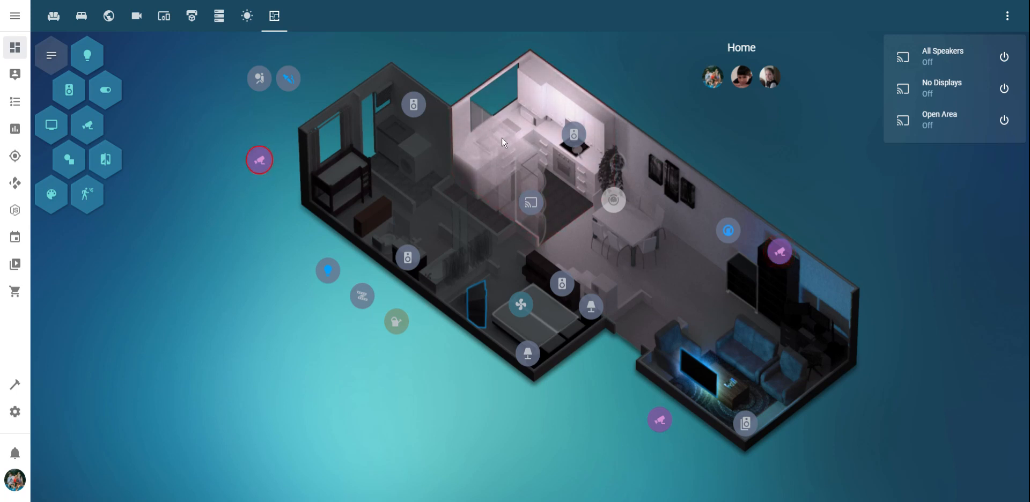
pyautogui.moveTo(599, 117)
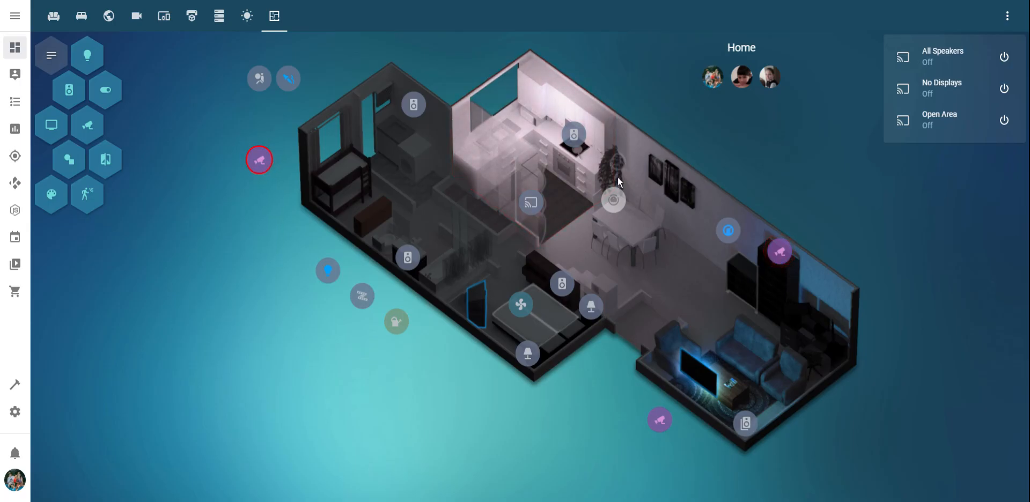
pyautogui.moveTo(526, 284)
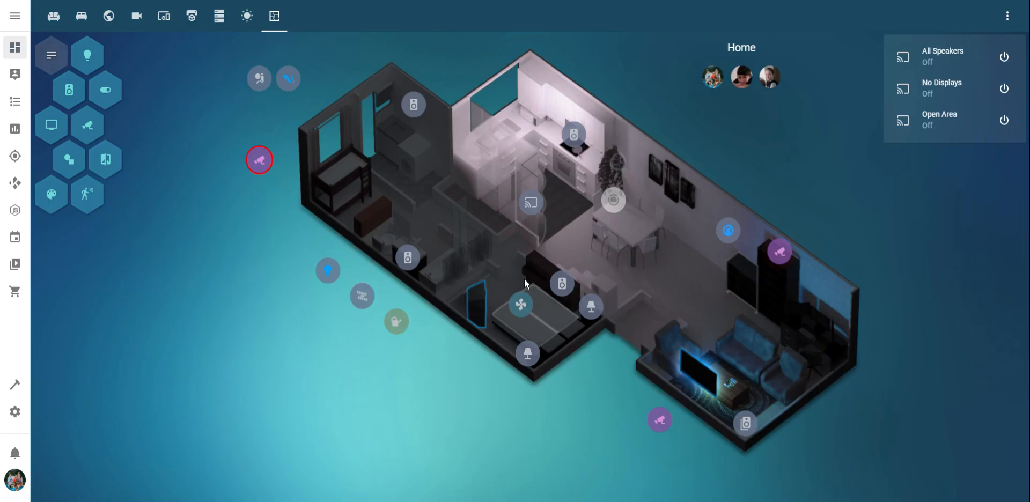
pyautogui.moveTo(566, 220)
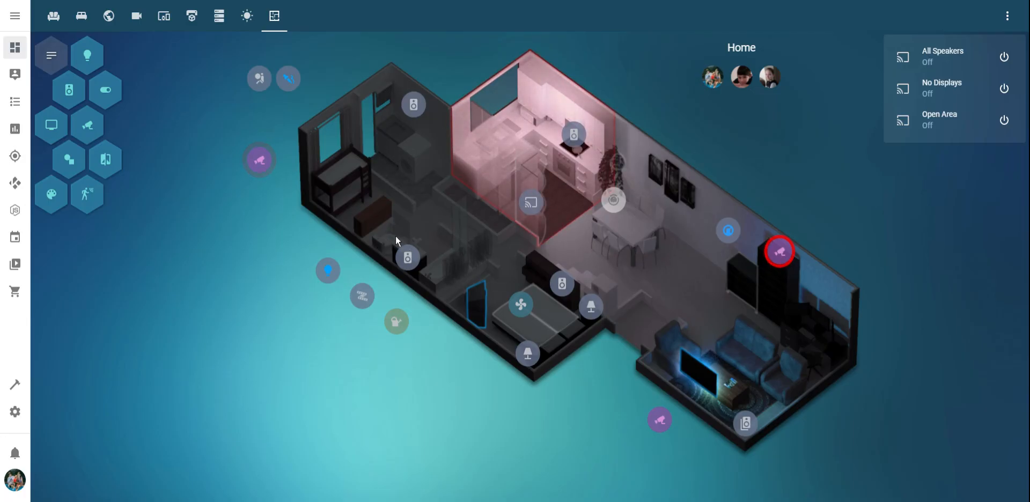
pyautogui.moveTo(446, 184)
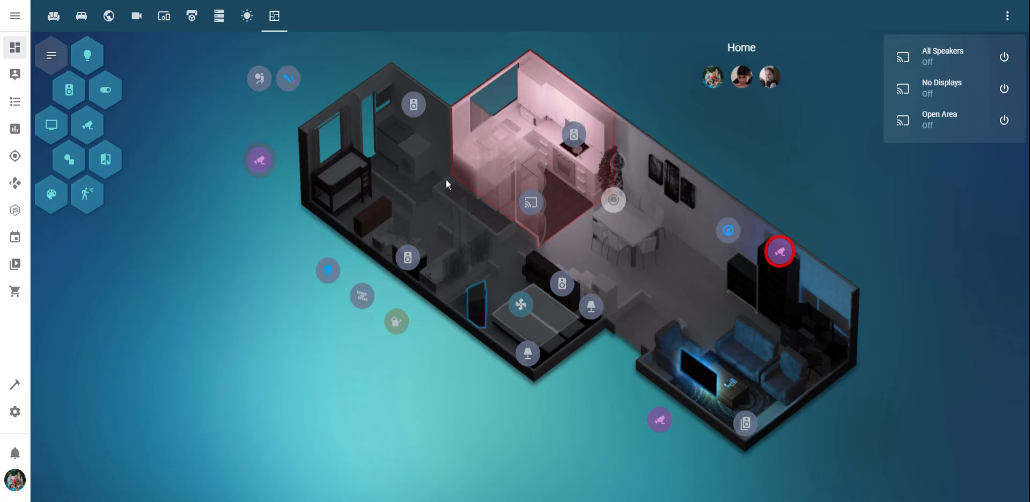
pyautogui.moveTo(675, 313)
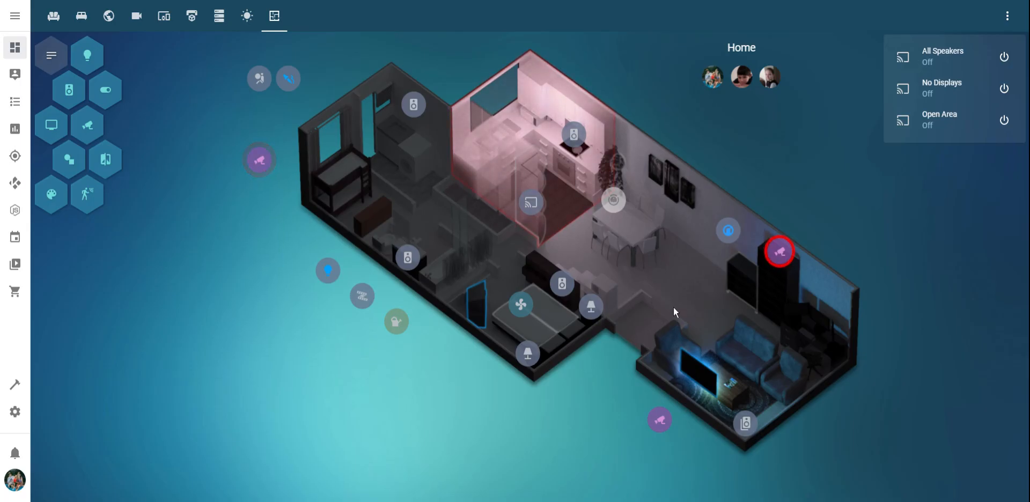
pyautogui.moveTo(645, 400)
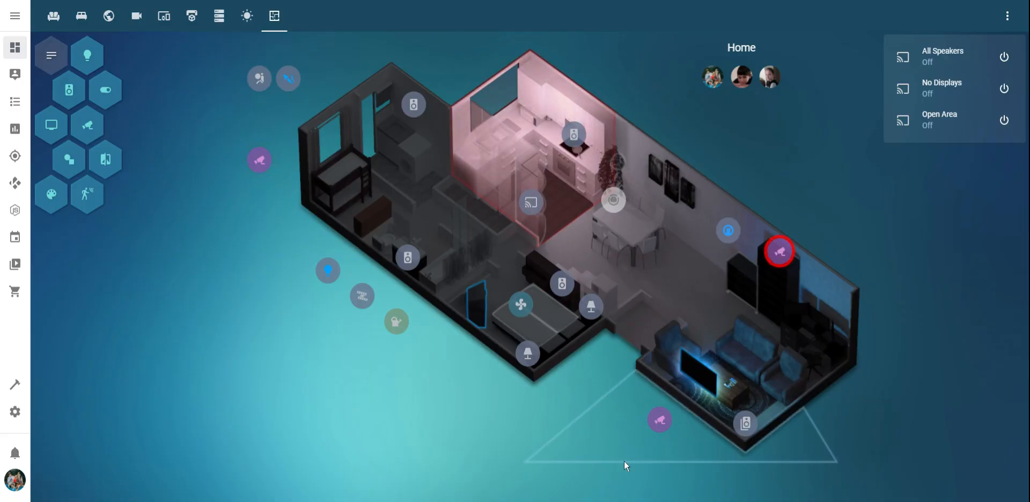
pyautogui.moveTo(454, 376)
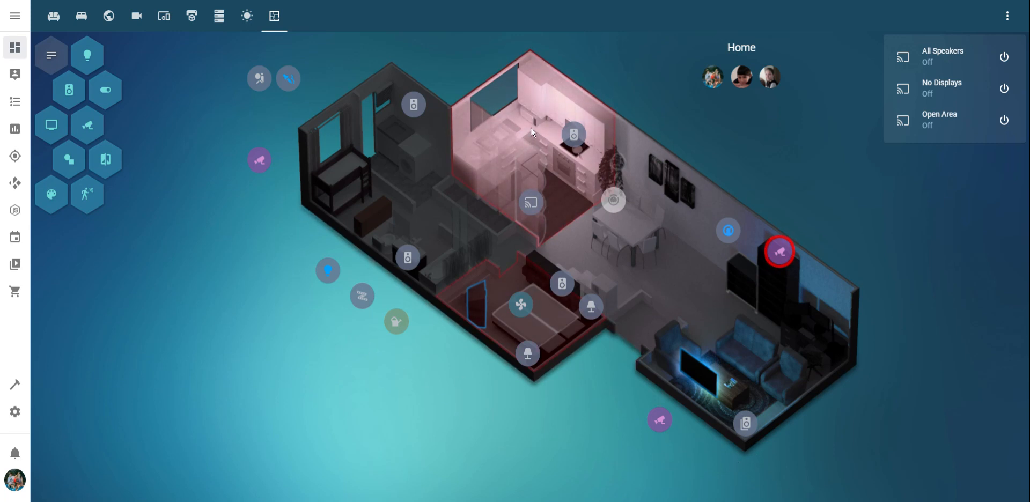
pyautogui.moveTo(515, 291)
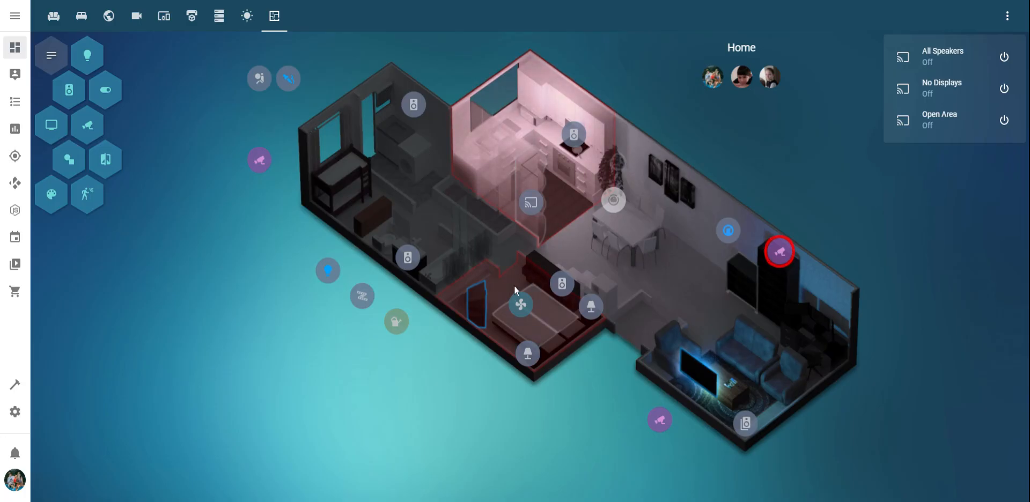
pyautogui.moveTo(523, 290)
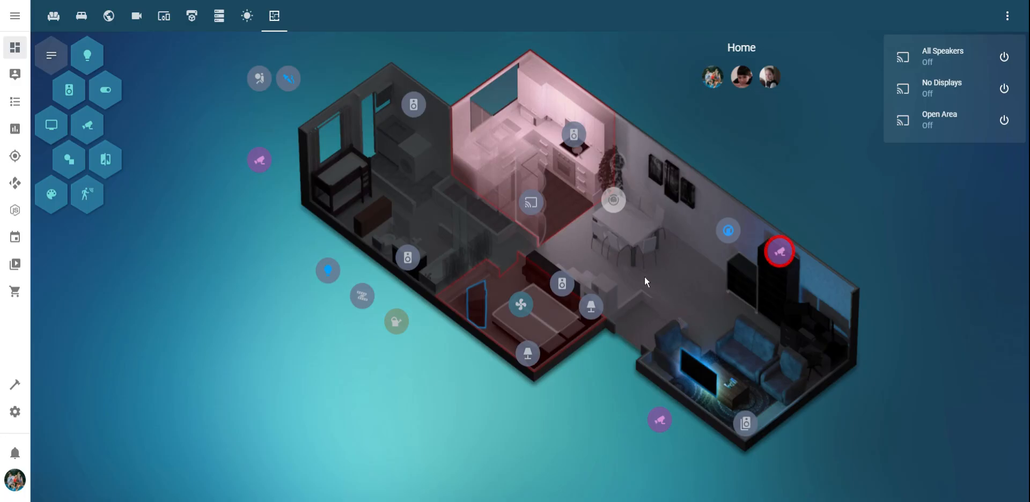
pyautogui.moveTo(721, 255)
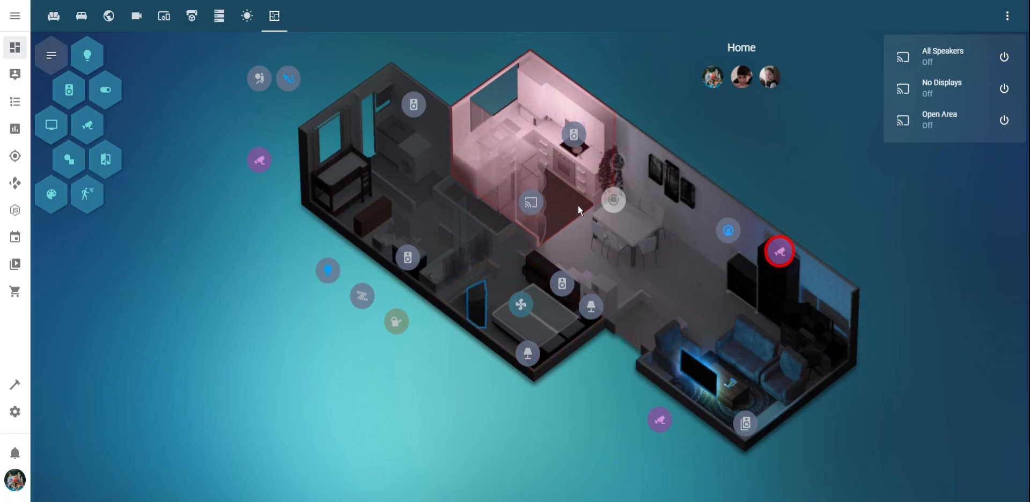
pyautogui.moveTo(622, 252)
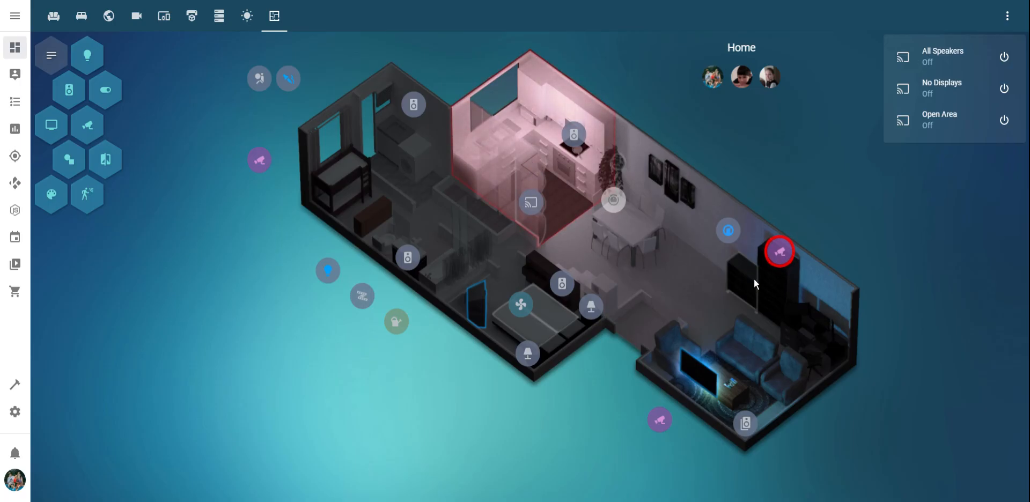
pyautogui.moveTo(746, 281)
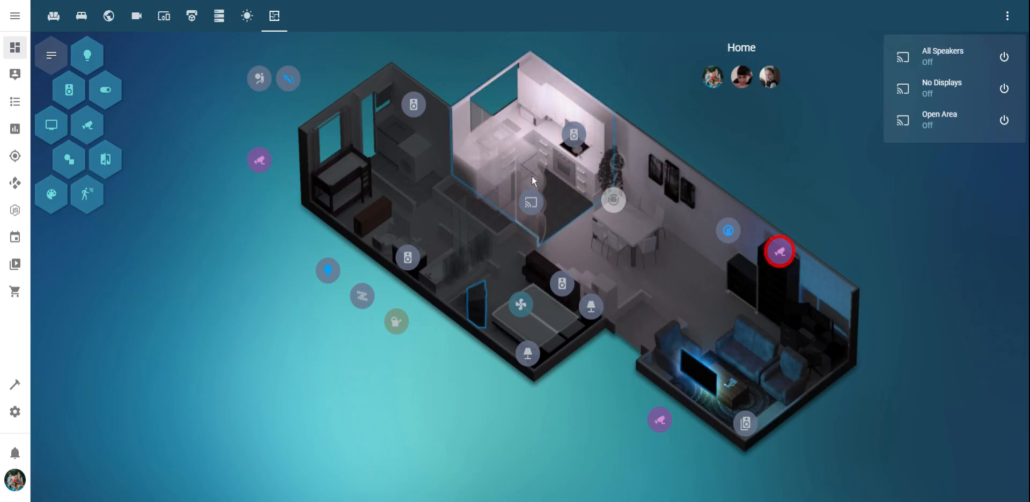
pyautogui.moveTo(742, 282)
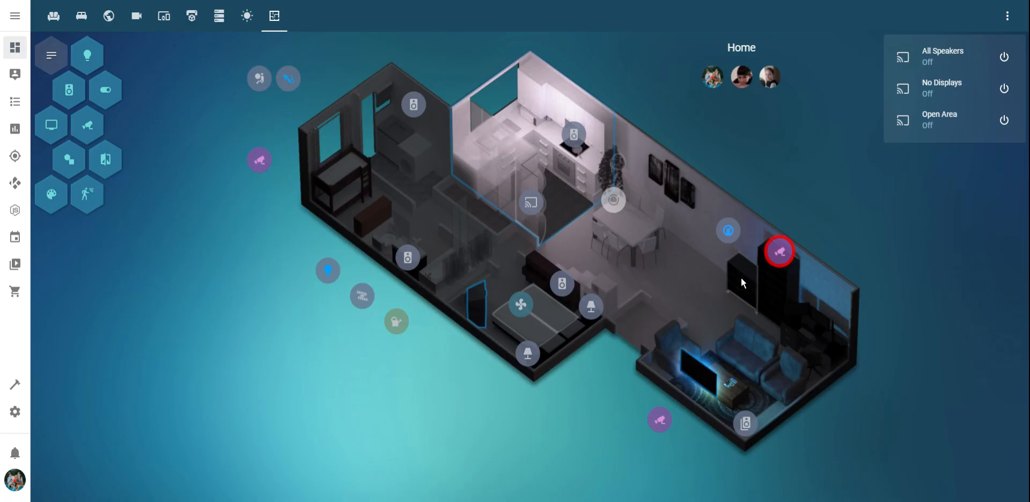
# Light the bookshelf lamp via its quick actions, then turn it back off
pyautogui.click(780, 249)
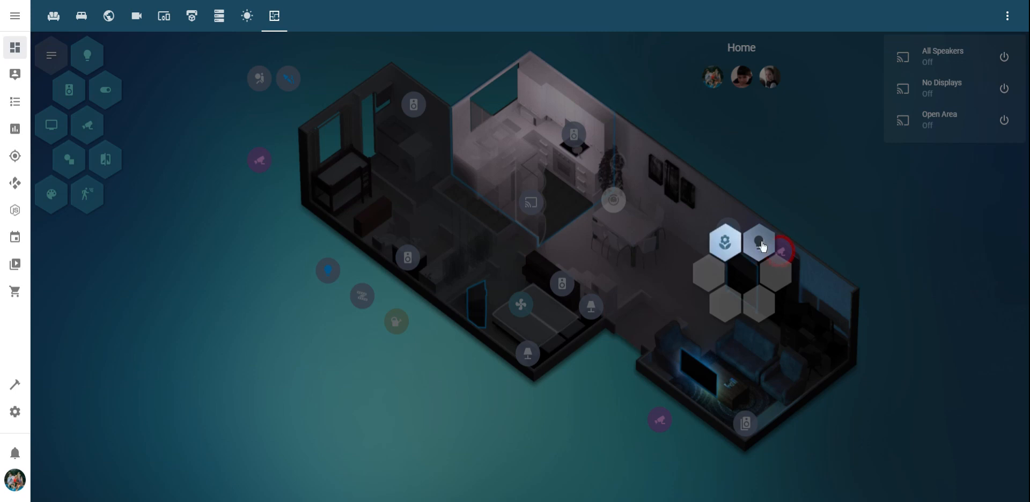
pyautogui.moveTo(760, 249)
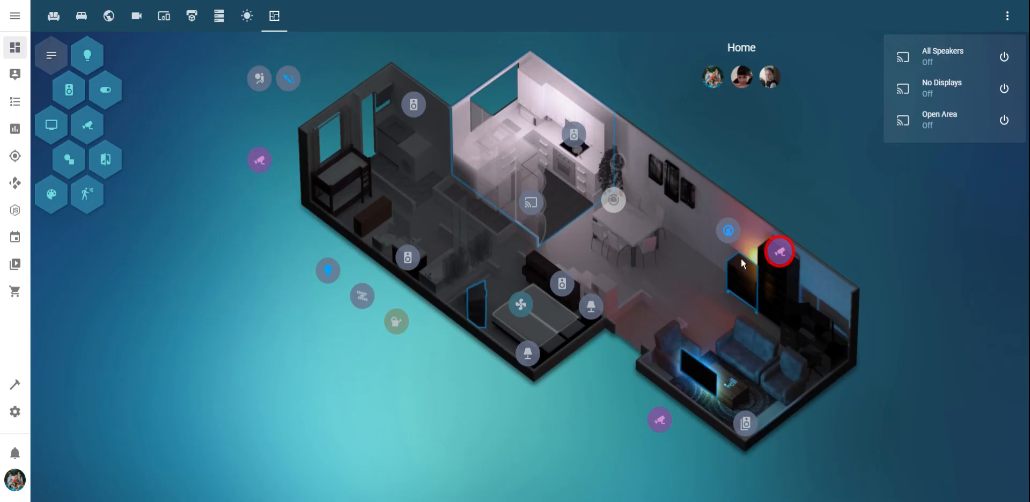
pyautogui.moveTo(737, 257)
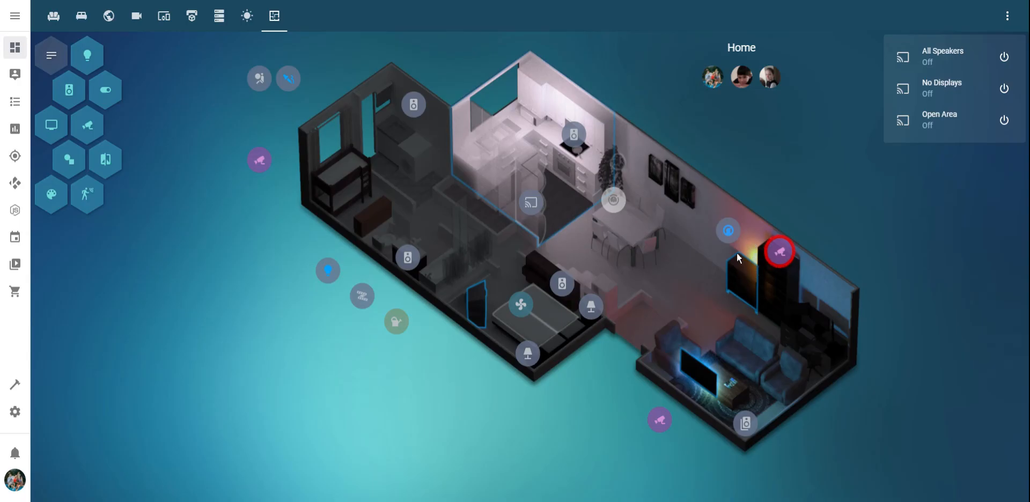
pyautogui.moveTo(745, 285)
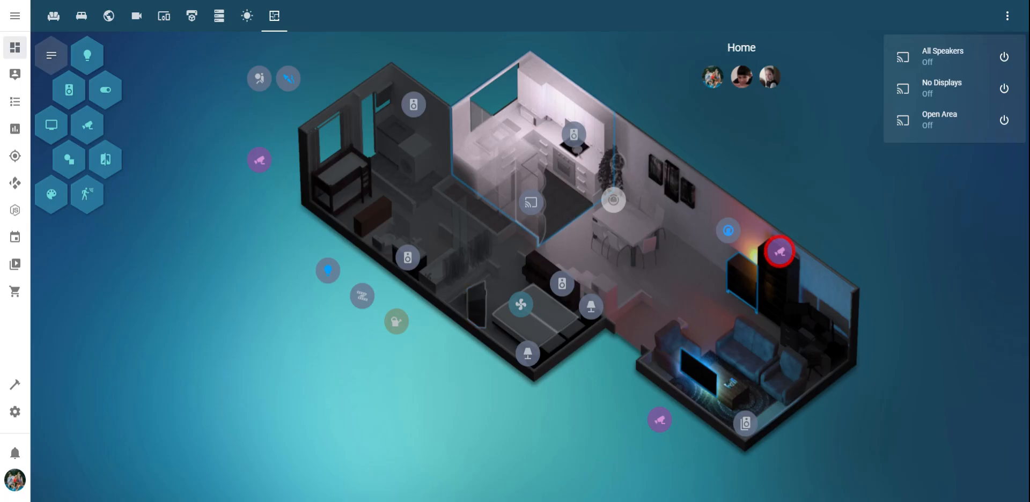
pyautogui.click(779, 251)
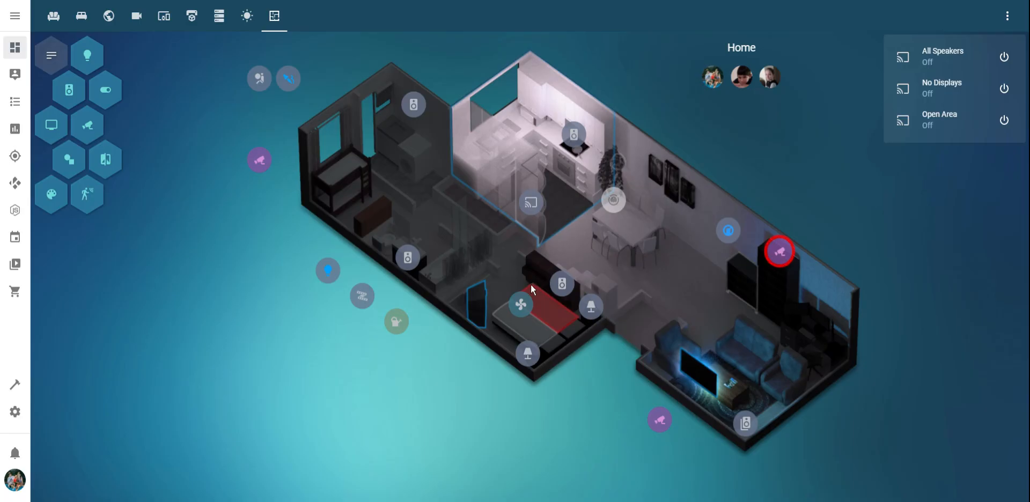
pyautogui.moveTo(566, 322)
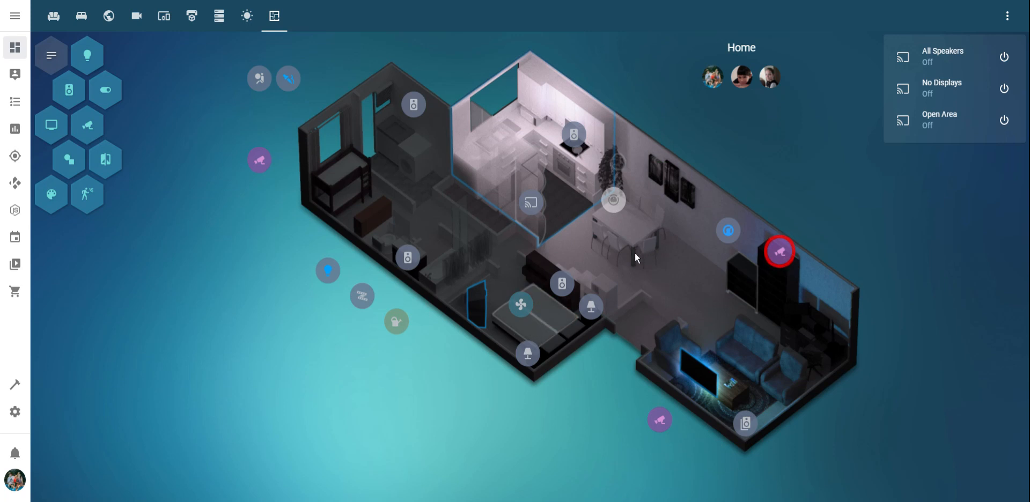
pyautogui.moveTo(592, 196)
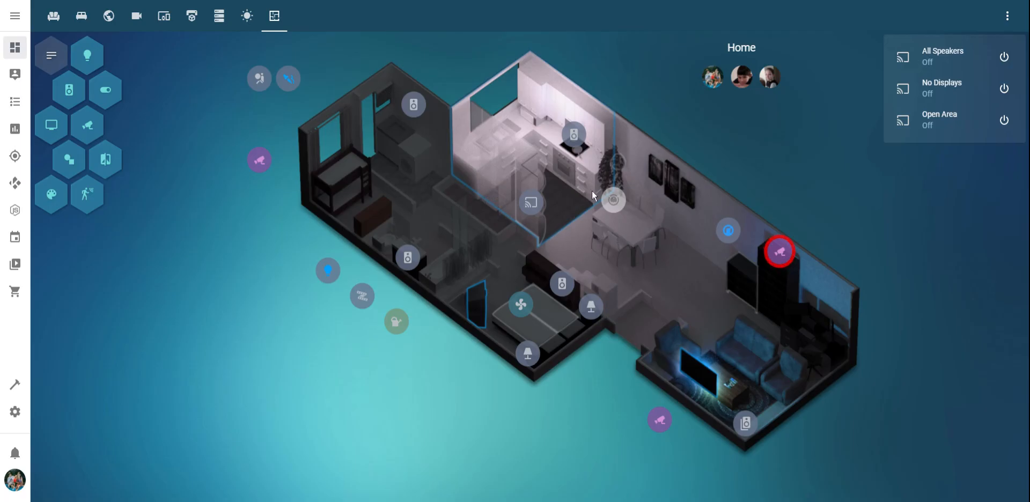
# Switch off the kitchen lights from the floorplan hotspot
pyautogui.click(613, 200)
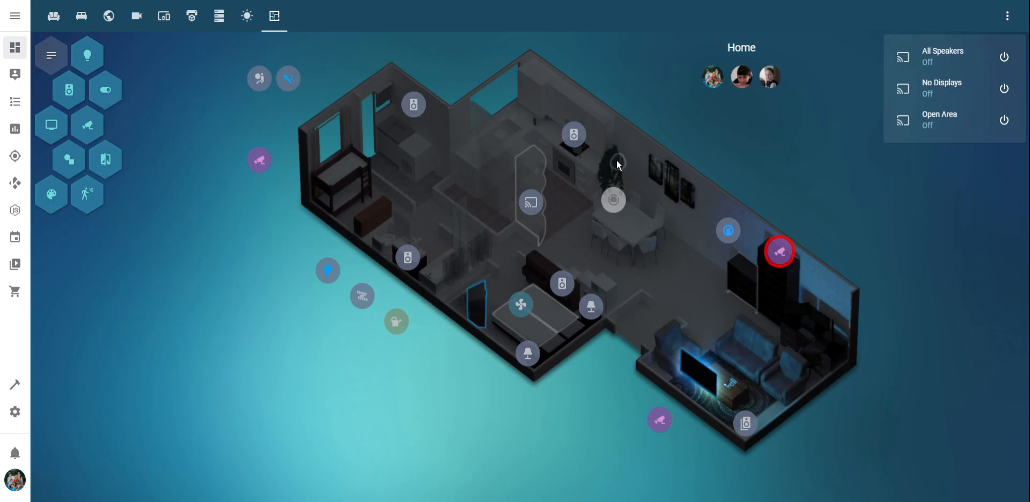
pyautogui.moveTo(618, 164)
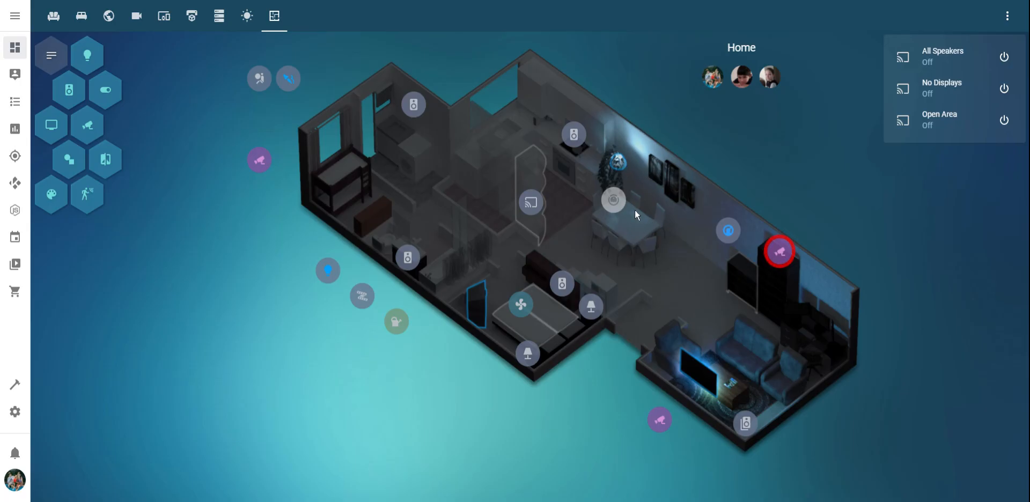
pyautogui.moveTo(621, 164)
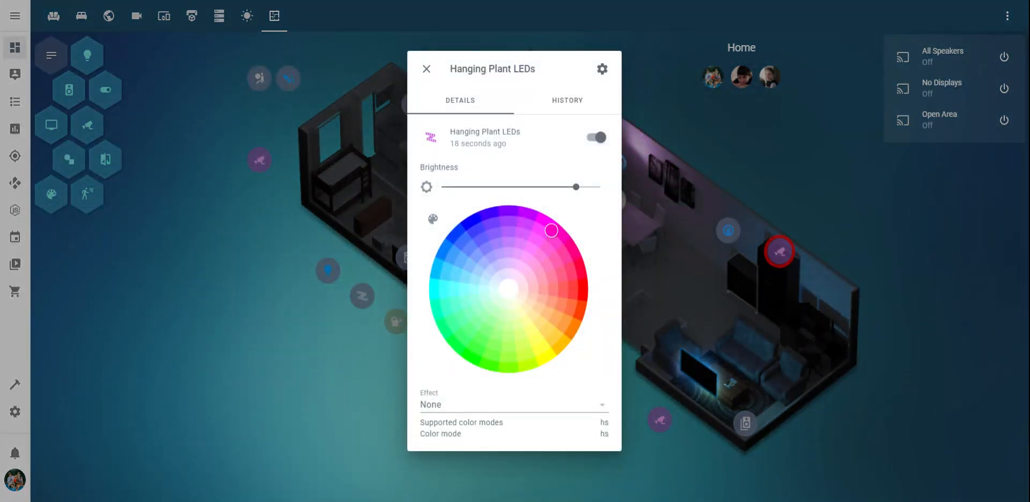
# Confirm the Hanging Plant LEDs' magenta tint and bring up their quick actions
pyautogui.click(426, 68)
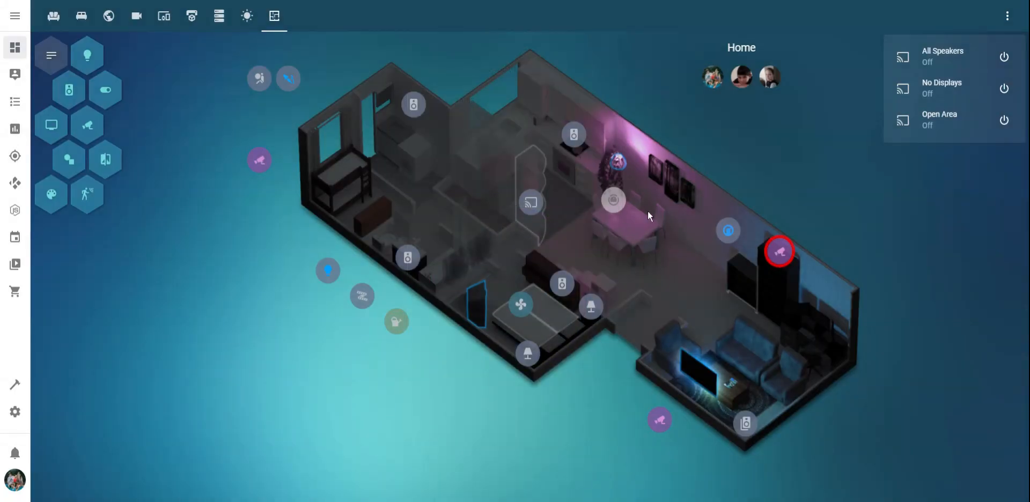
pyautogui.moveTo(631, 223)
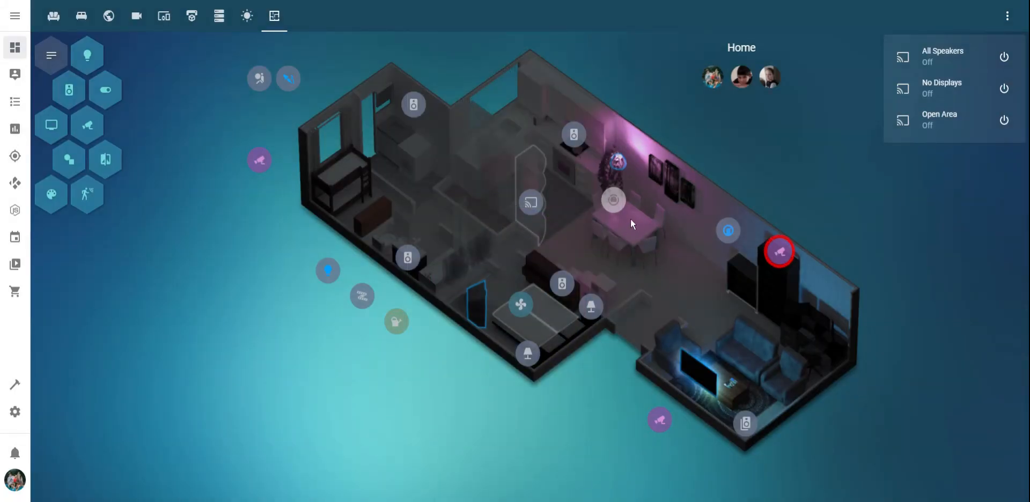
pyautogui.moveTo(621, 168)
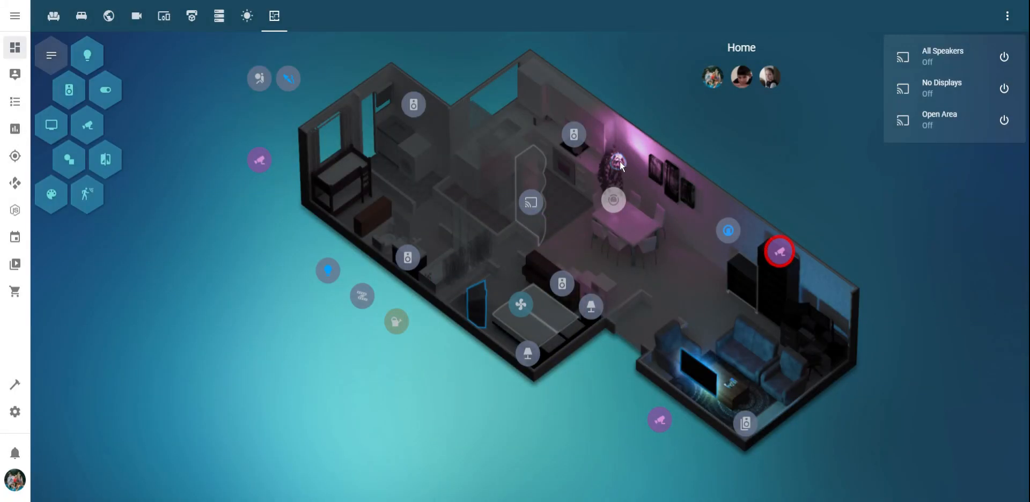
pyautogui.click(612, 201)
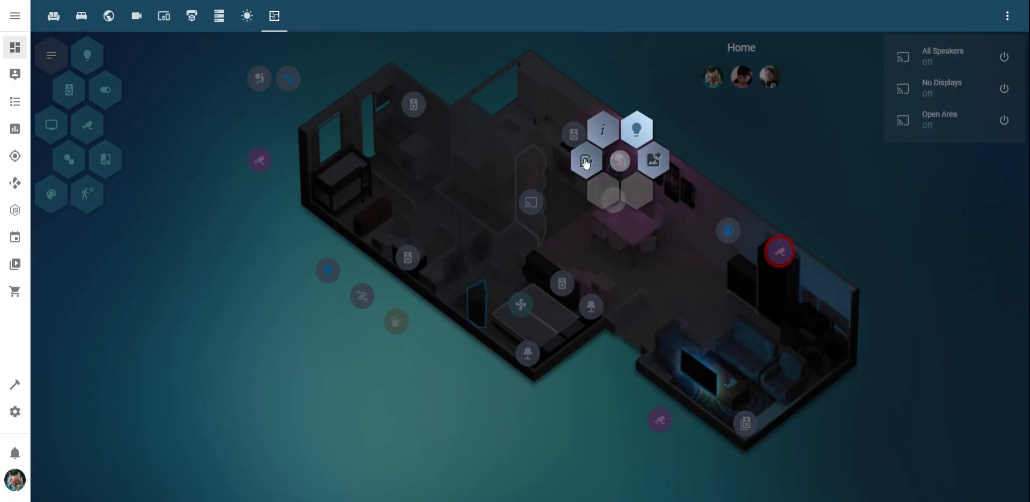
pyautogui.moveTo(585, 164)
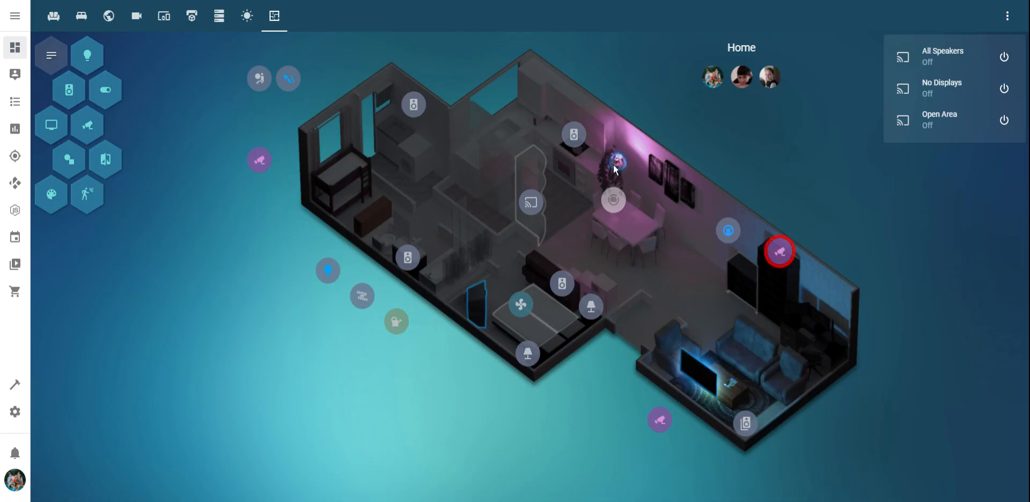
pyautogui.moveTo(617, 170)
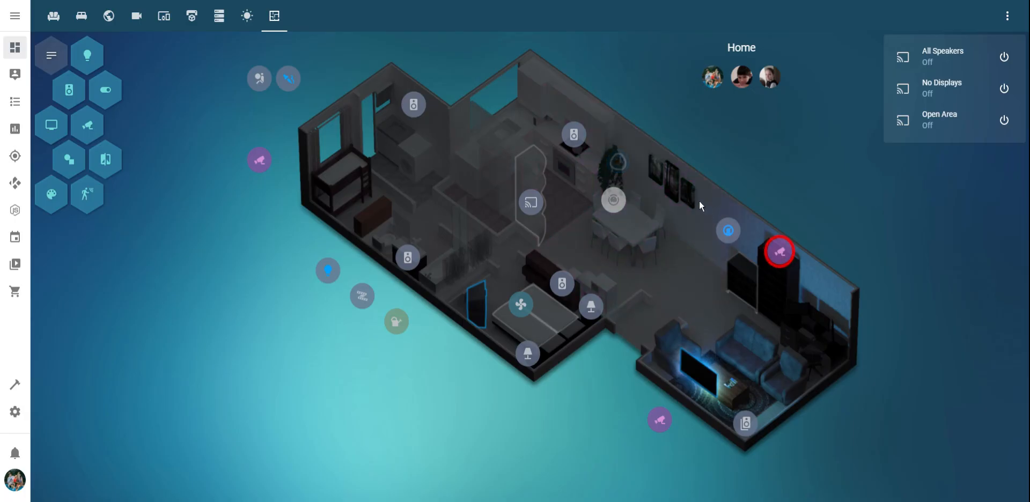
pyautogui.moveTo(634, 167)
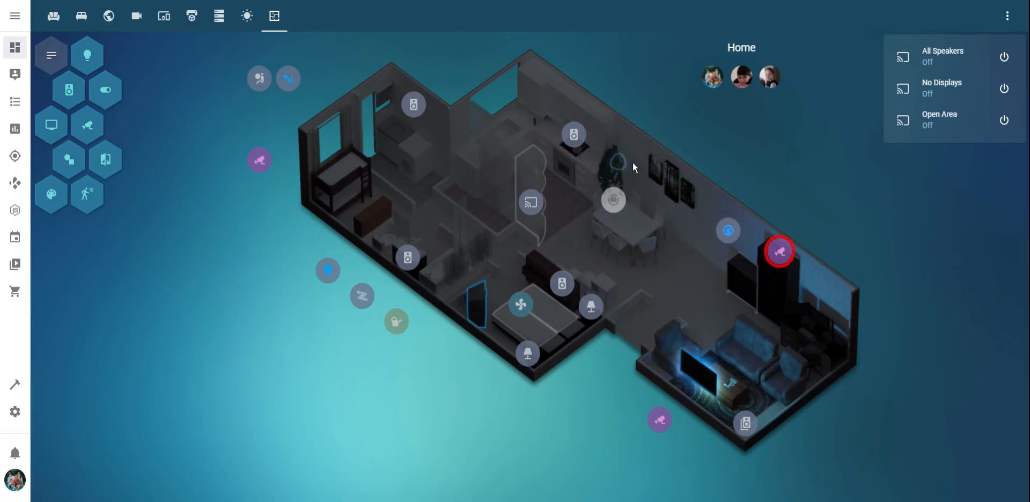
pyautogui.moveTo(616, 164)
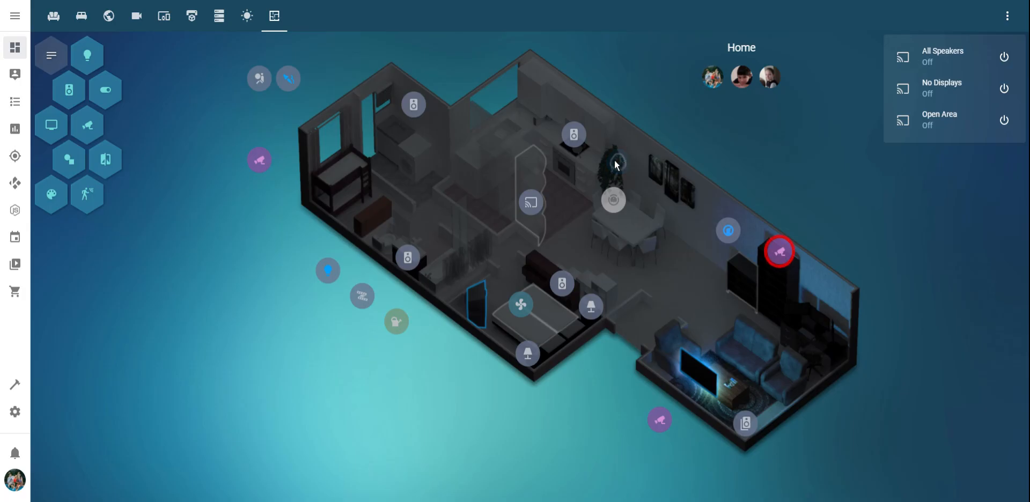
pyautogui.moveTo(635, 124)
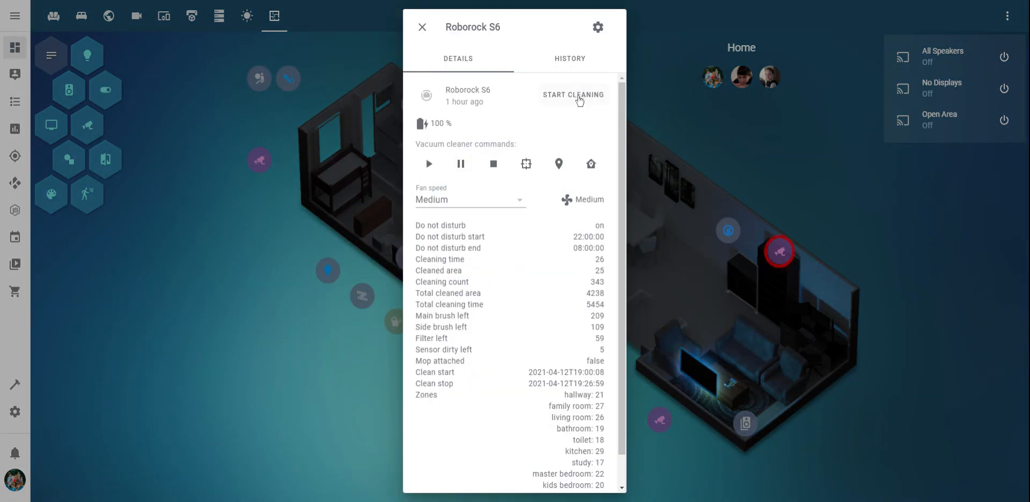
pyautogui.click(423, 26)
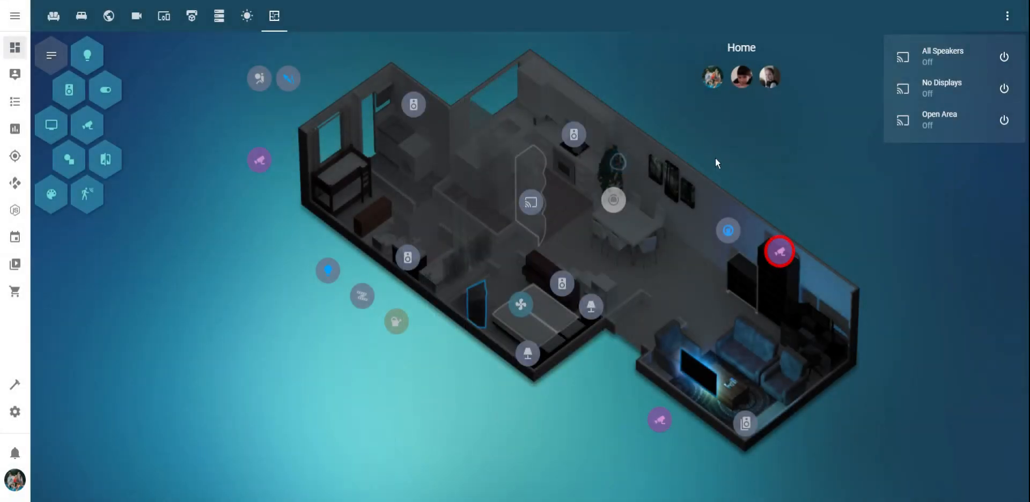
pyautogui.moveTo(567, 179)
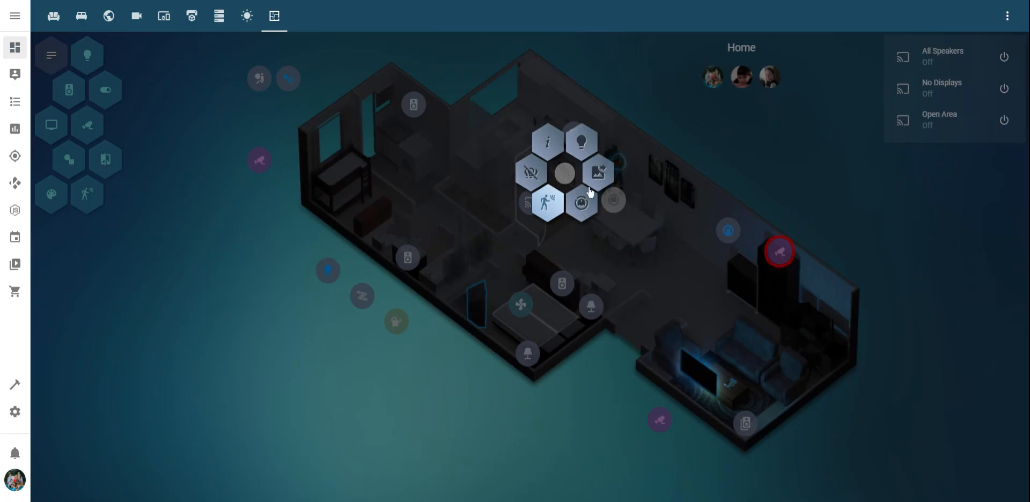
pyautogui.moveTo(585, 206)
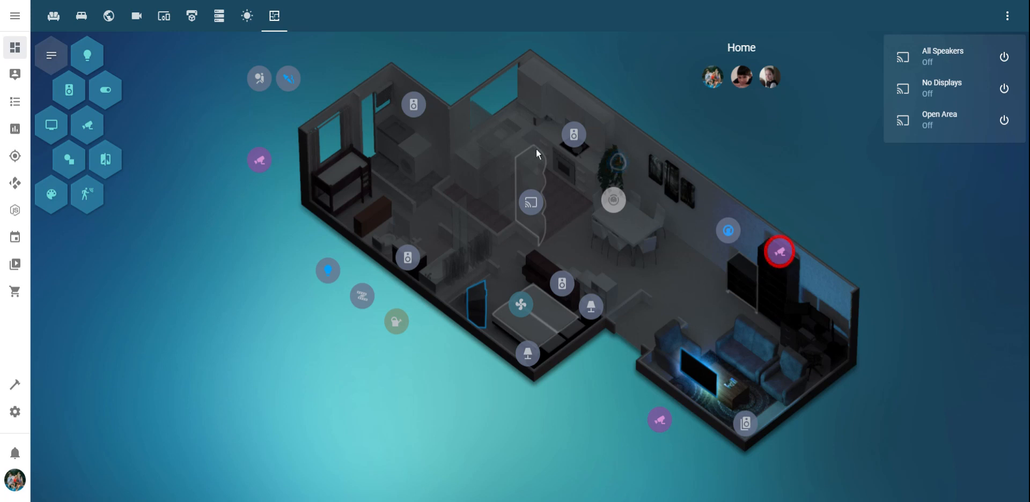
pyautogui.moveTo(444, 261)
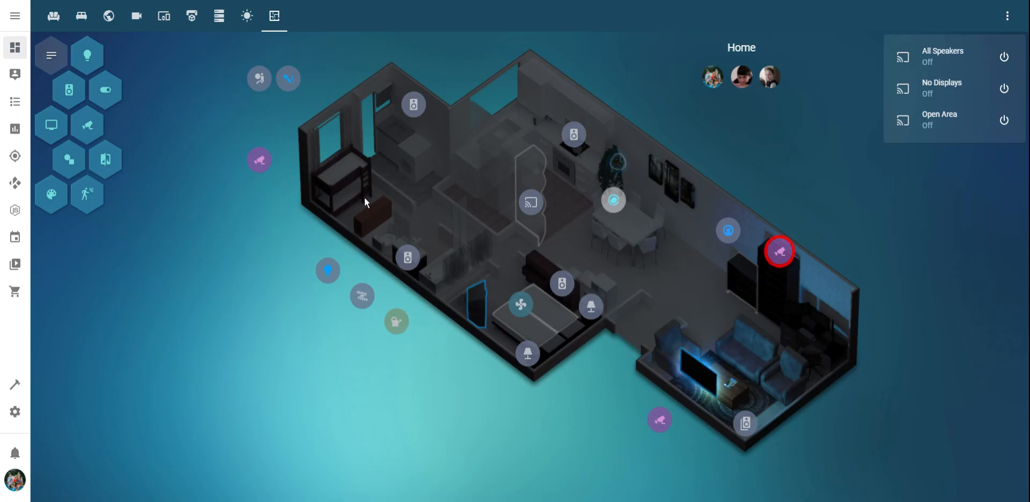
pyautogui.moveTo(542, 268)
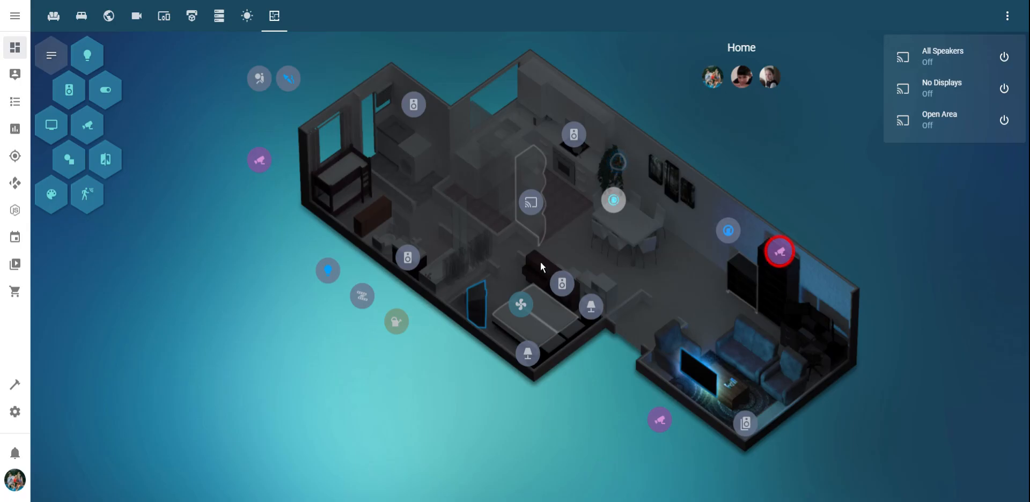
pyautogui.moveTo(612, 200)
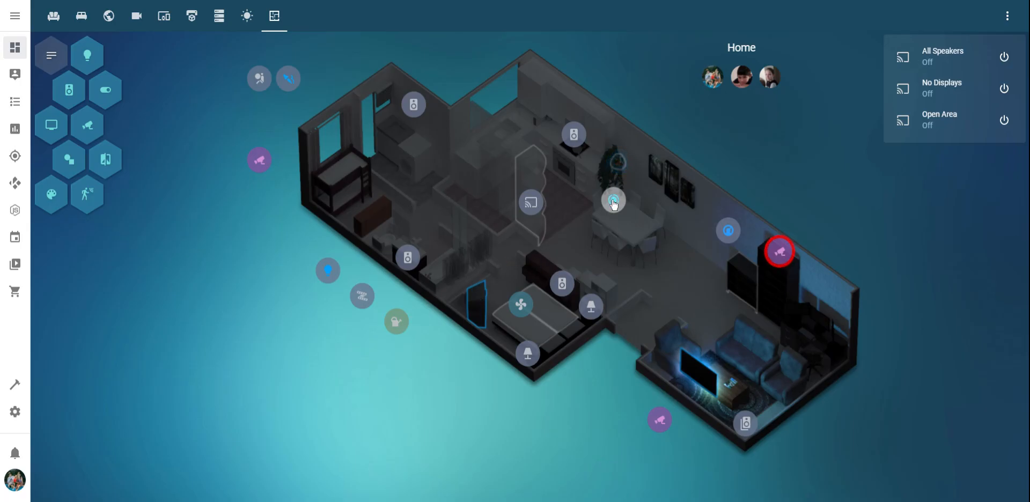
pyautogui.moveTo(788, 343)
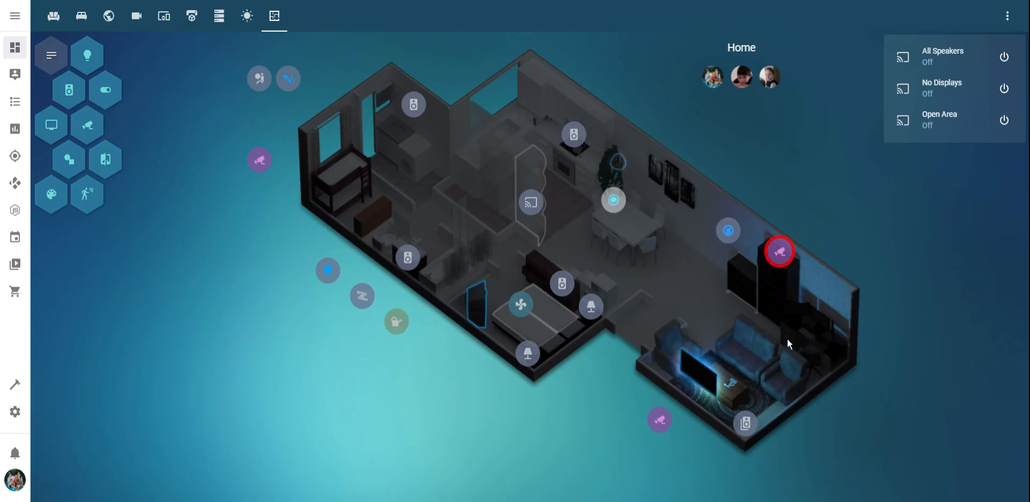
pyautogui.moveTo(609, 99)
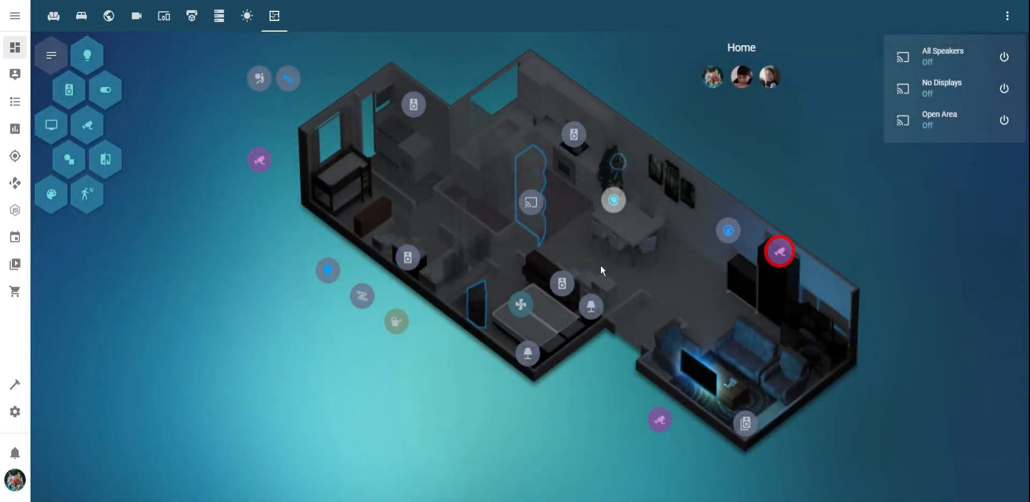
pyautogui.moveTo(490, 227)
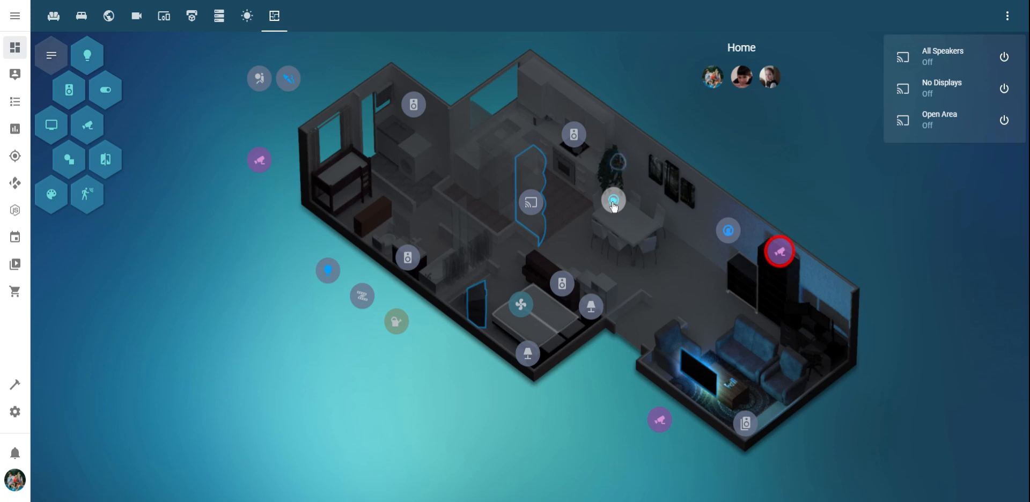
# Tell the Roborock S6 to return to dock, stop, and go home; docking fails
pyautogui.click(612, 201)
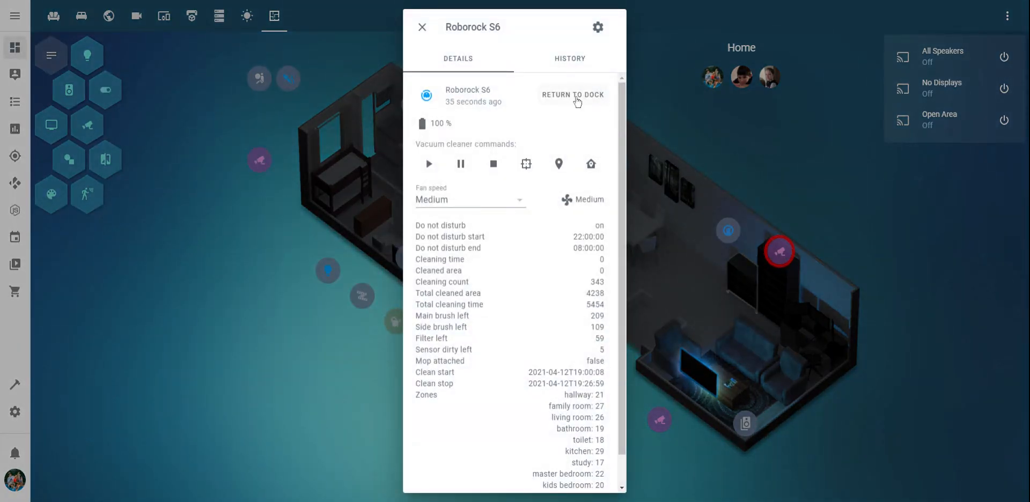
pyautogui.click(572, 95)
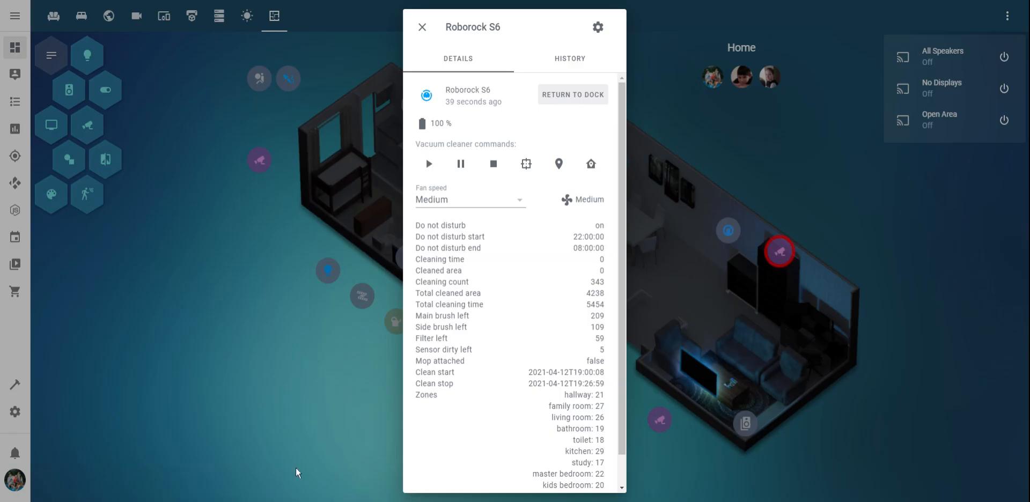
pyautogui.moveTo(519, 116)
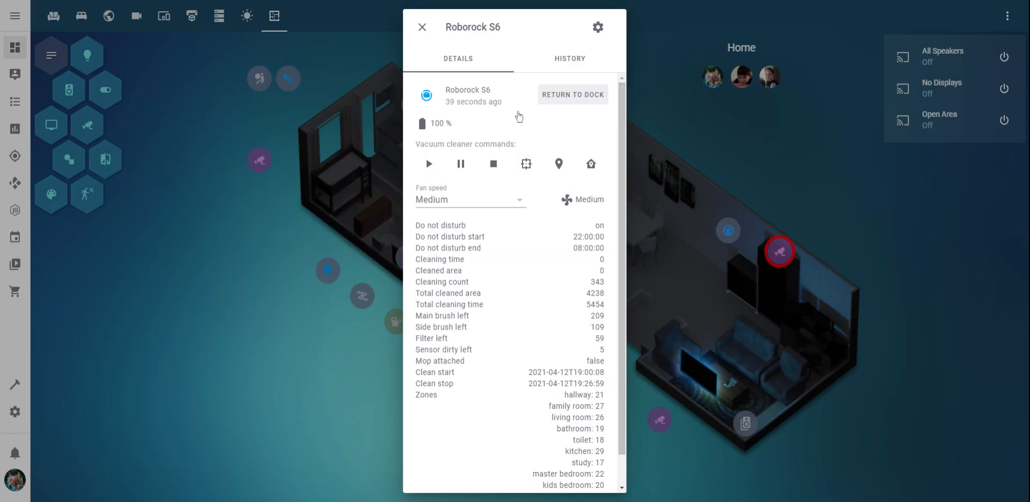
pyautogui.click(493, 164)
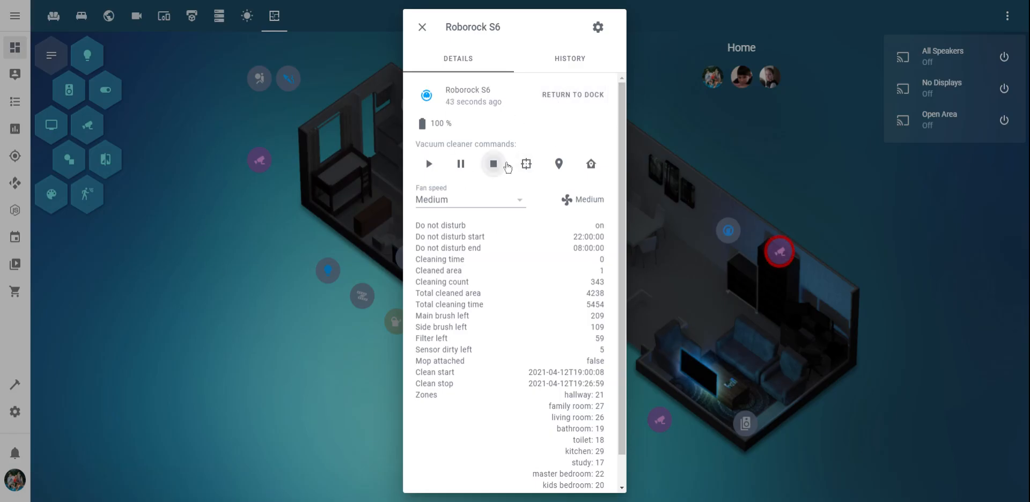
pyautogui.moveTo(590, 164)
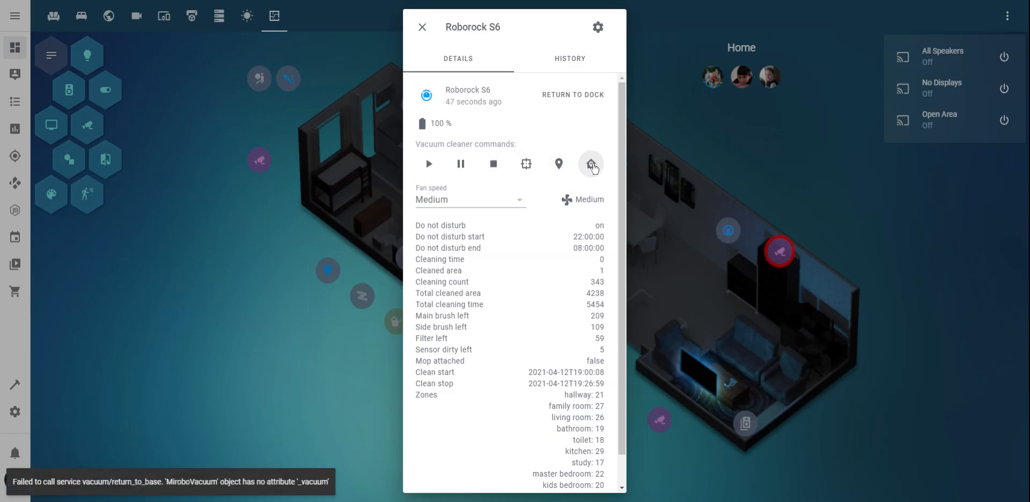
pyautogui.click(422, 27)
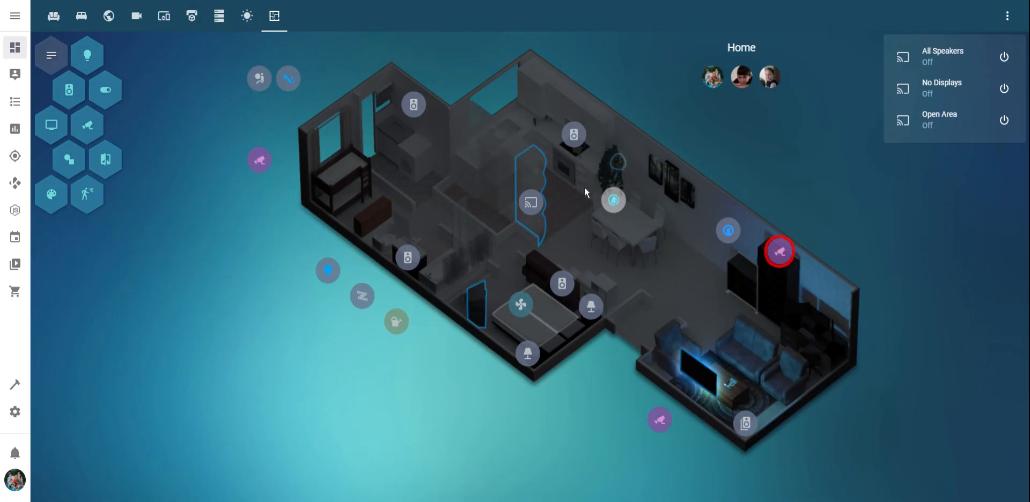
pyautogui.moveTo(569, 197)
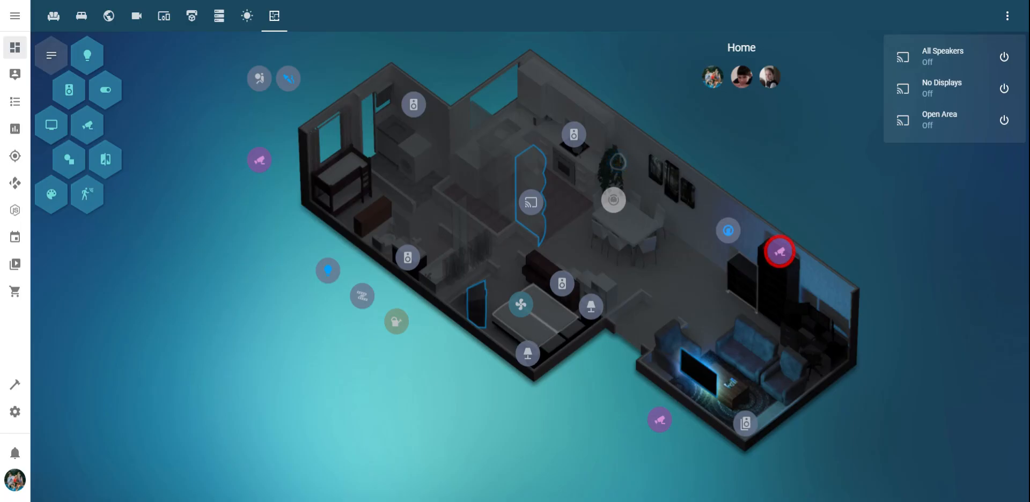
pyautogui.moveTo(564, 170)
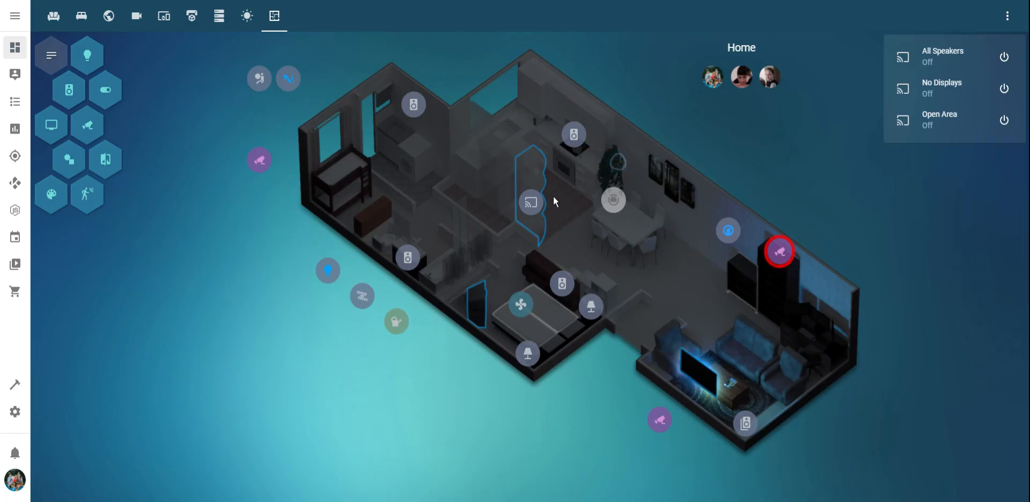
pyautogui.moveTo(539, 165)
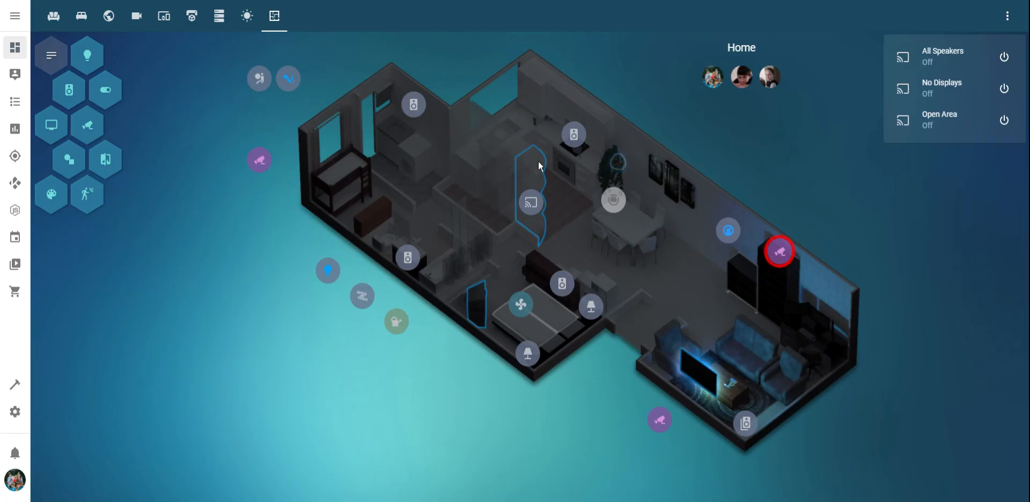
pyautogui.moveTo(654, 191)
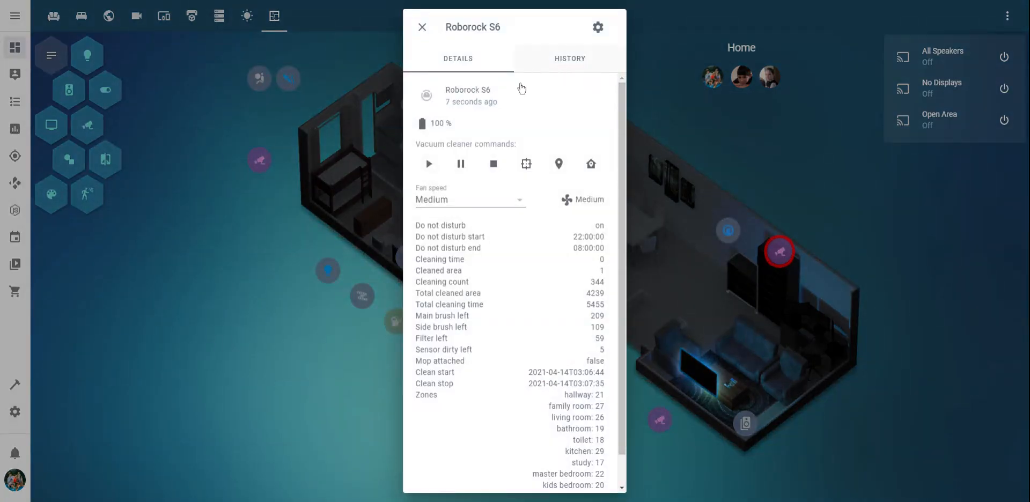
pyautogui.click(423, 27)
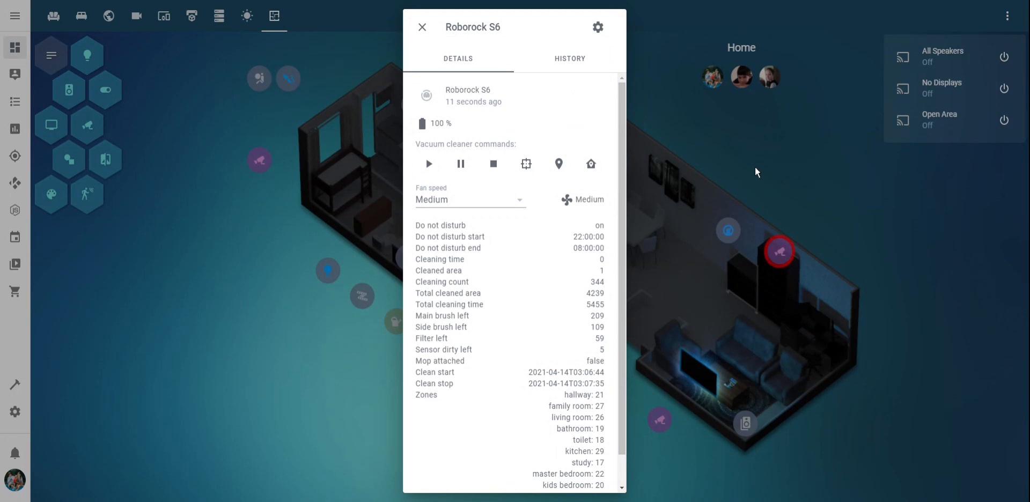
pyautogui.click(423, 27)
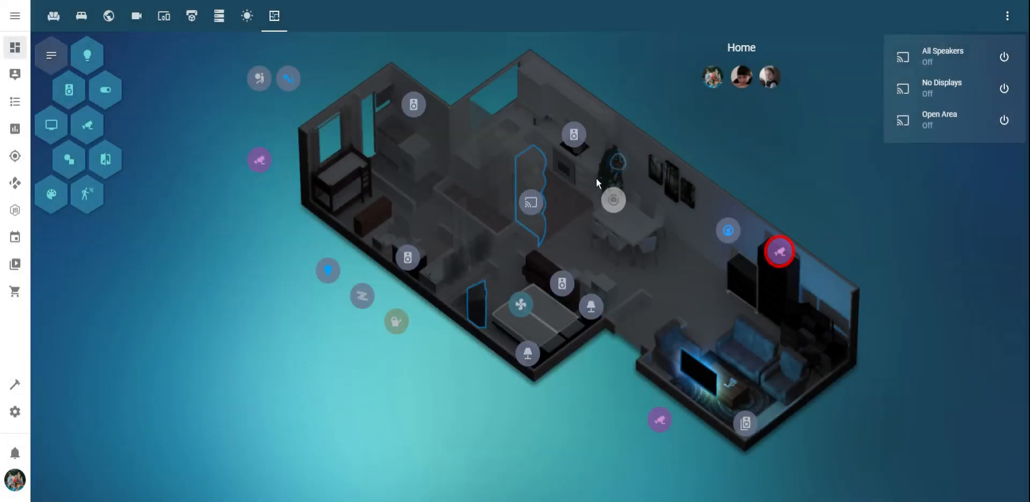
pyautogui.moveTo(560, 152)
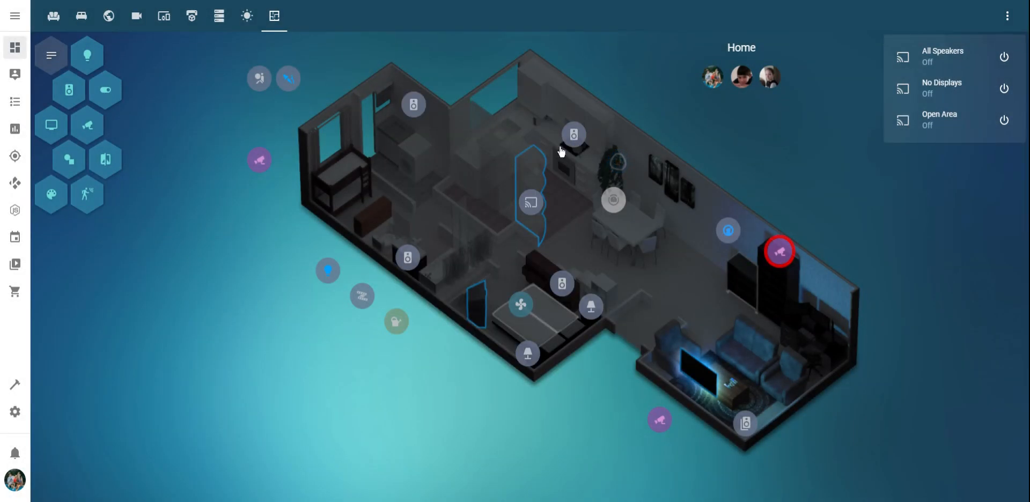
pyautogui.moveTo(560, 152)
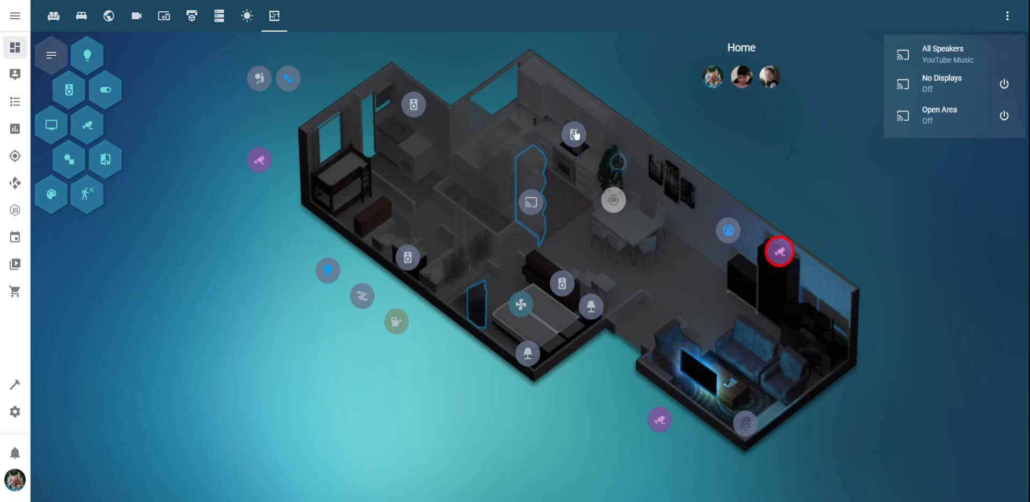
# Cast YouTube Music to All Speakers and start playback so every speaker icon pulses blue
pyautogui.click(942, 53)
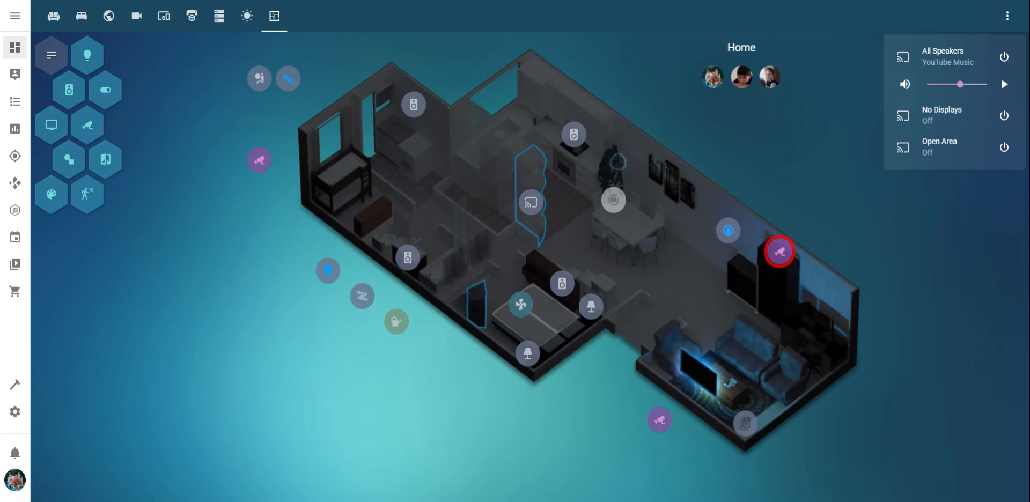
pyautogui.click(1004, 83)
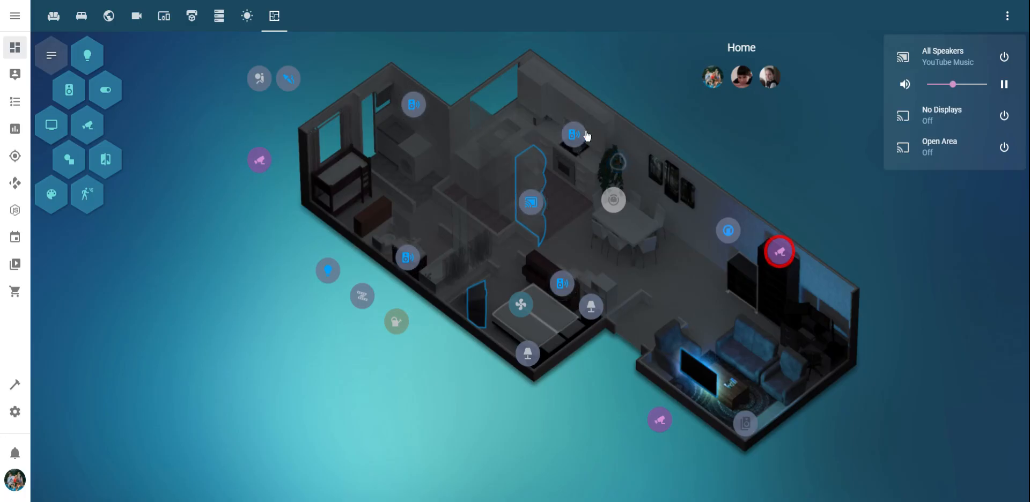
pyautogui.moveTo(477, 168)
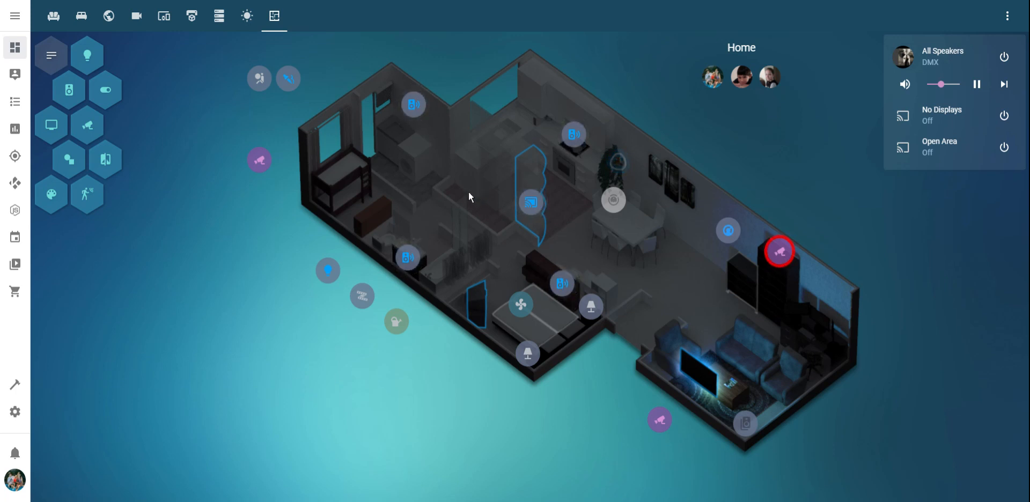
pyautogui.moveTo(586, 139)
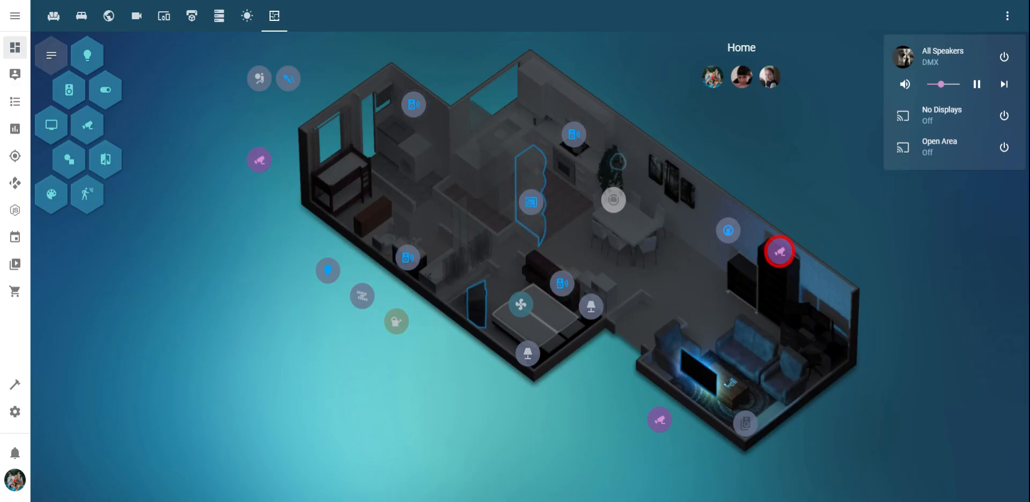
pyautogui.moveTo(532, 176)
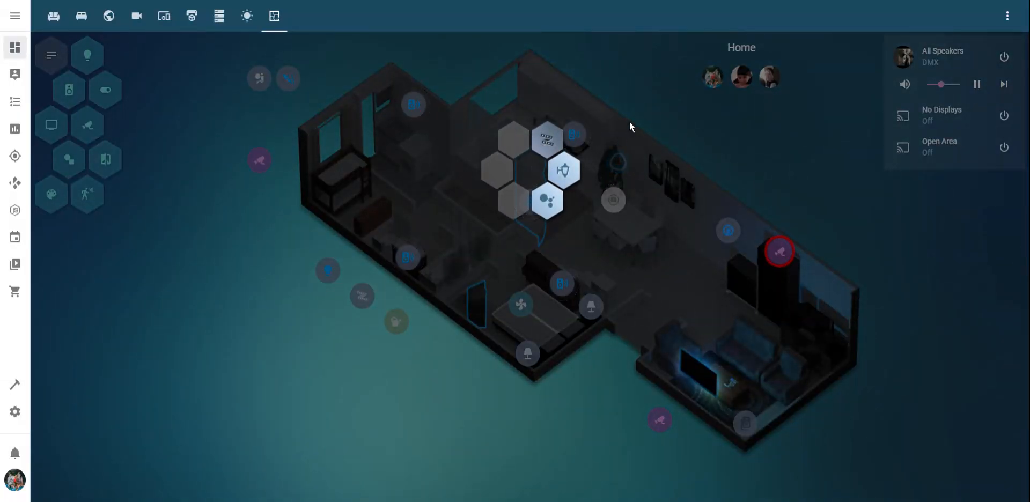
pyautogui.moveTo(615, 138)
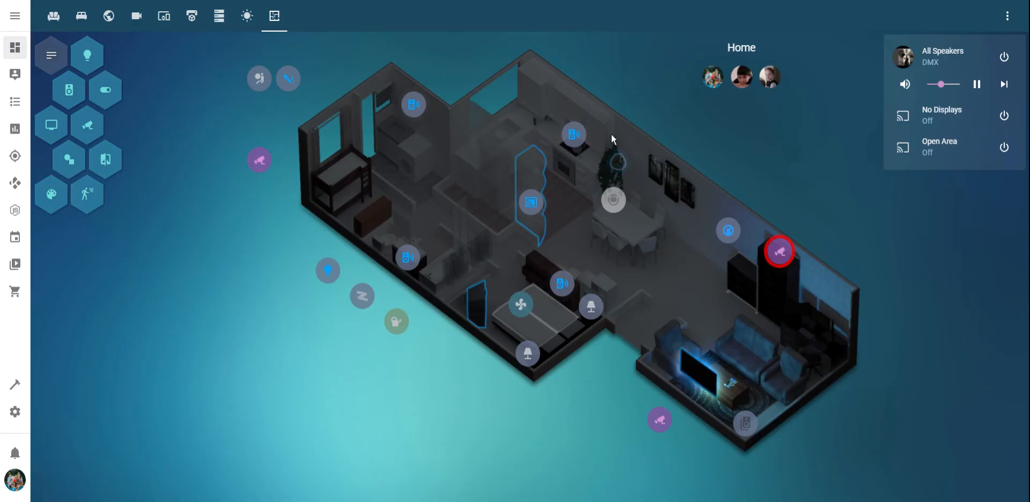
pyautogui.moveTo(647, 172)
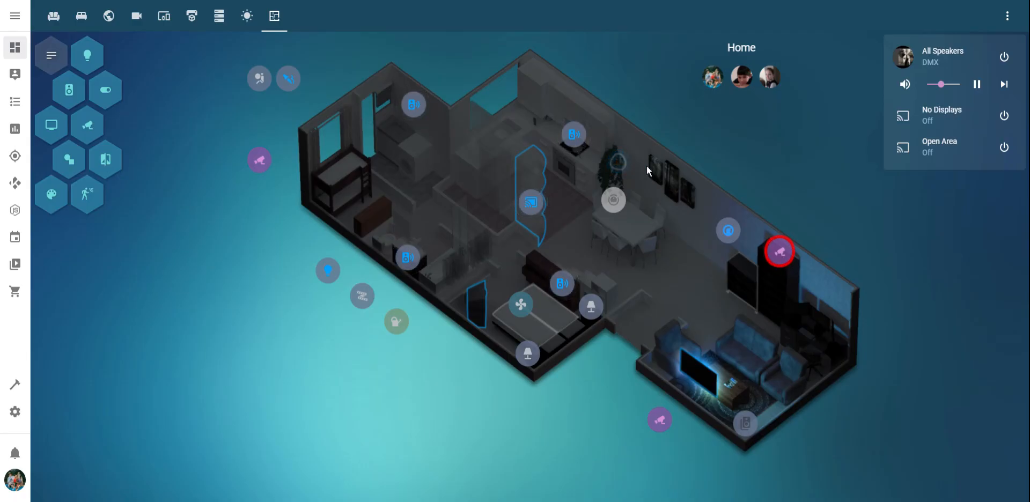